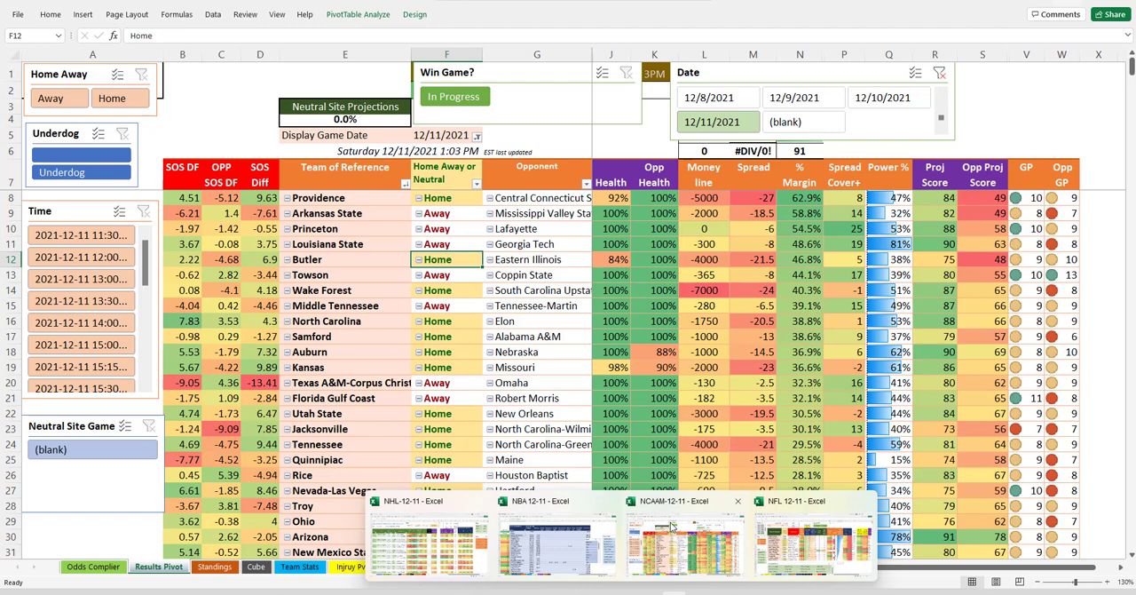
pyautogui.moveTo(670, 526)
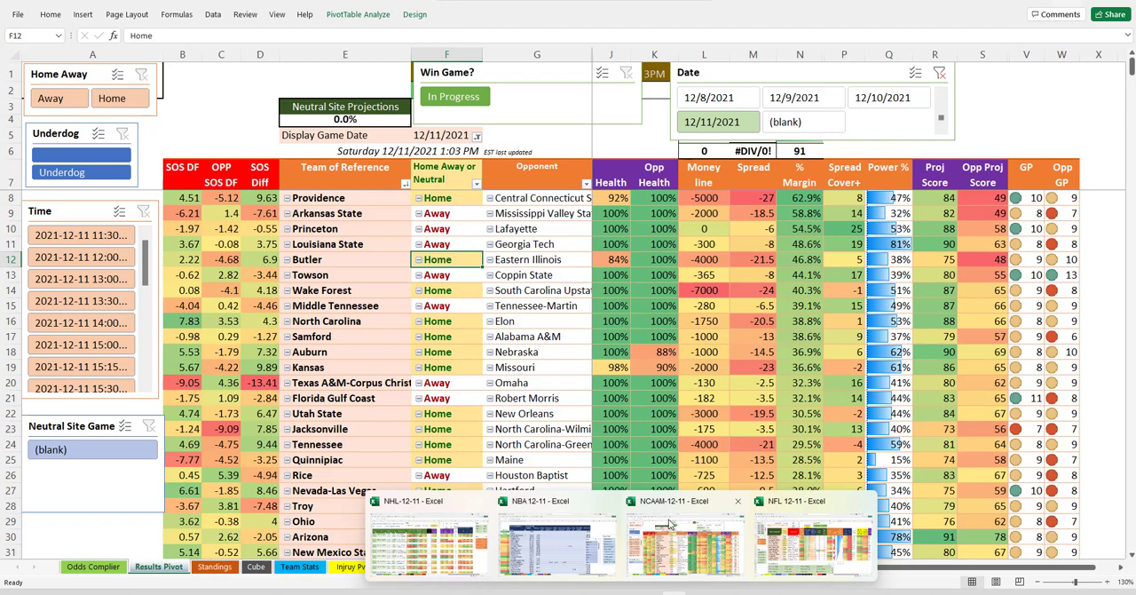
pyautogui.moveTo(670, 522)
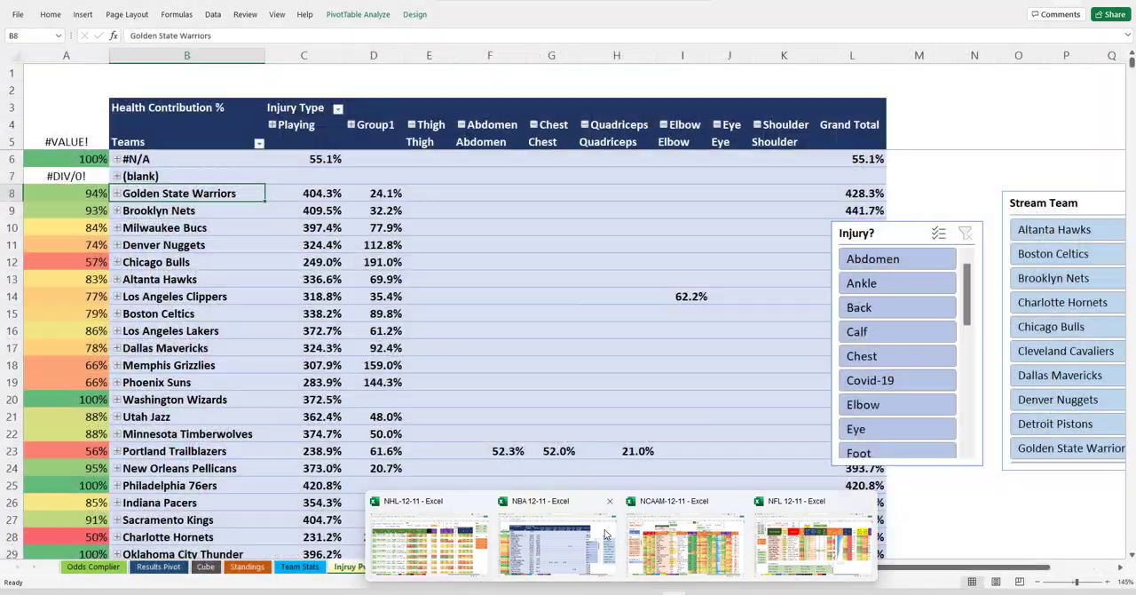
pyautogui.moveTo(523, 526)
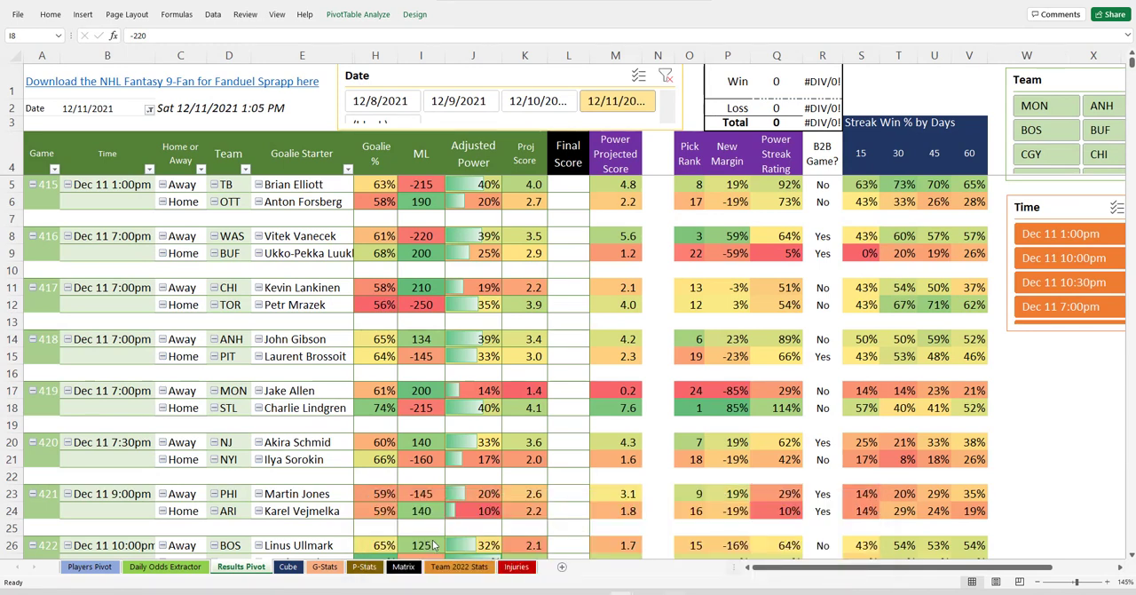
pyautogui.scroll(-3)
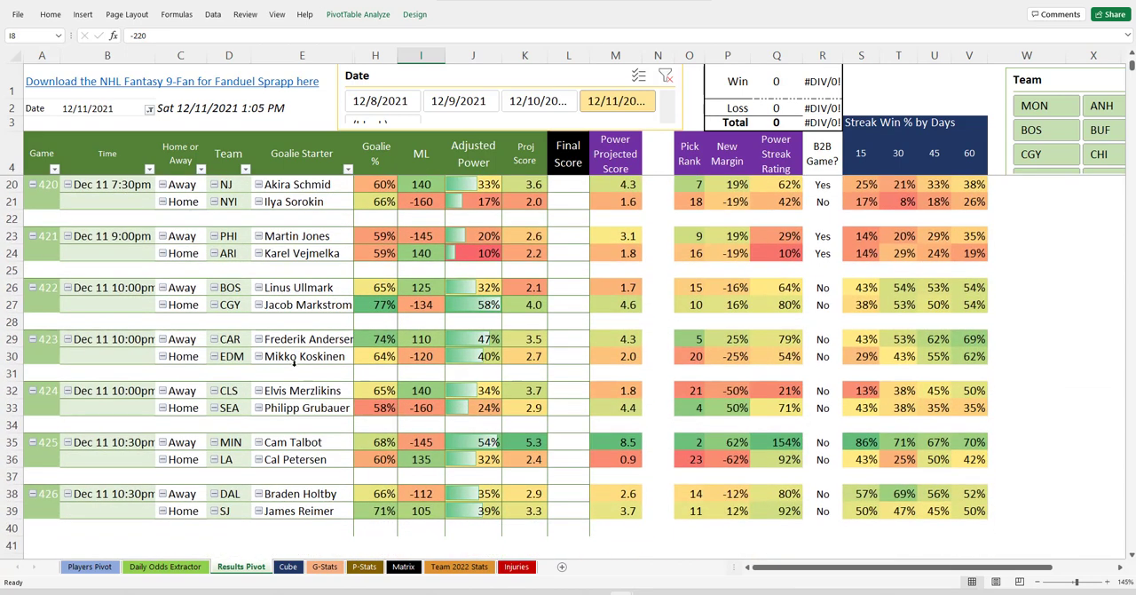
pyautogui.click(658, 424)
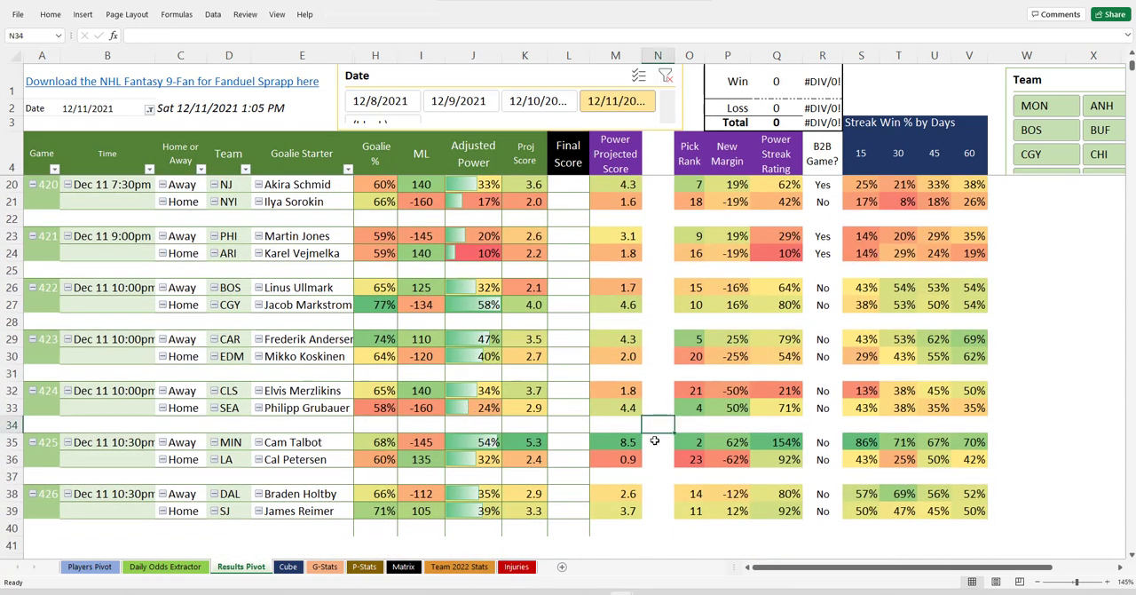
pyautogui.moveTo(614, 433)
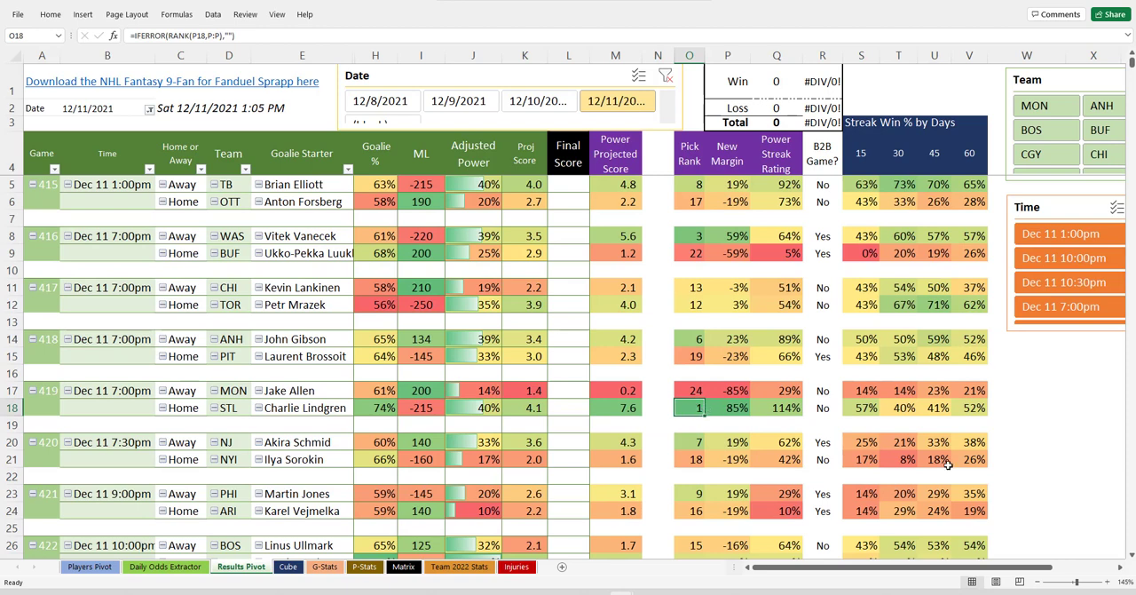
pyautogui.moveTo(668, 412)
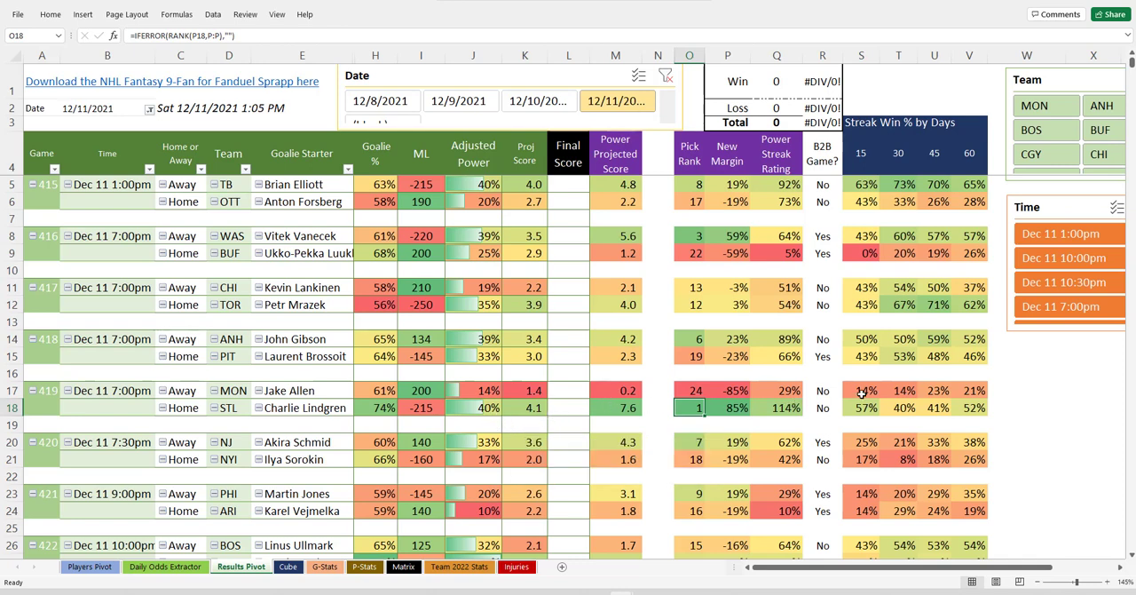
pyautogui.moveTo(352, 405)
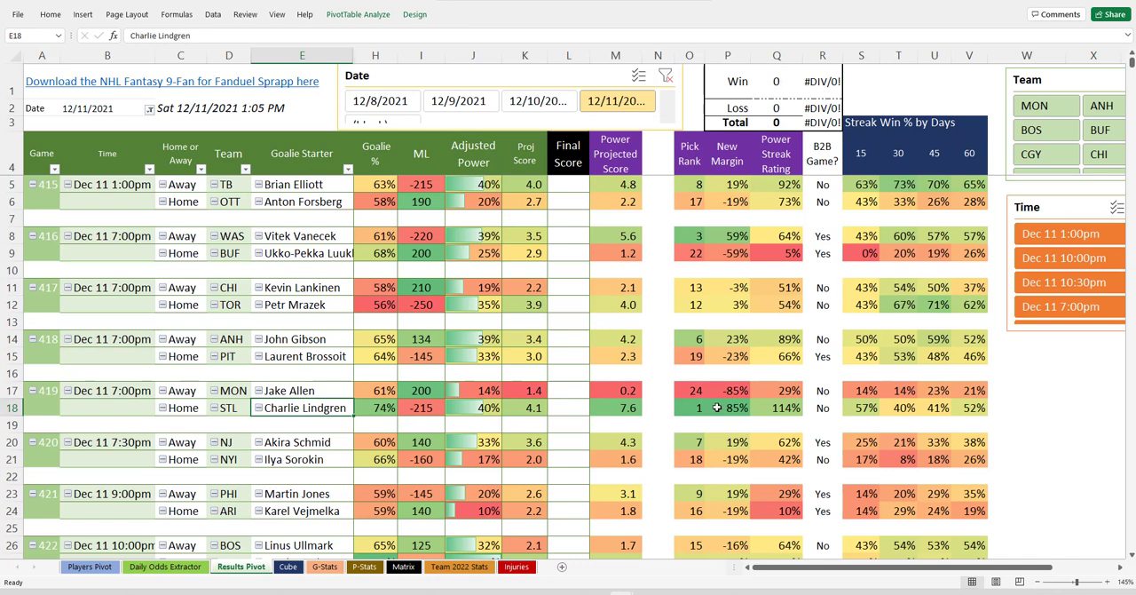
pyautogui.moveTo(706, 424)
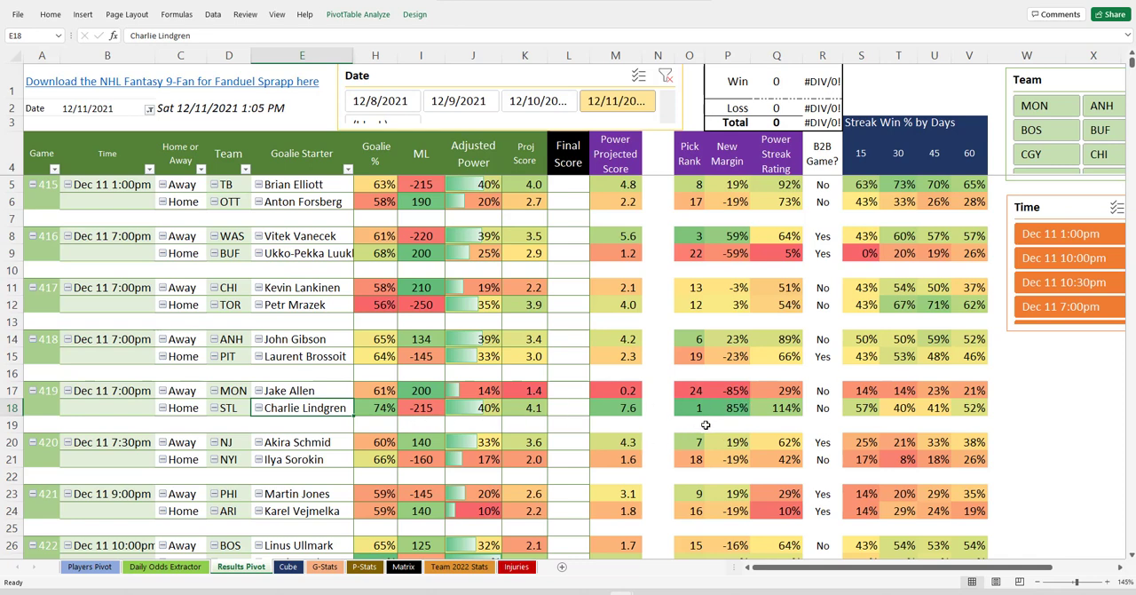
pyautogui.moveTo(765, 513)
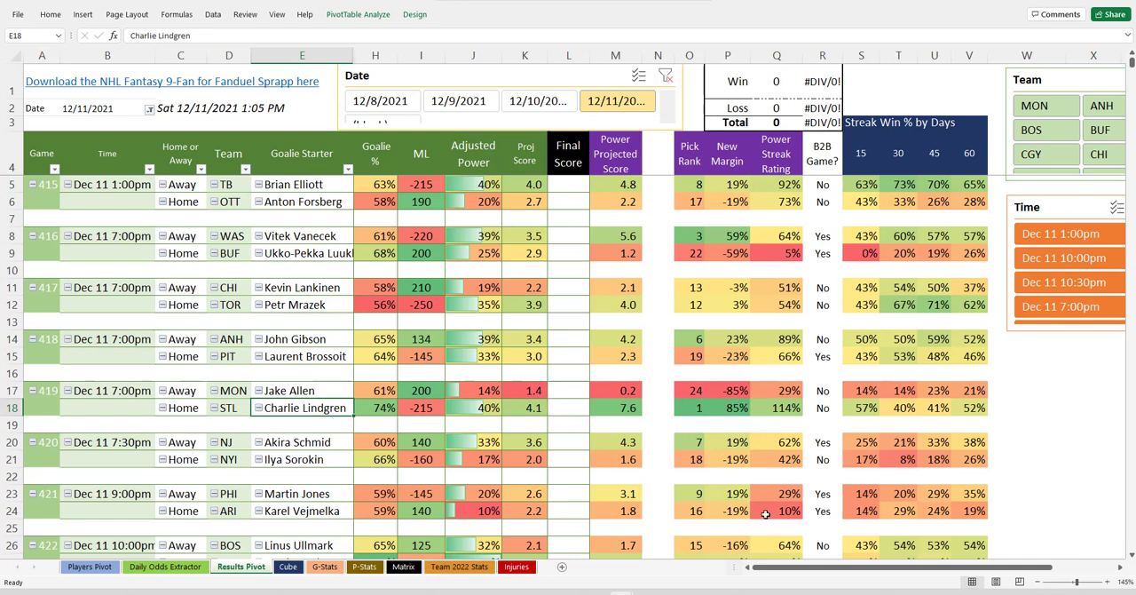
pyautogui.moveTo(386, 271)
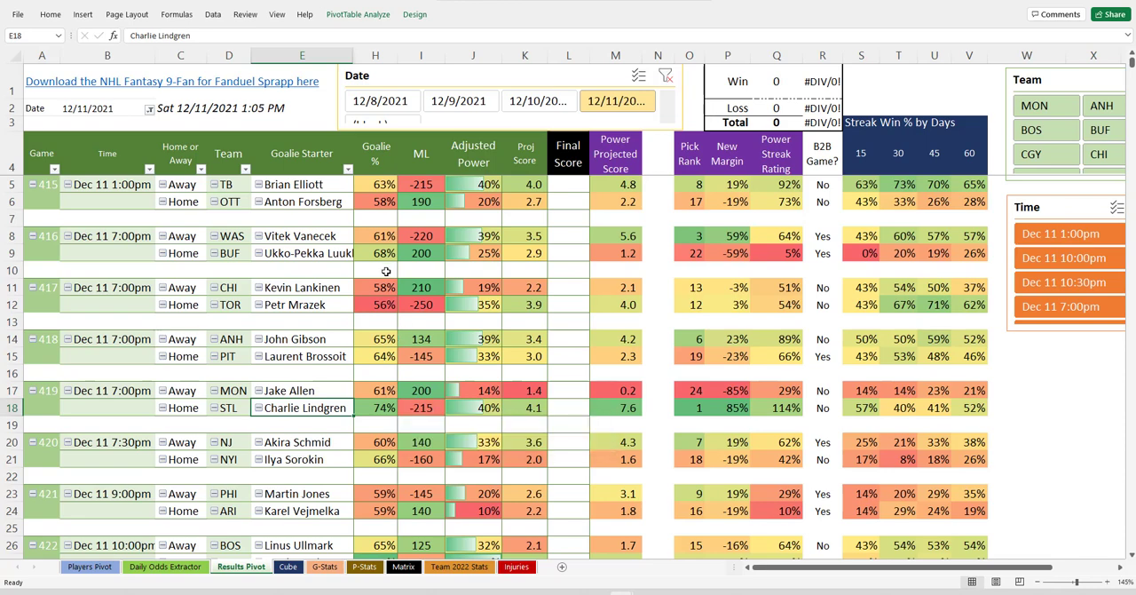
pyautogui.scroll(-3)
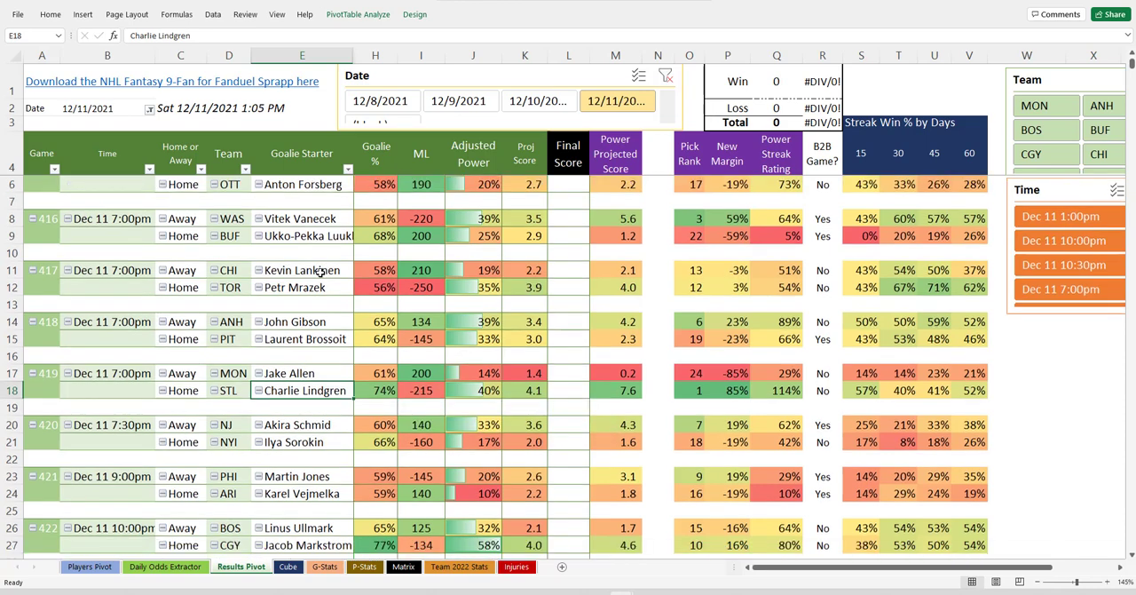
pyautogui.scroll(-3)
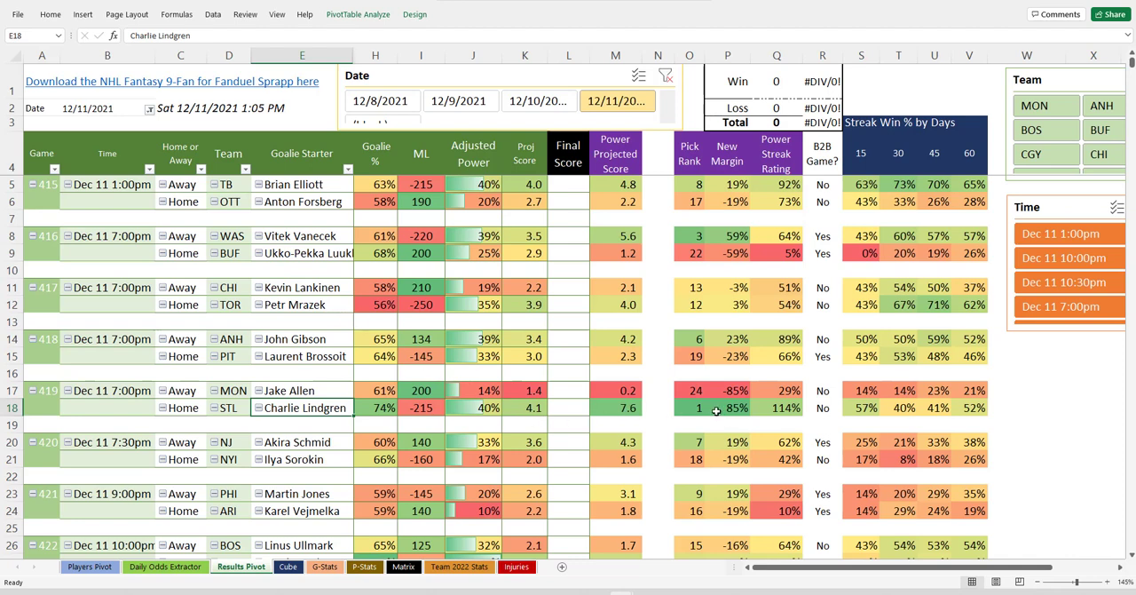
pyautogui.click(689, 408)
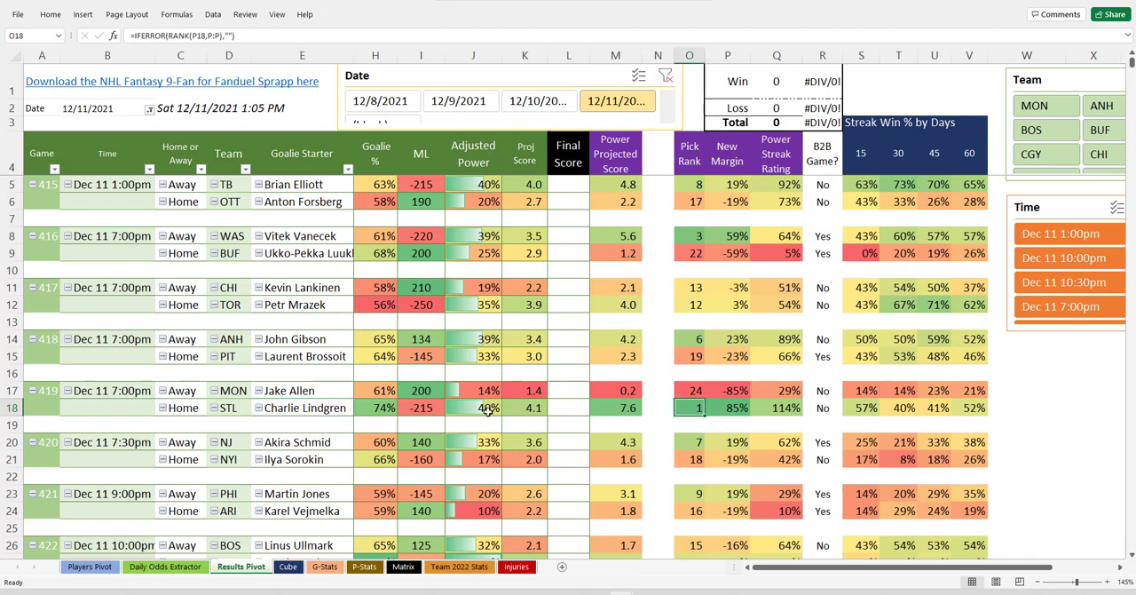
pyautogui.moveTo(586, 239)
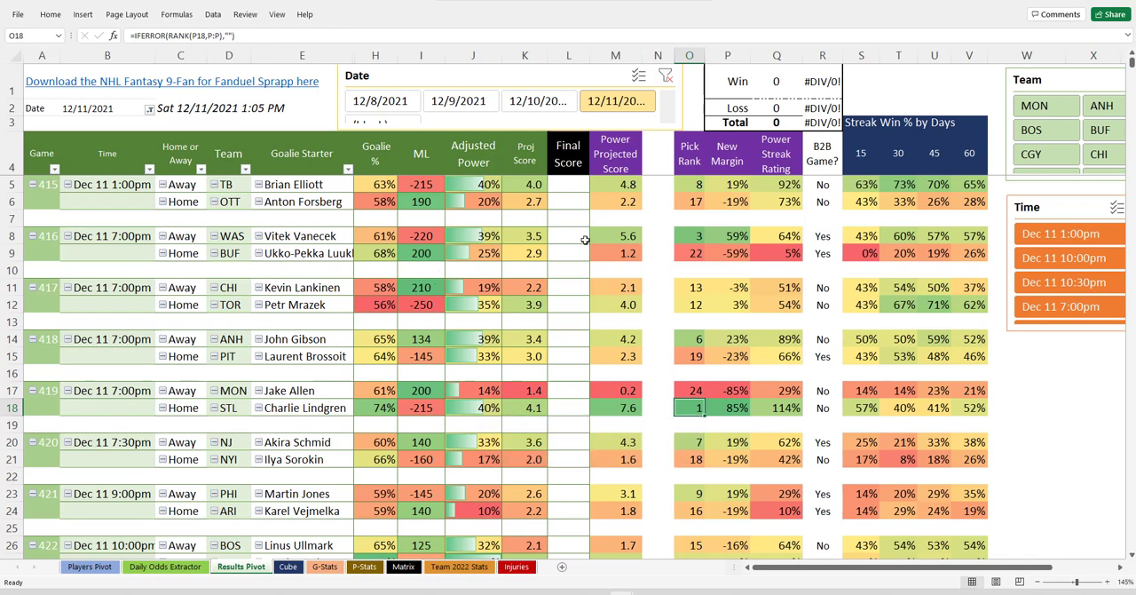
pyautogui.click(689, 235)
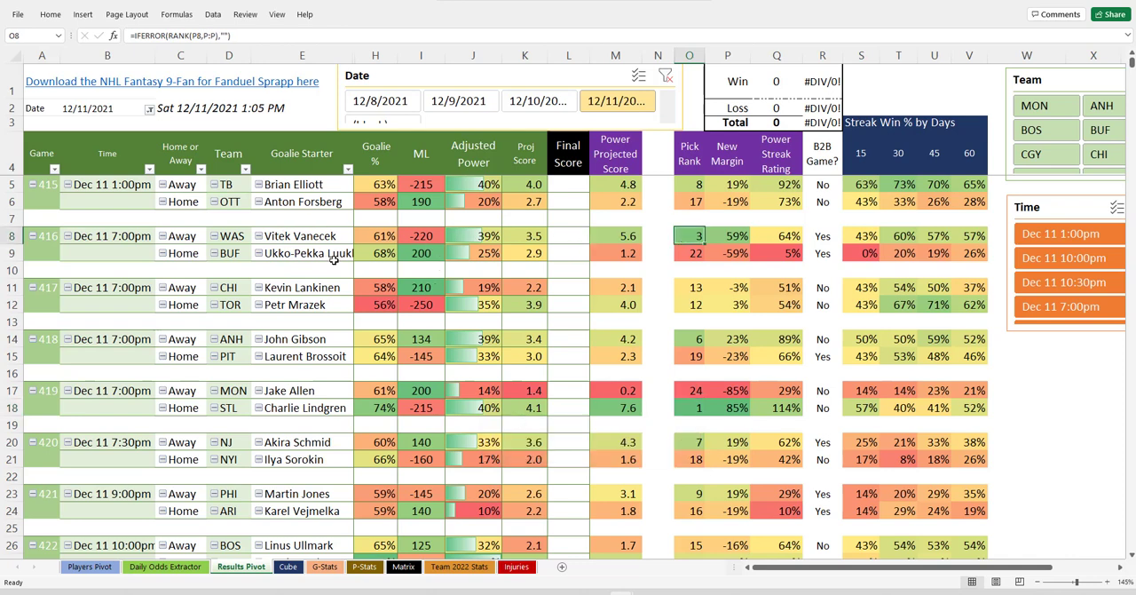
pyautogui.click(420, 235)
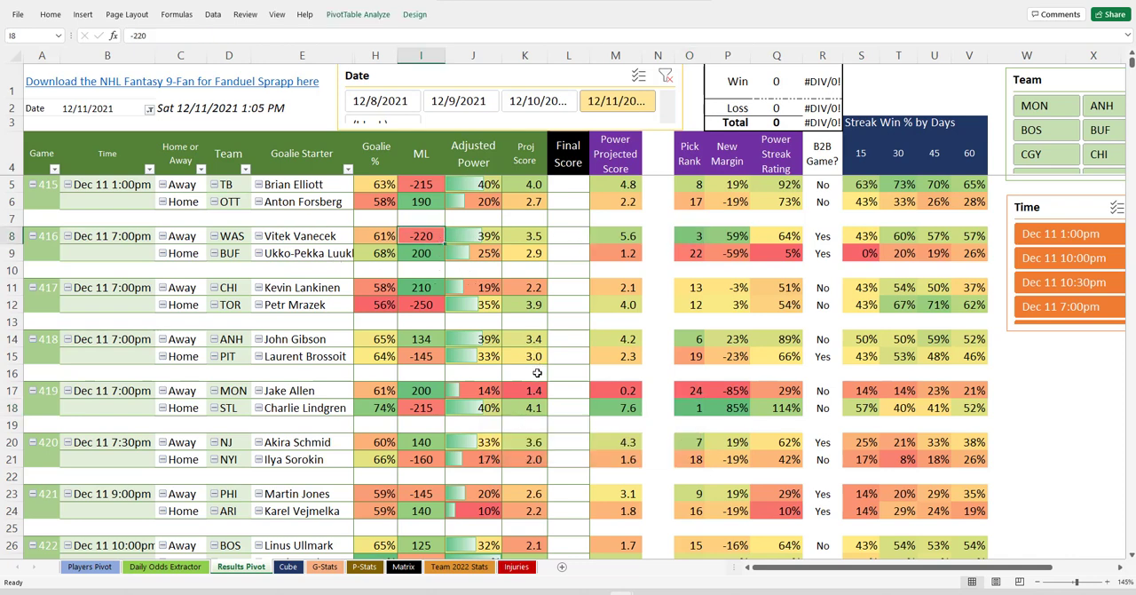
pyautogui.scroll(-3)
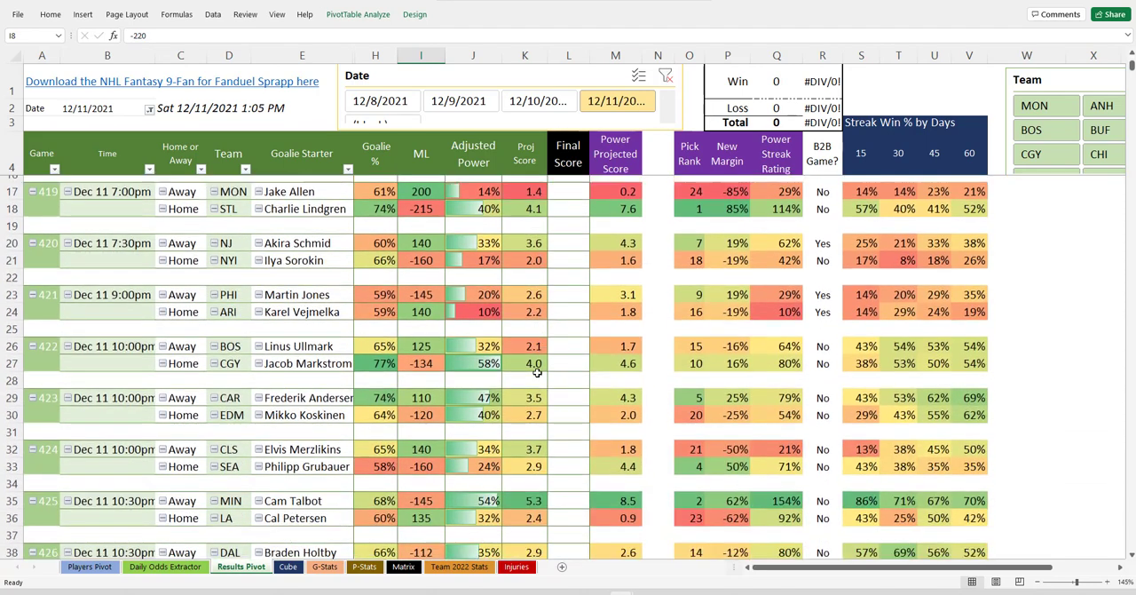
pyautogui.scroll(-3)
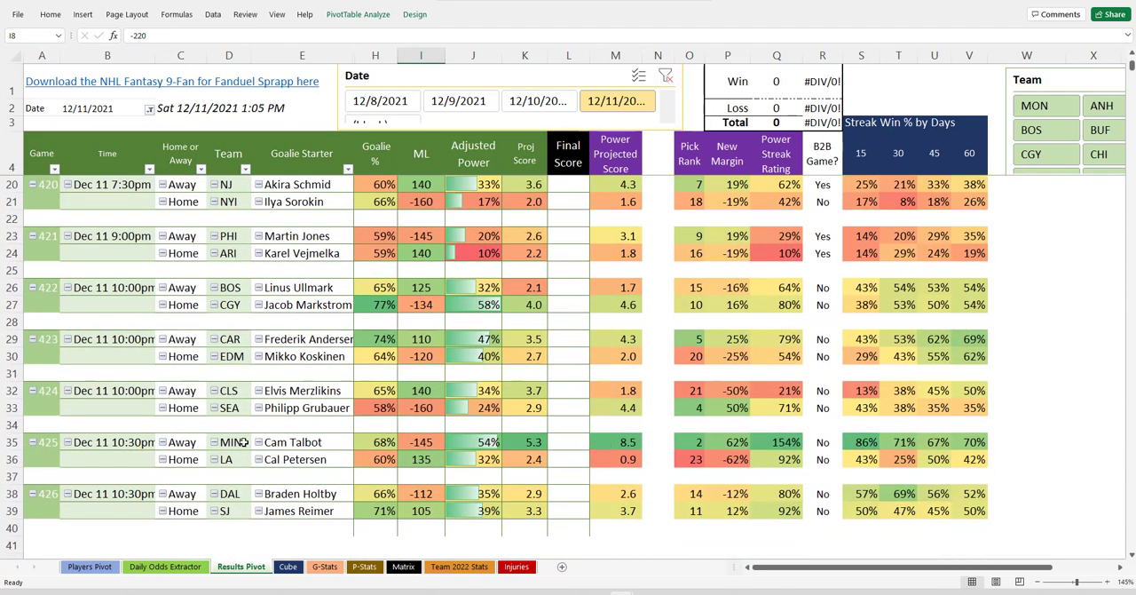
pyautogui.click(228, 441)
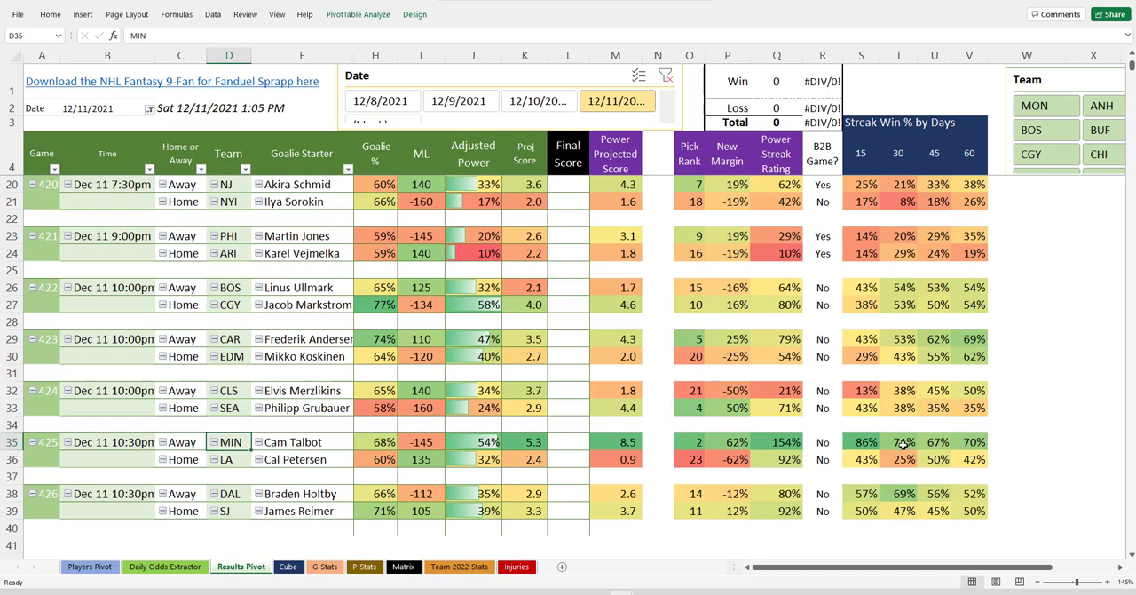
pyautogui.click(860, 441)
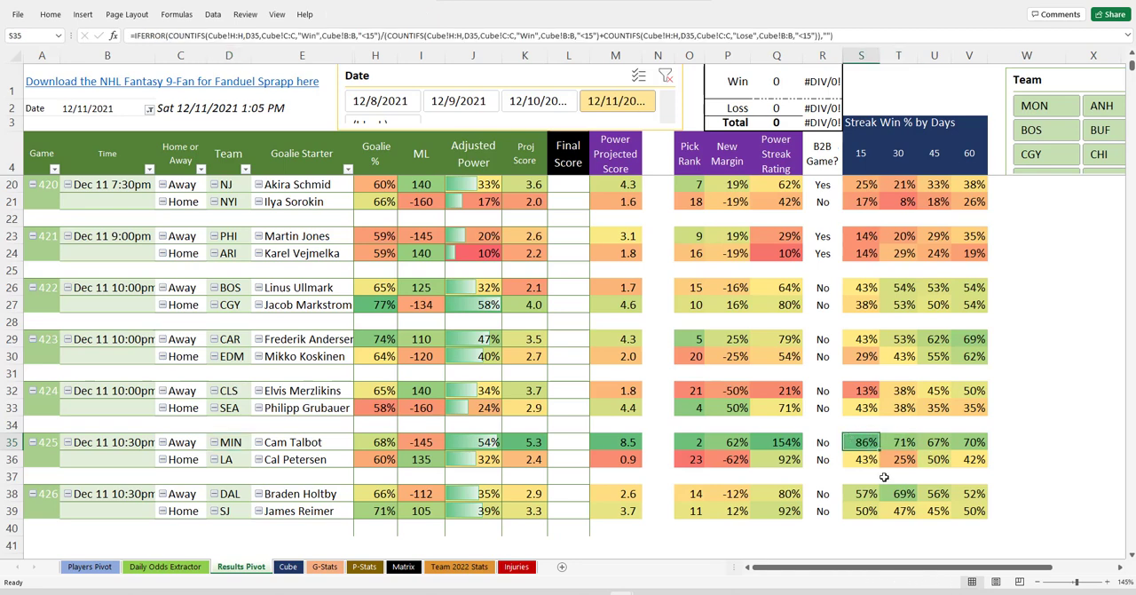
pyautogui.moveTo(868, 454)
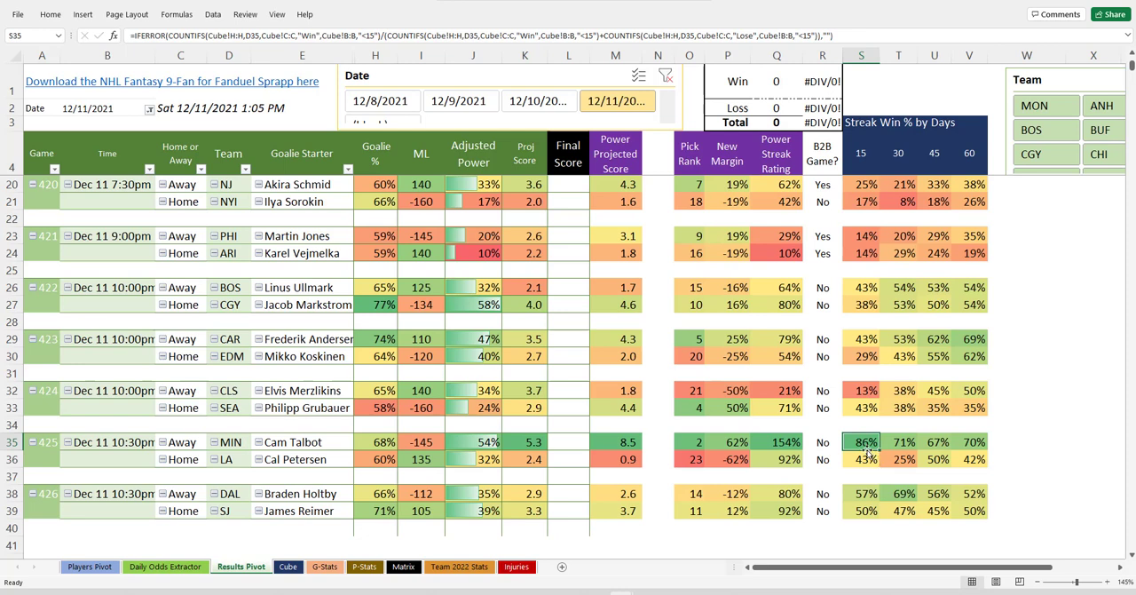
pyautogui.moveTo(766, 454)
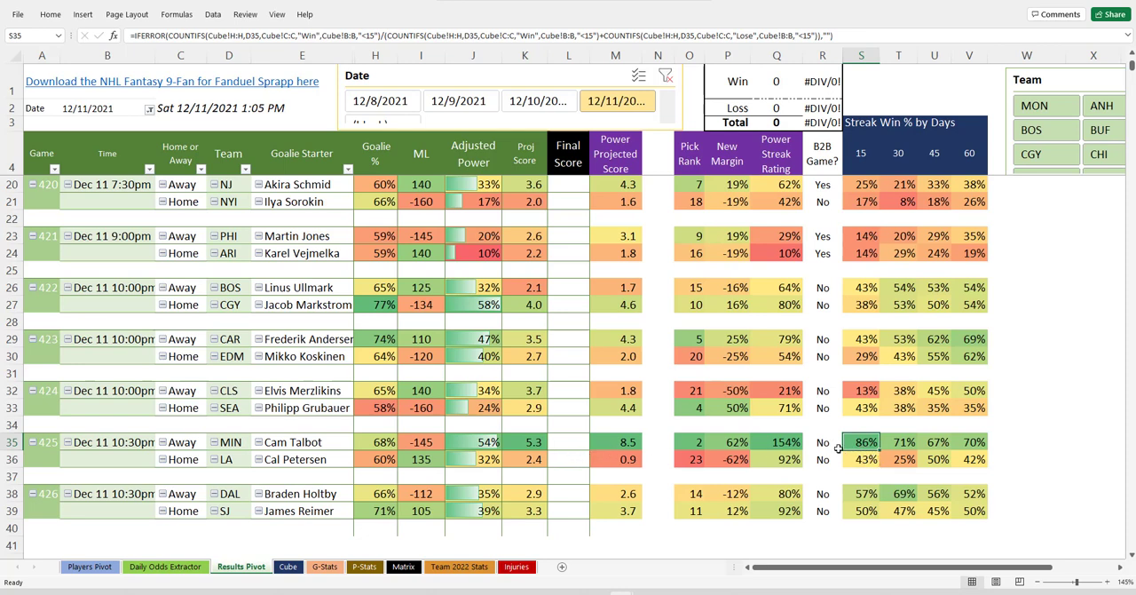
pyautogui.moveTo(759, 444)
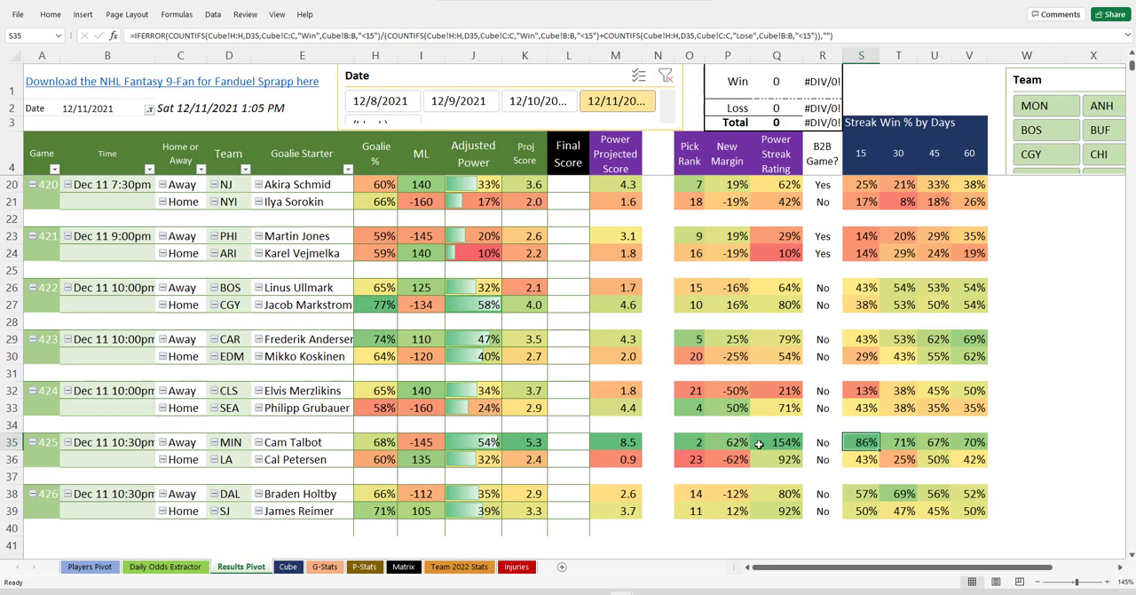
pyautogui.moveTo(686, 467)
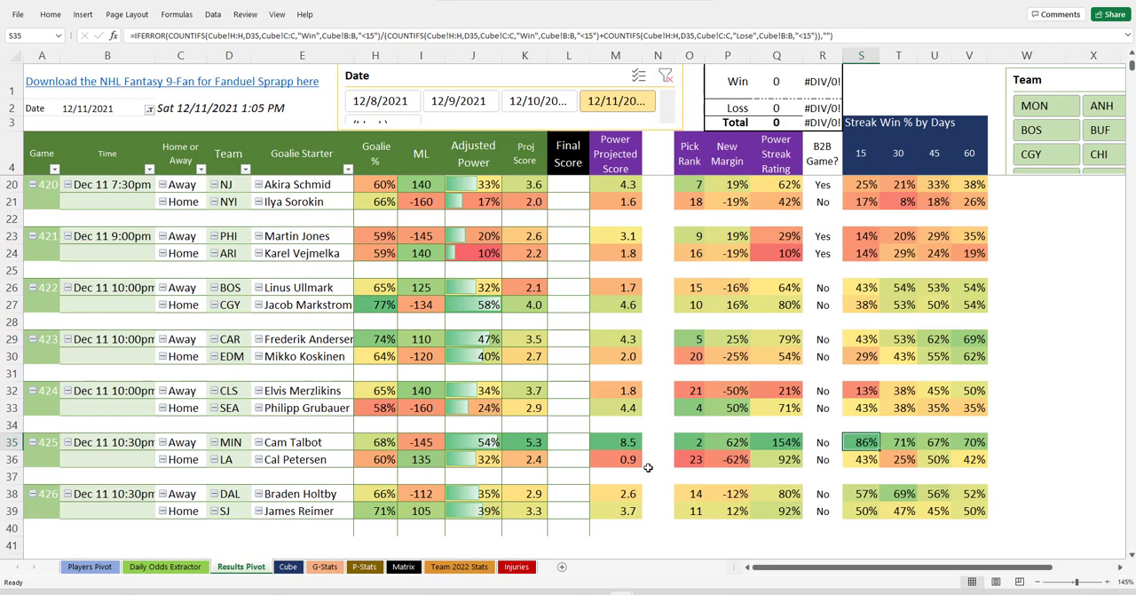
pyautogui.moveTo(649, 466)
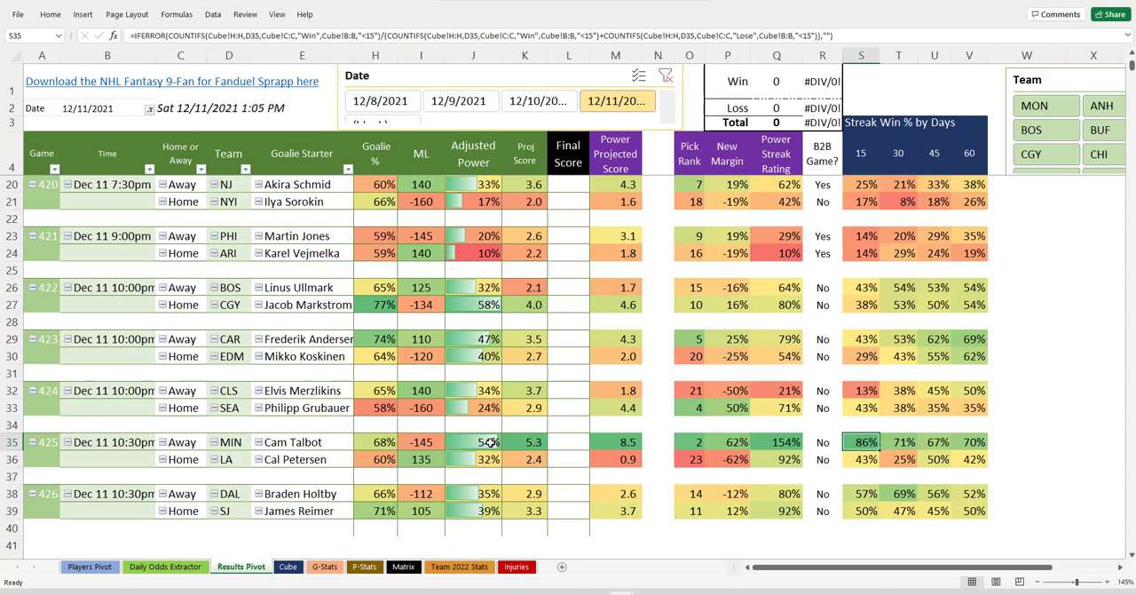
pyautogui.click(615, 441)
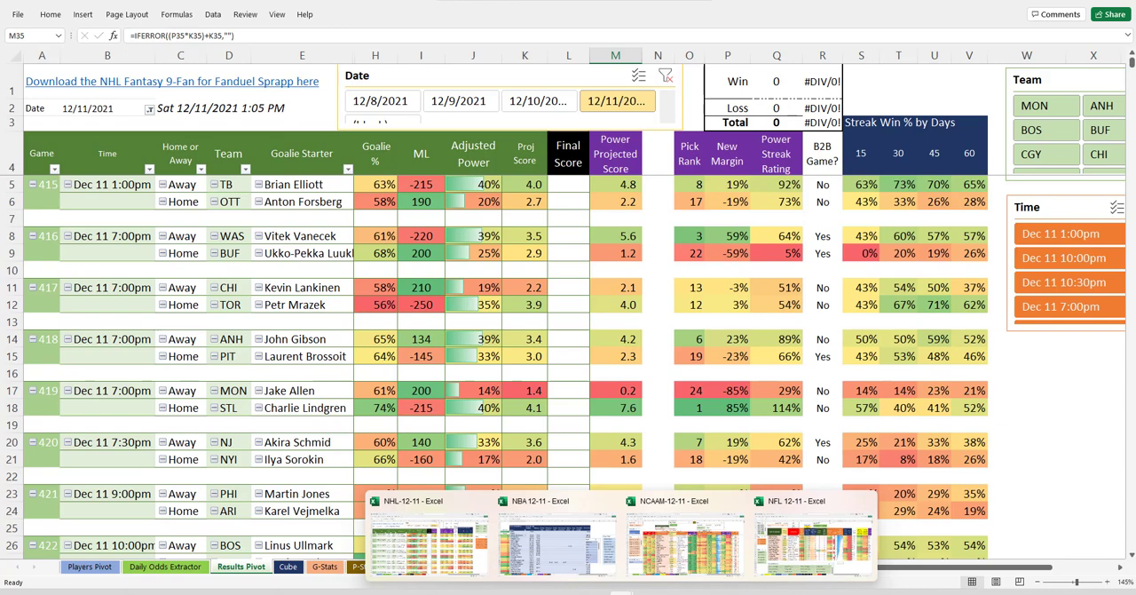
# Open the NBA 12-11 Results Pivot and inspect Golden State Warriors' money line and health
pyautogui.click(559, 537)
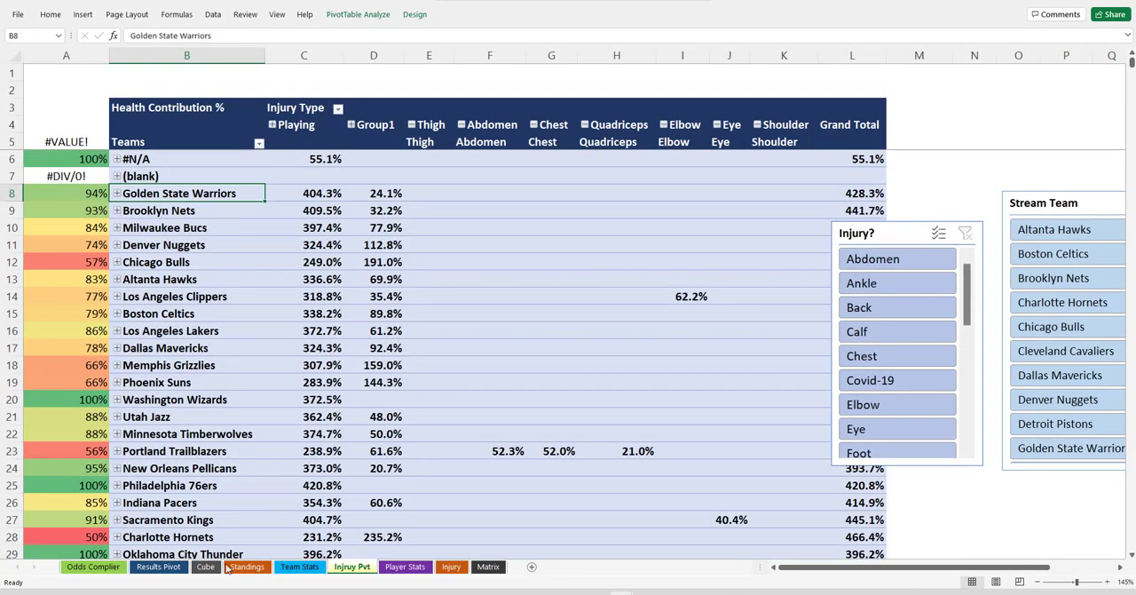
pyautogui.click(159, 566)
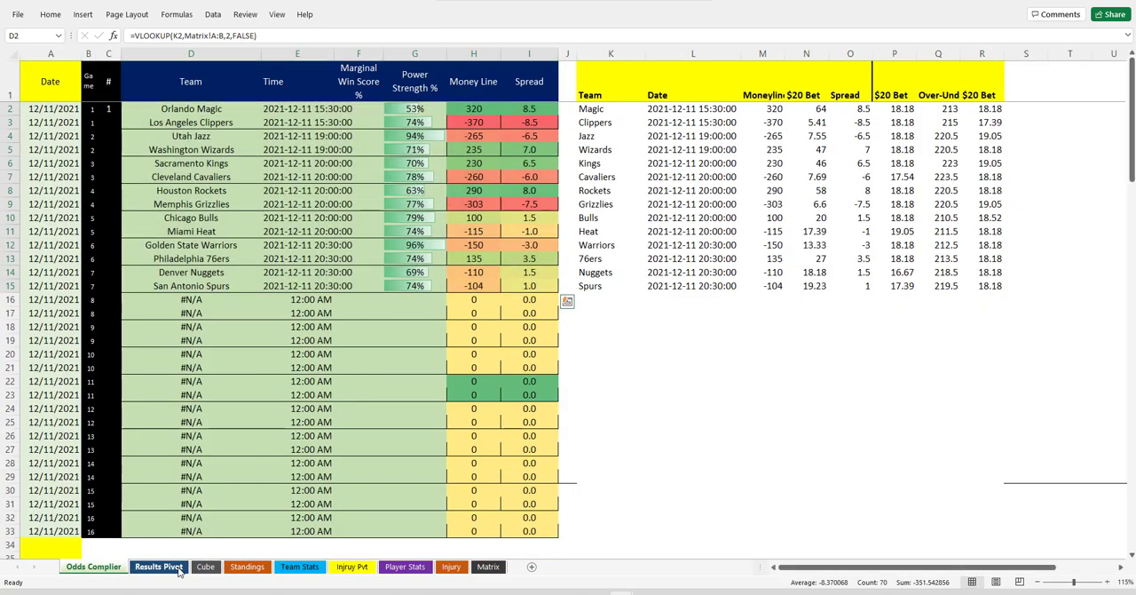
pyautogui.click(159, 566)
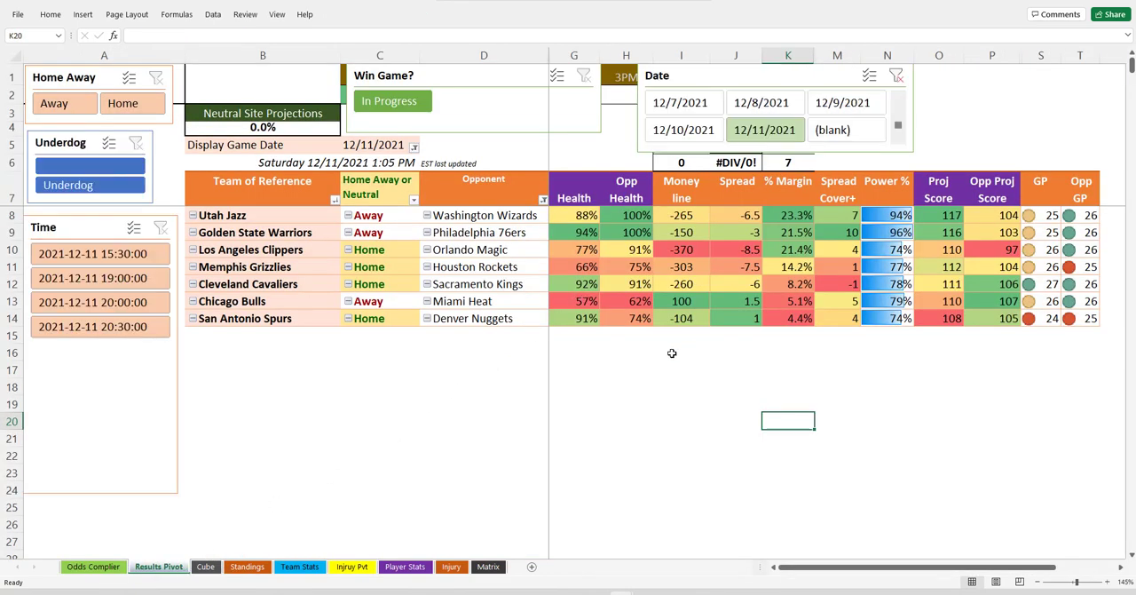
pyautogui.moveTo(646, 240)
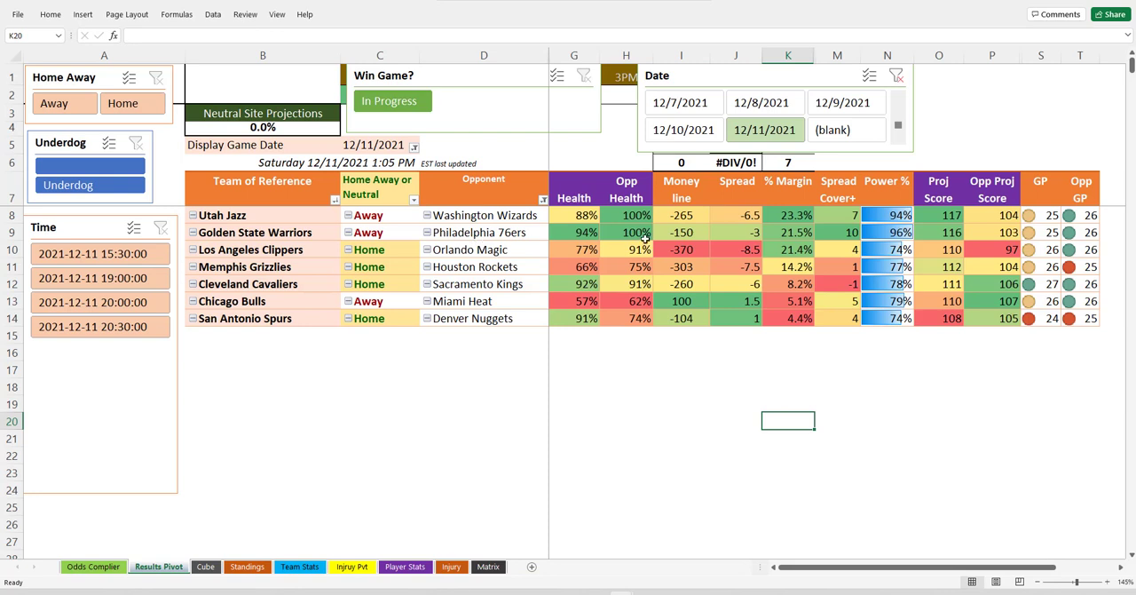
pyautogui.click(680, 231)
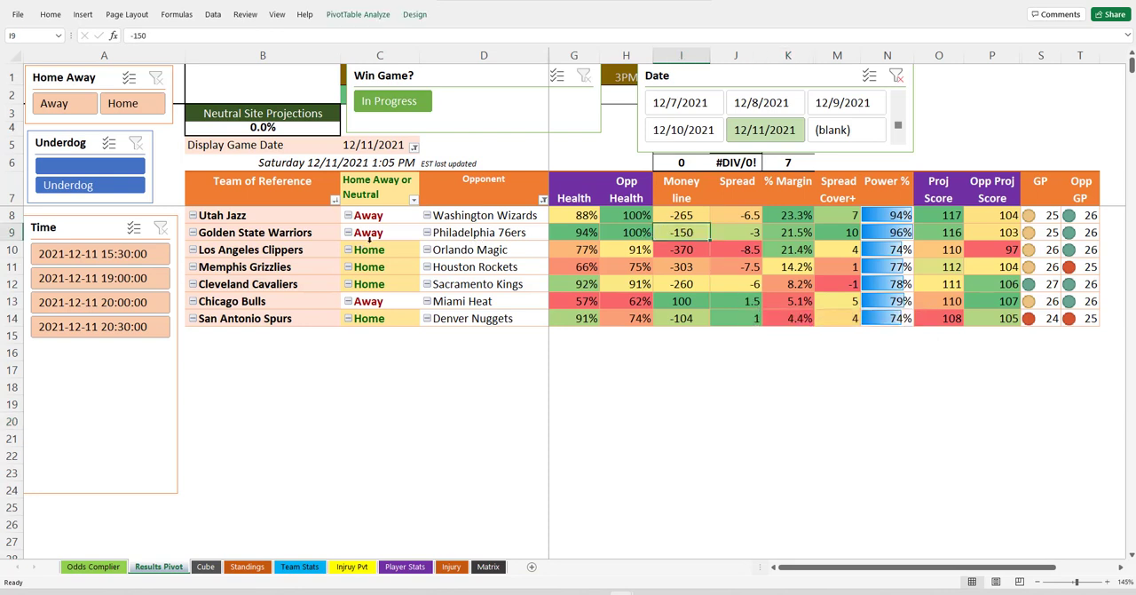
pyautogui.click(574, 231)
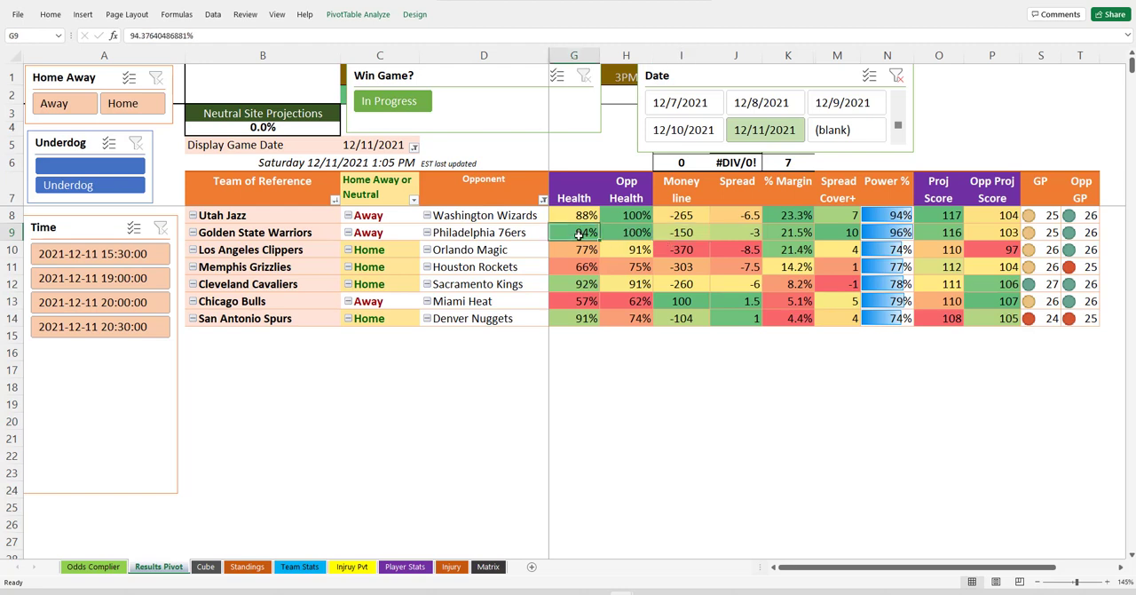
pyautogui.moveTo(405, 347)
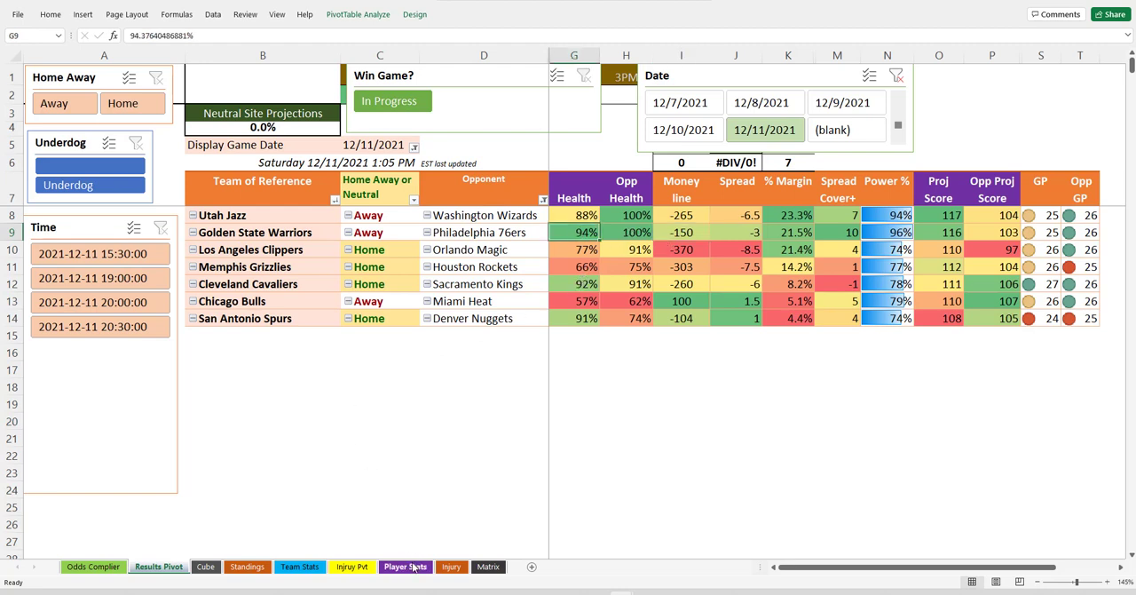
# Open the Injury Pvt sheet and expand Golden State Warriors to list its players
pyautogui.click(351, 566)
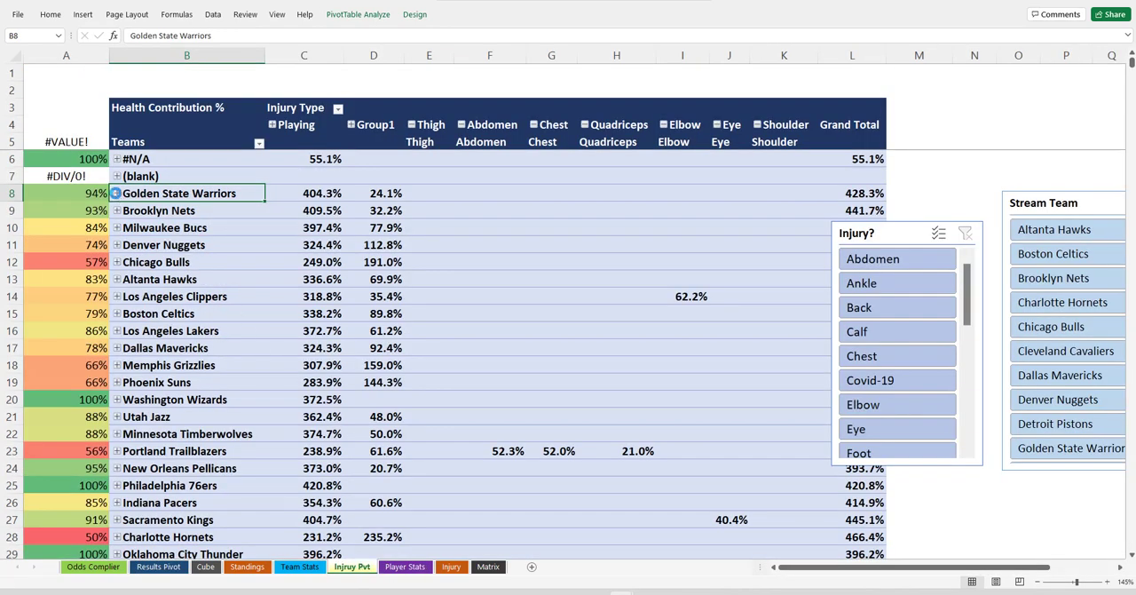
pyautogui.click(116, 193)
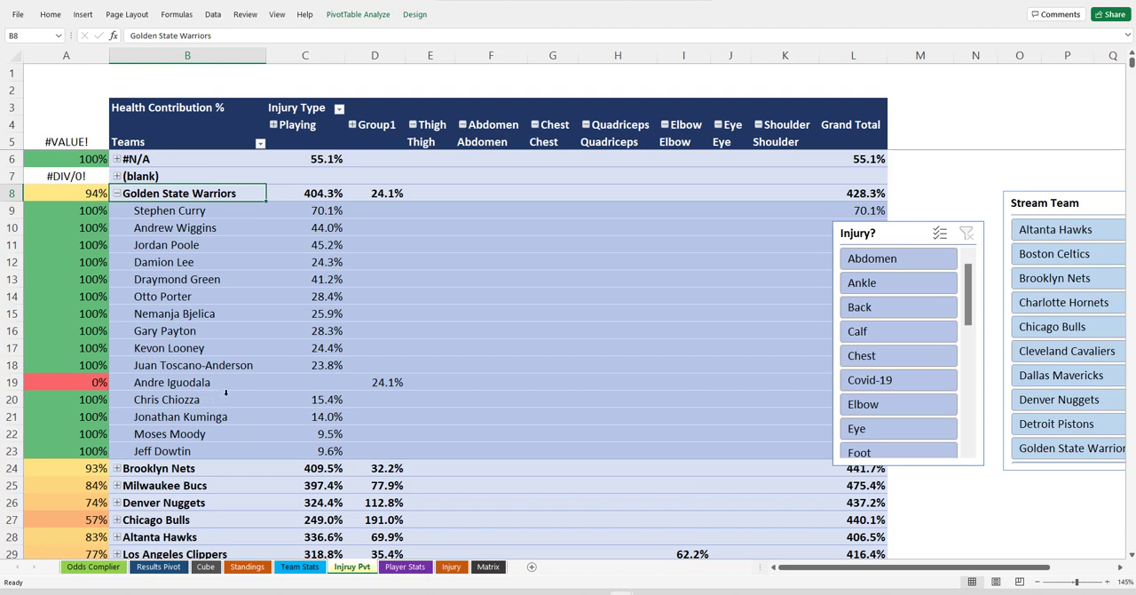
pyautogui.moveTo(388, 382)
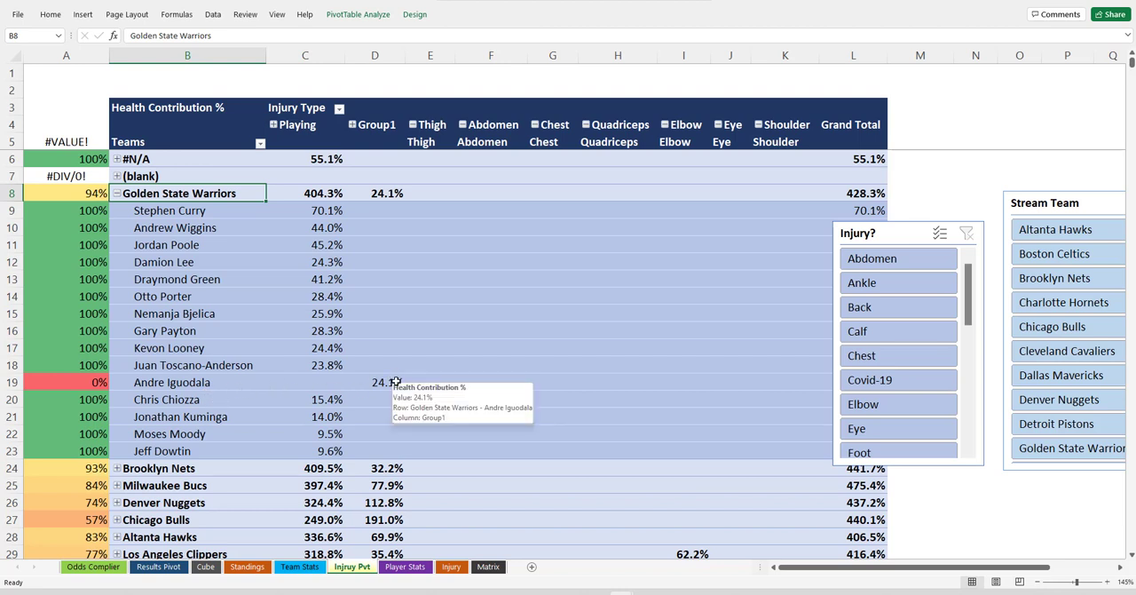
pyautogui.moveTo(174, 227)
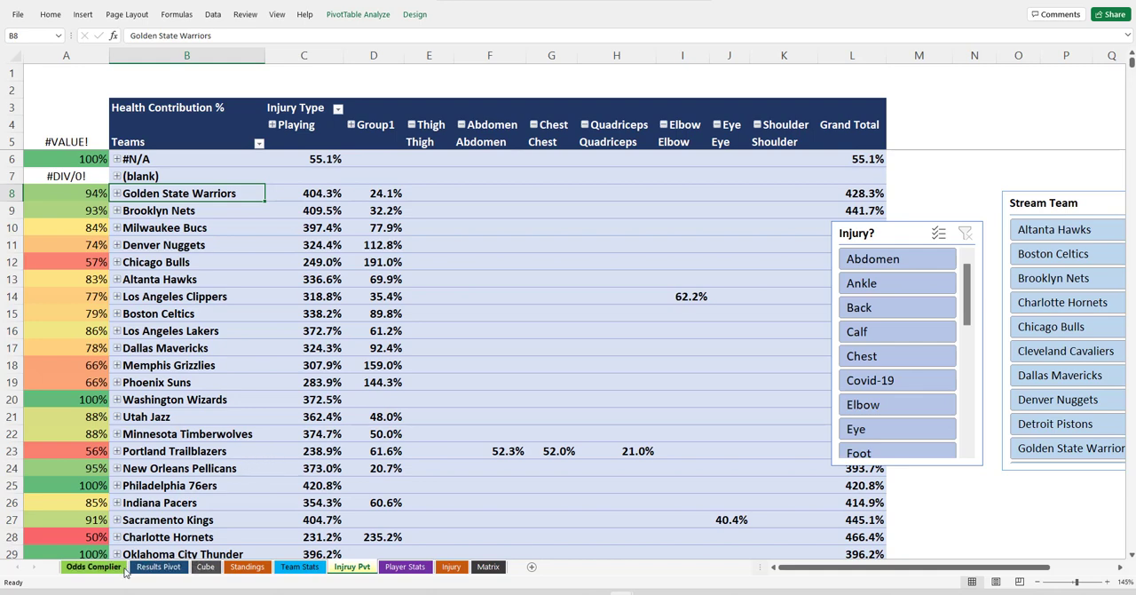
# Review Warriors, Bulls and Jazz health and money lines, then switch to the NCAAM workbook
pyautogui.click(159, 566)
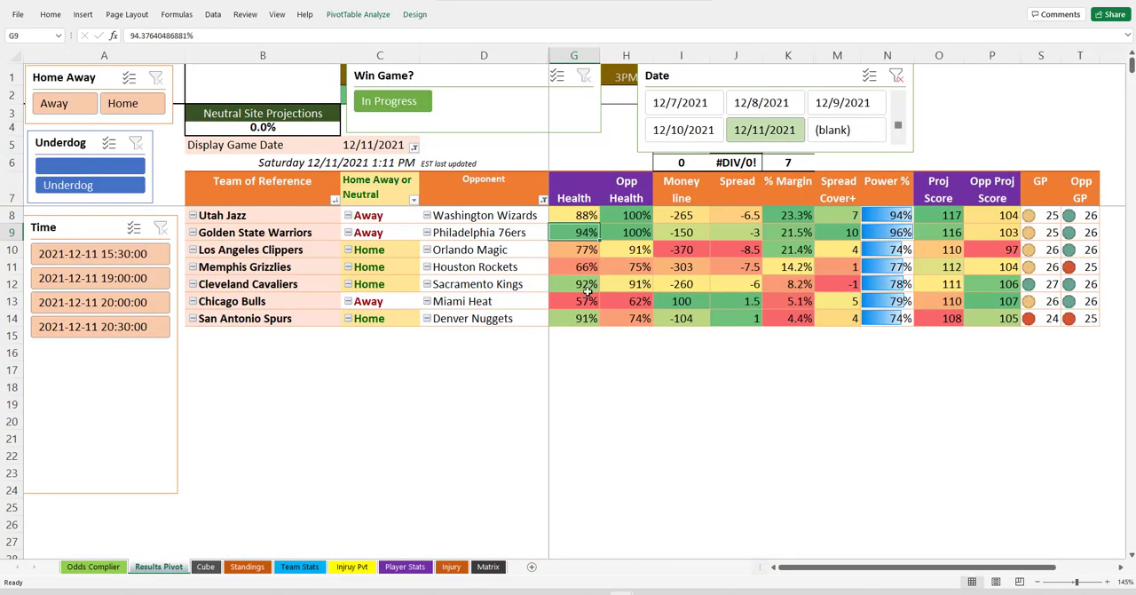
pyautogui.click(681, 231)
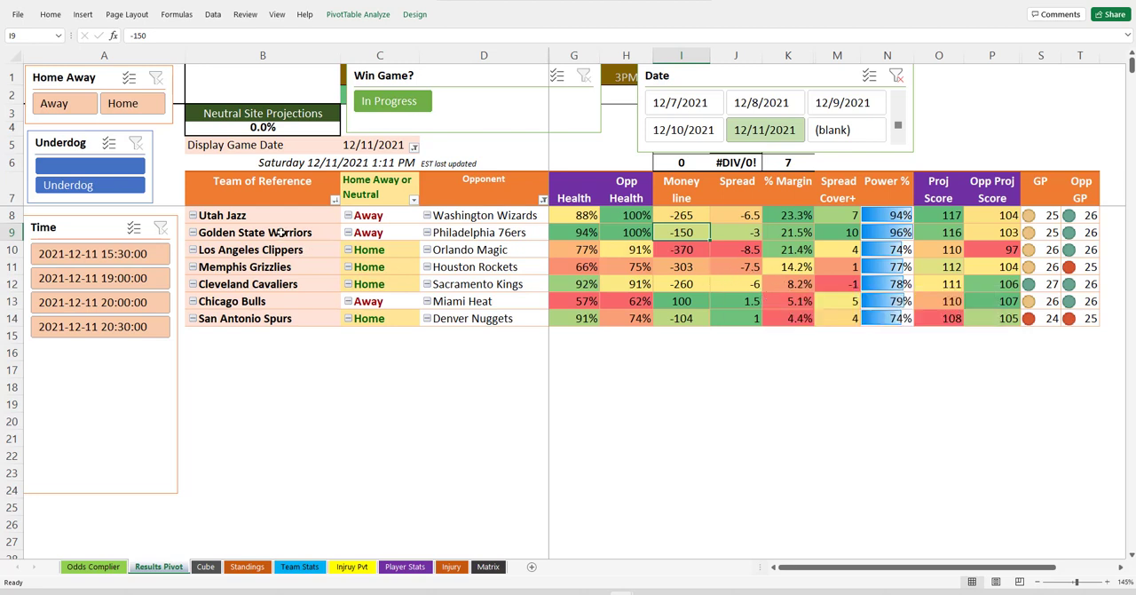
pyautogui.click(257, 232)
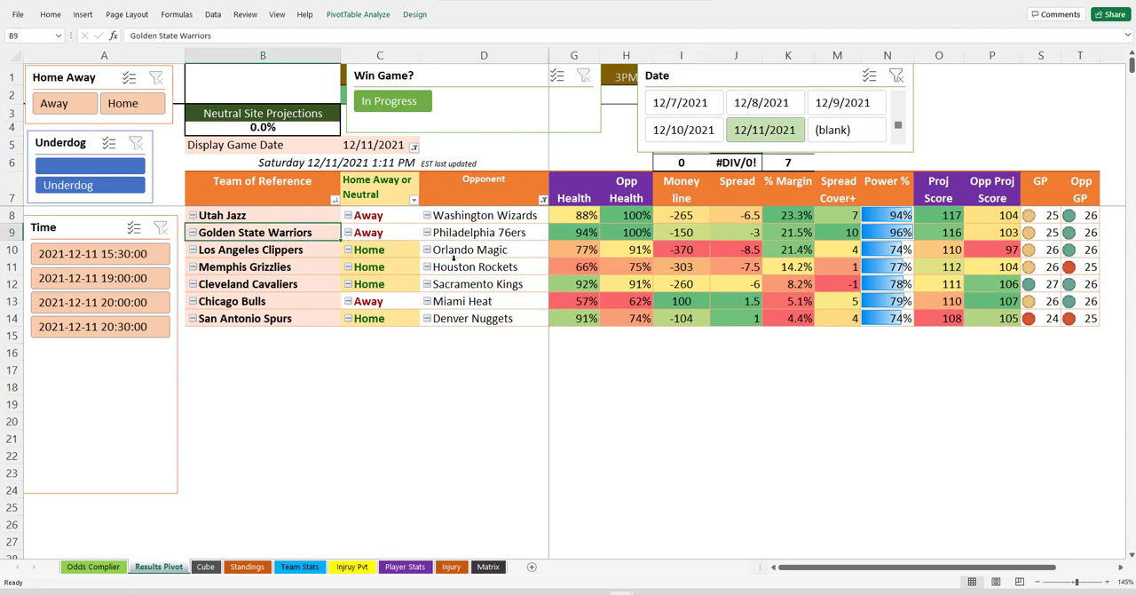
pyautogui.click(681, 232)
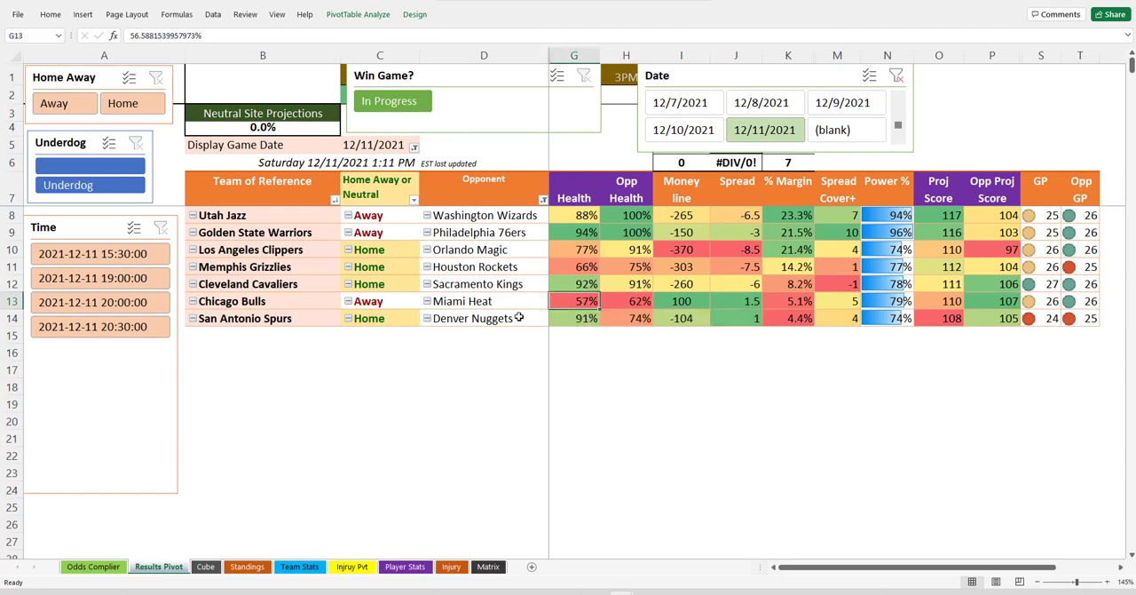
pyautogui.click(681, 300)
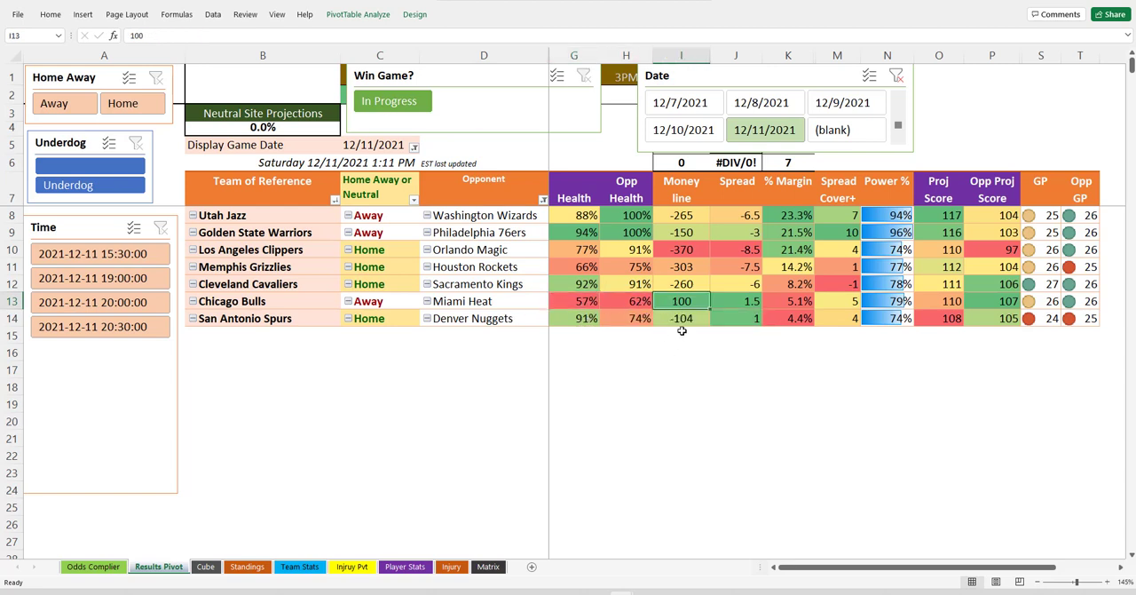
pyautogui.click(682, 231)
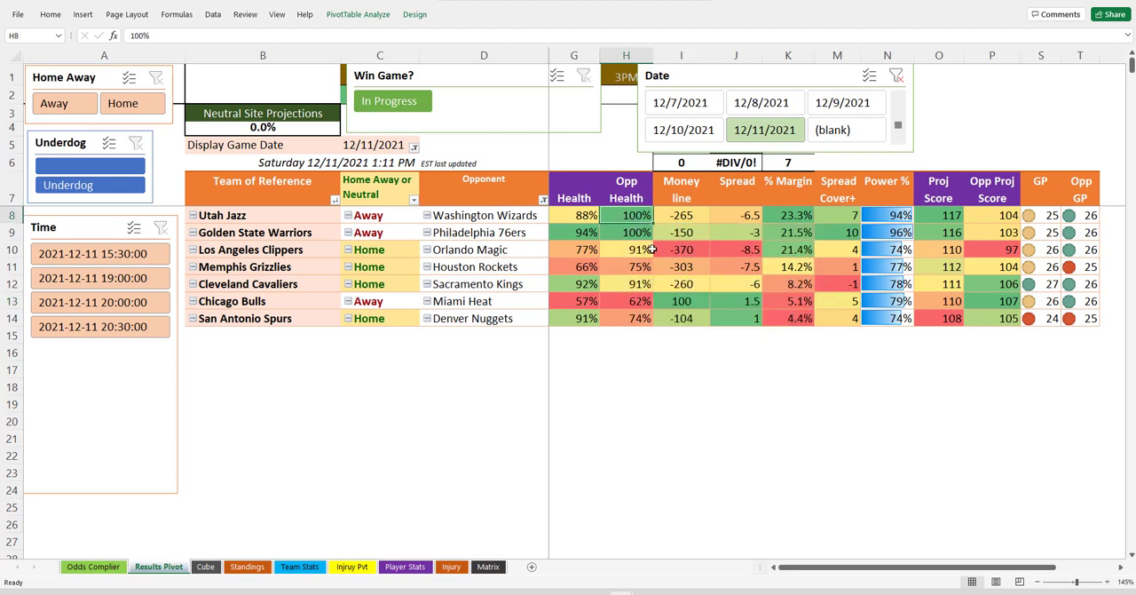
pyautogui.click(681, 215)
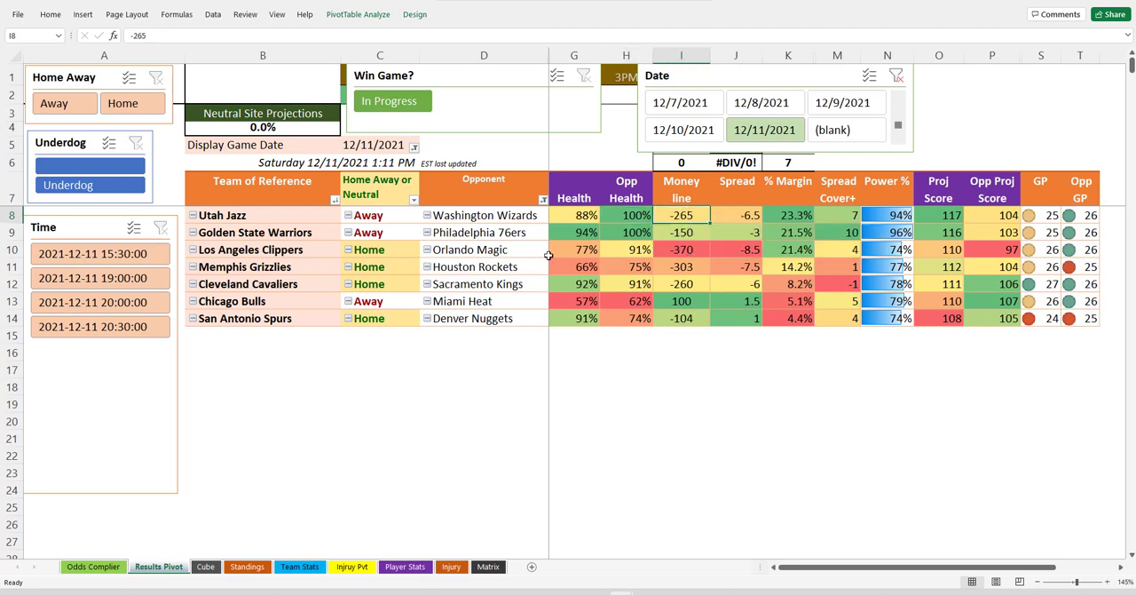
pyautogui.click(262, 215)
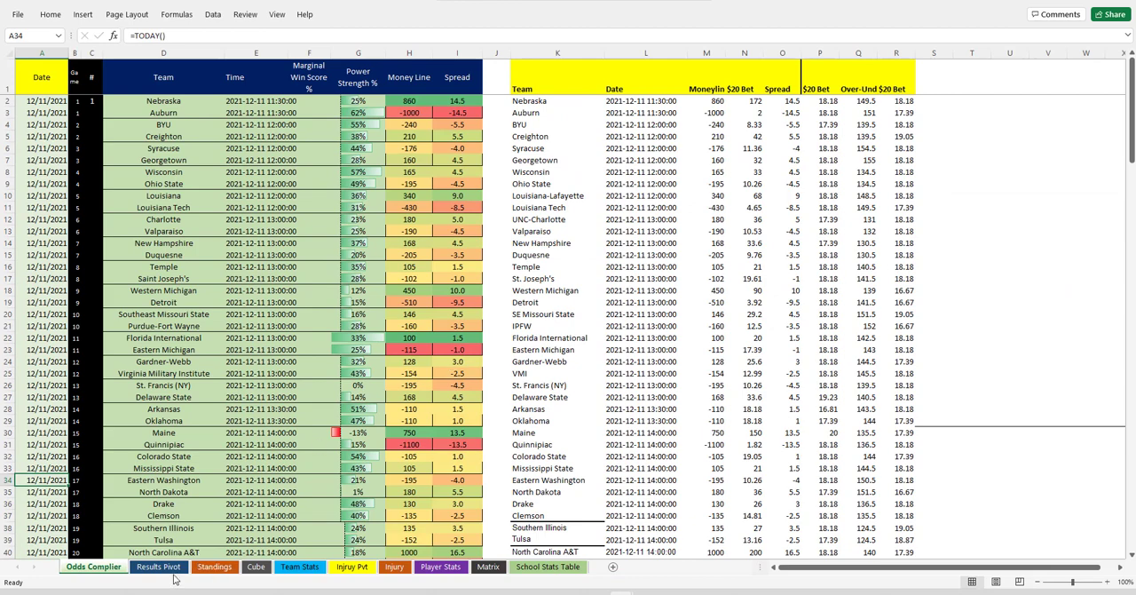
# Open the college basketball Results Pivot and scroll down through the team projections
pyautogui.click(159, 566)
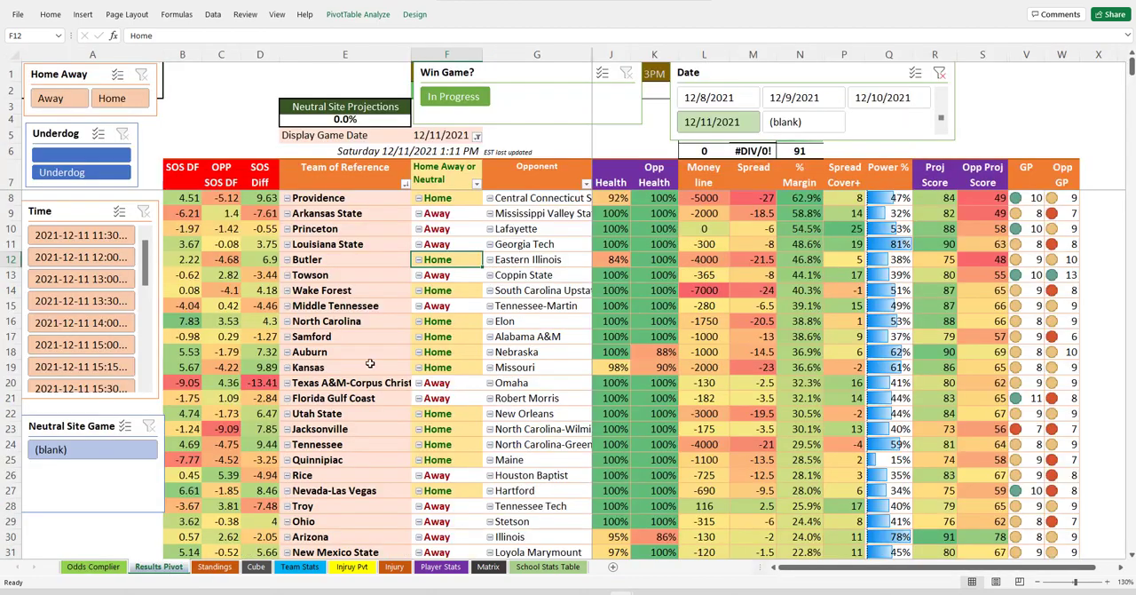
pyautogui.scroll(-3)
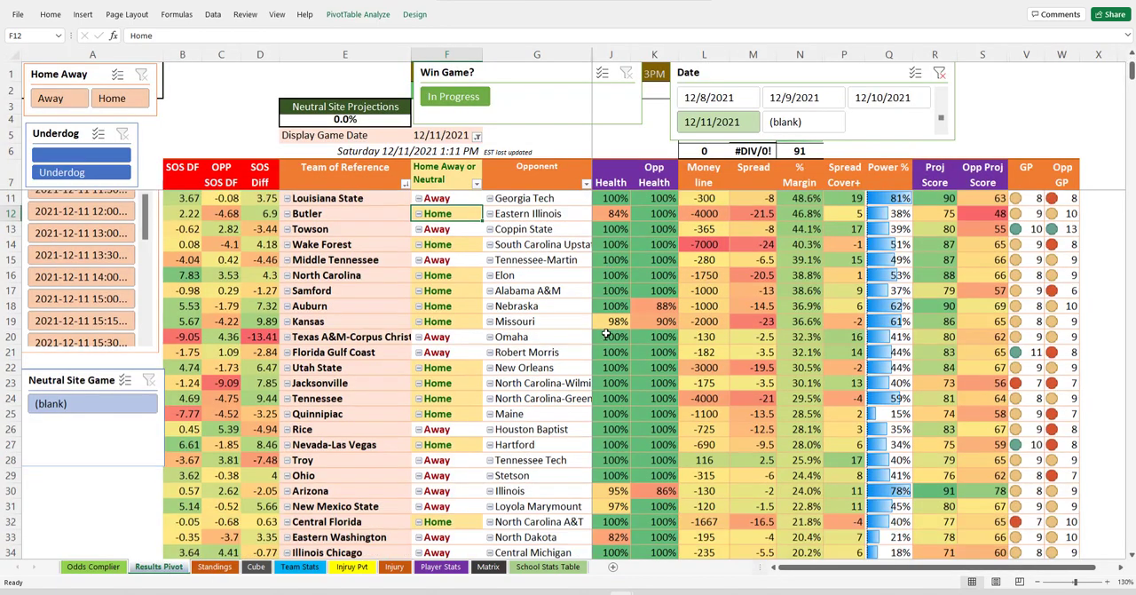
pyautogui.scroll(-3)
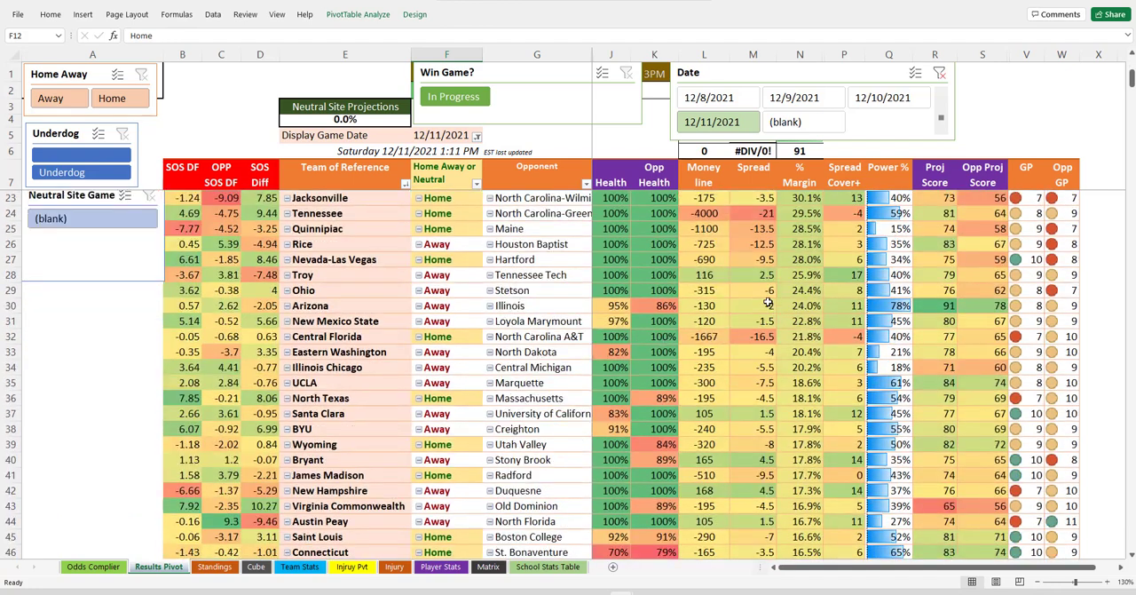
pyautogui.scroll(-3)
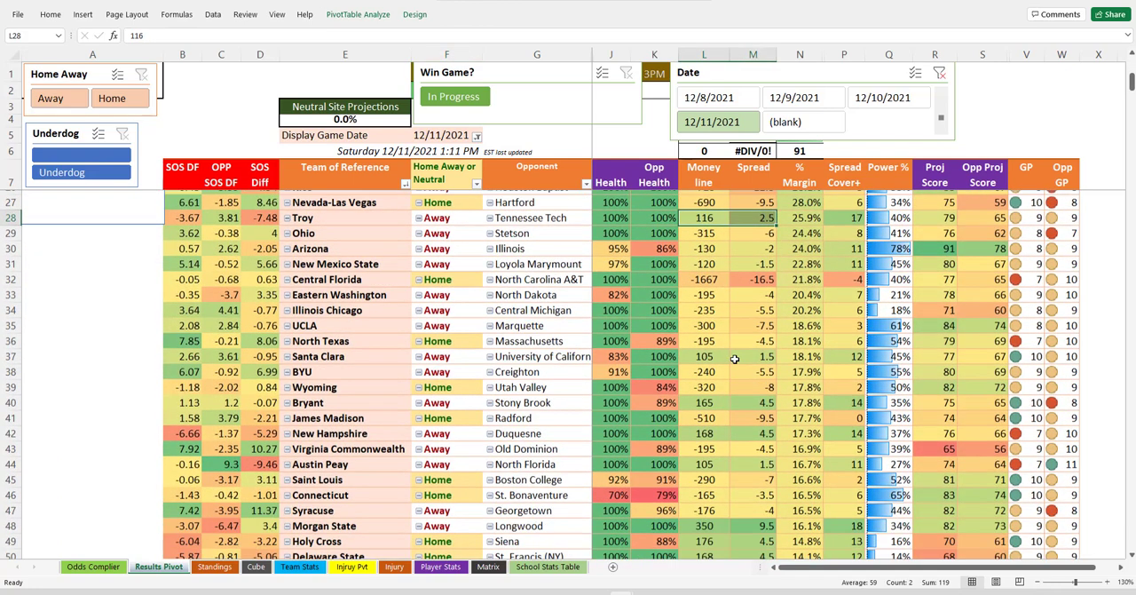
pyautogui.scroll(-3)
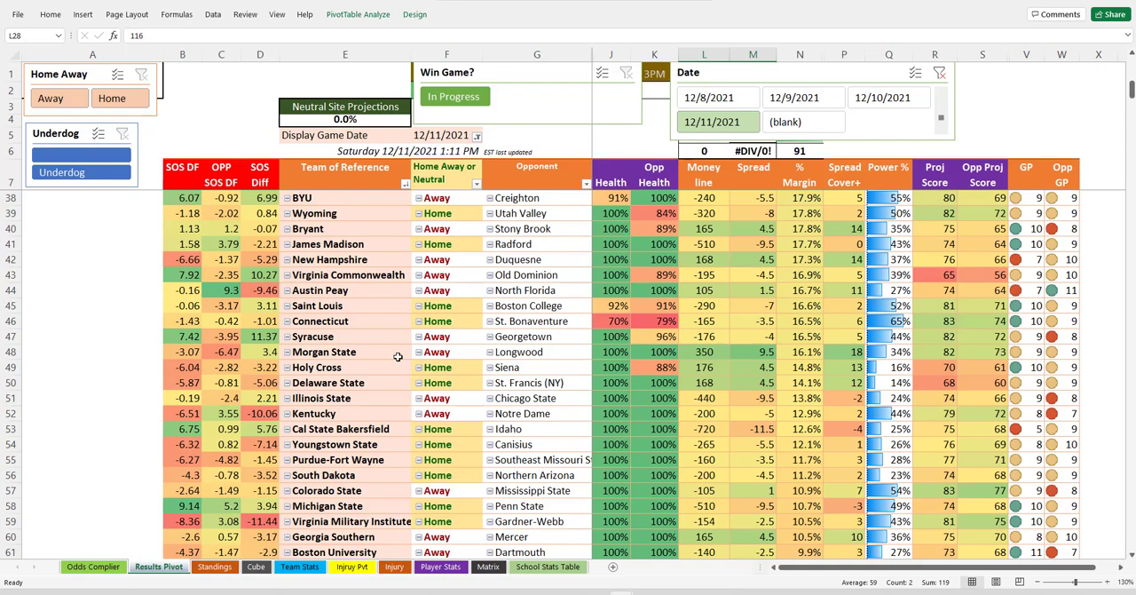
pyautogui.scroll(-3)
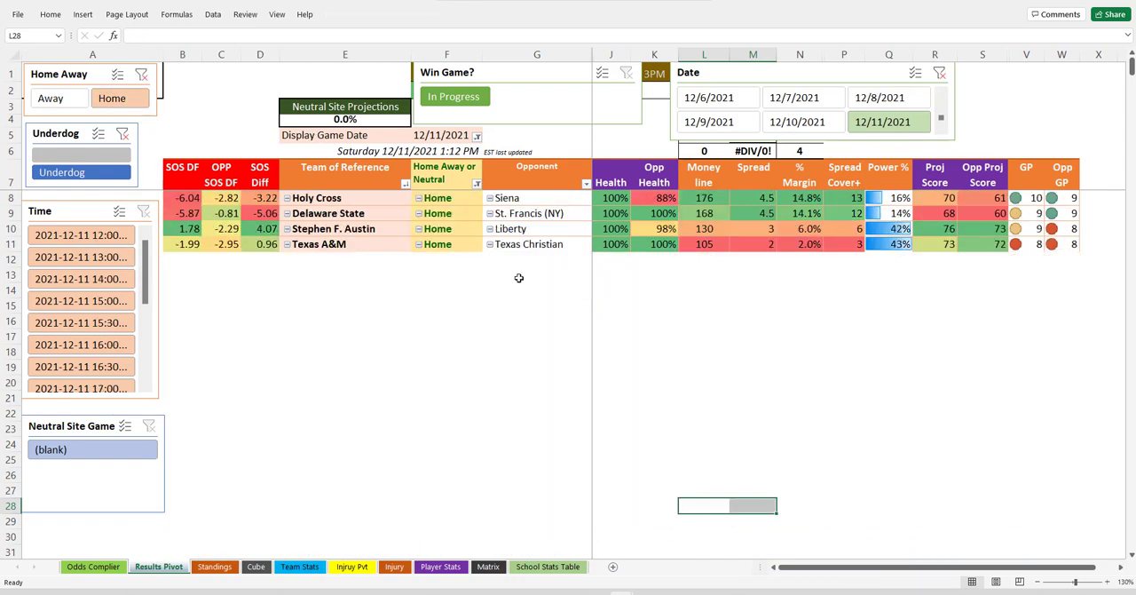
pyautogui.moveTo(446, 308)
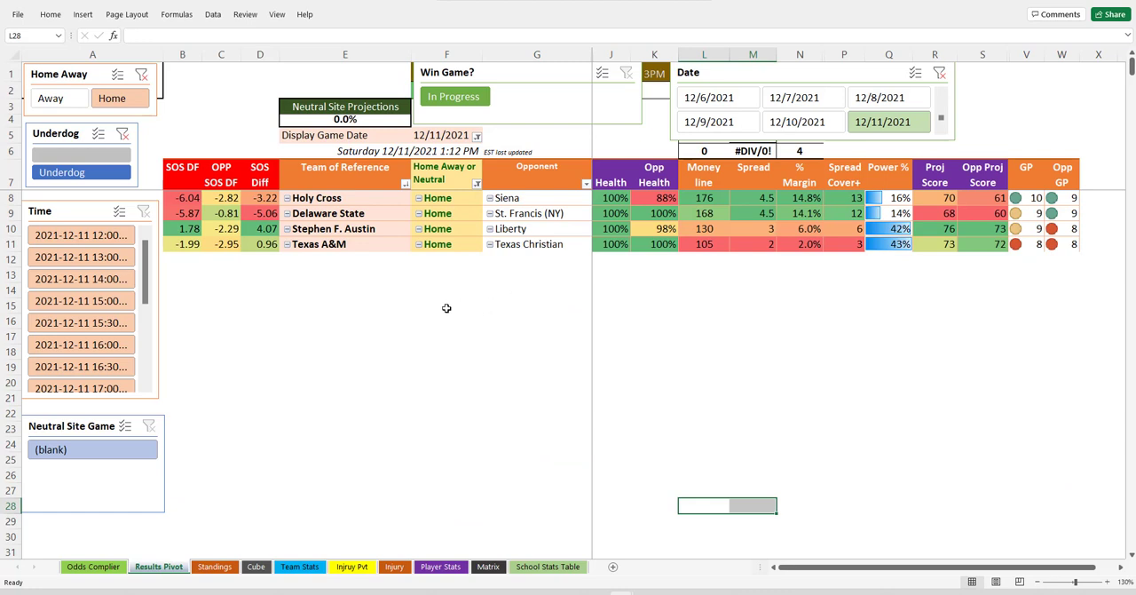
pyautogui.moveTo(476, 284)
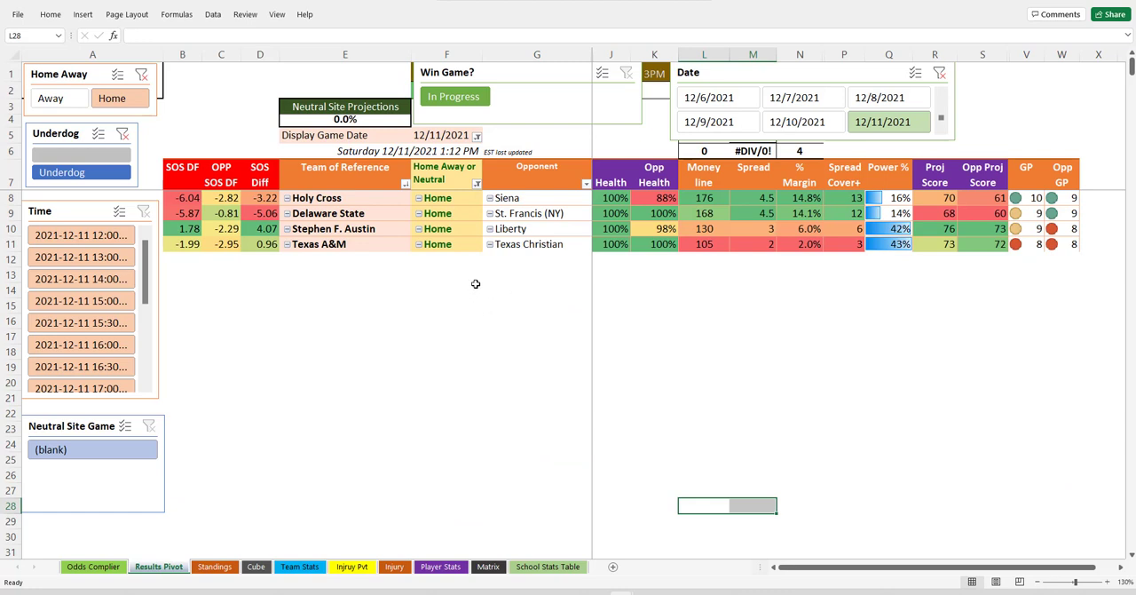
pyautogui.moveTo(524, 300)
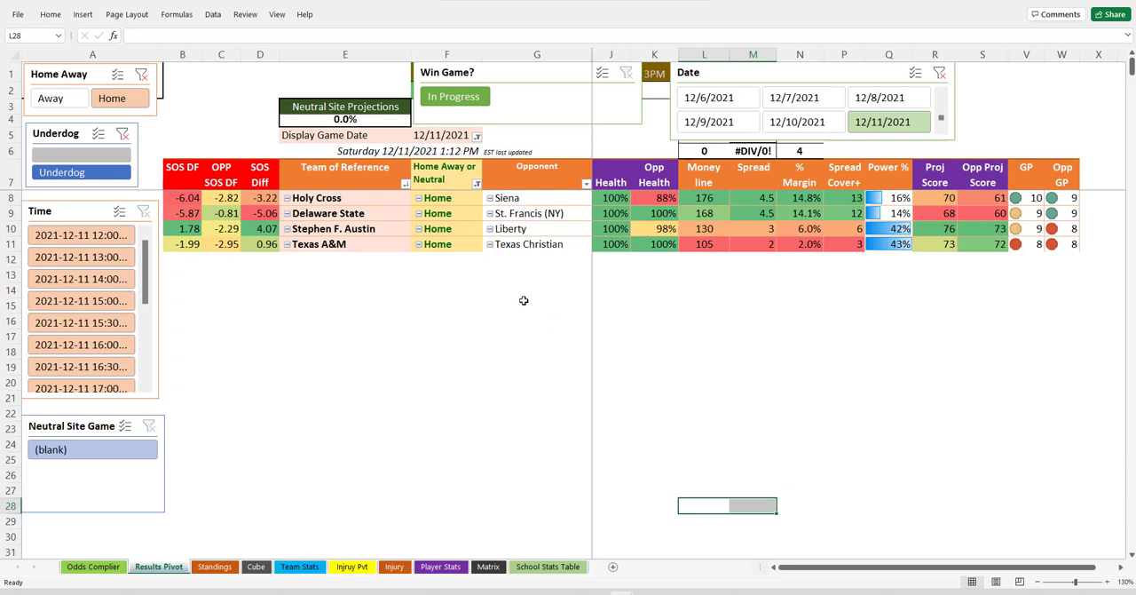
pyautogui.moveTo(351, 299)
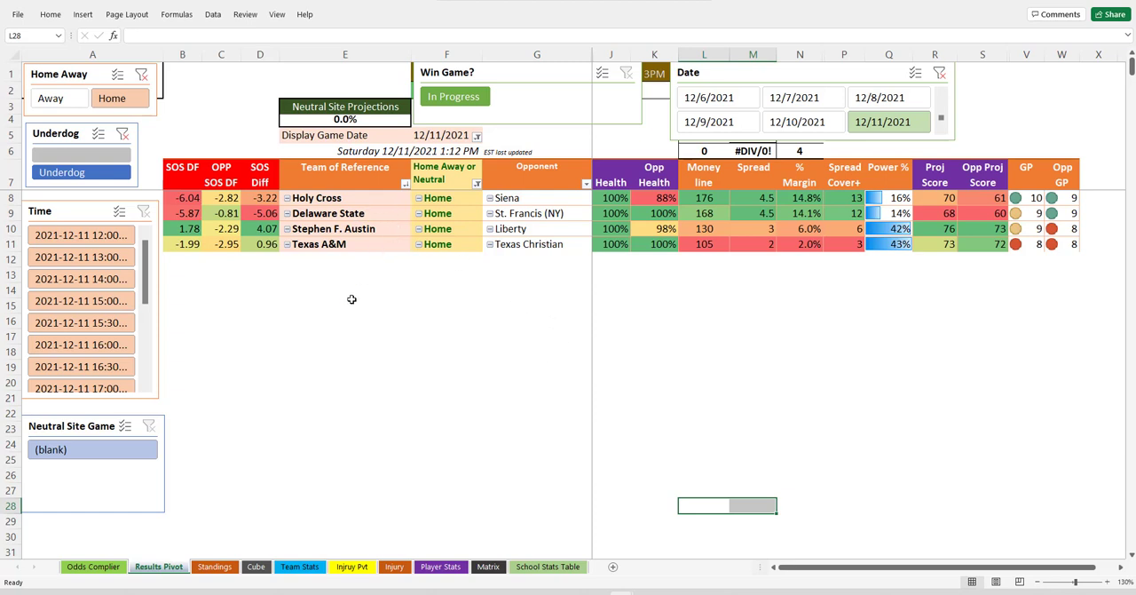
pyautogui.click(345, 274)
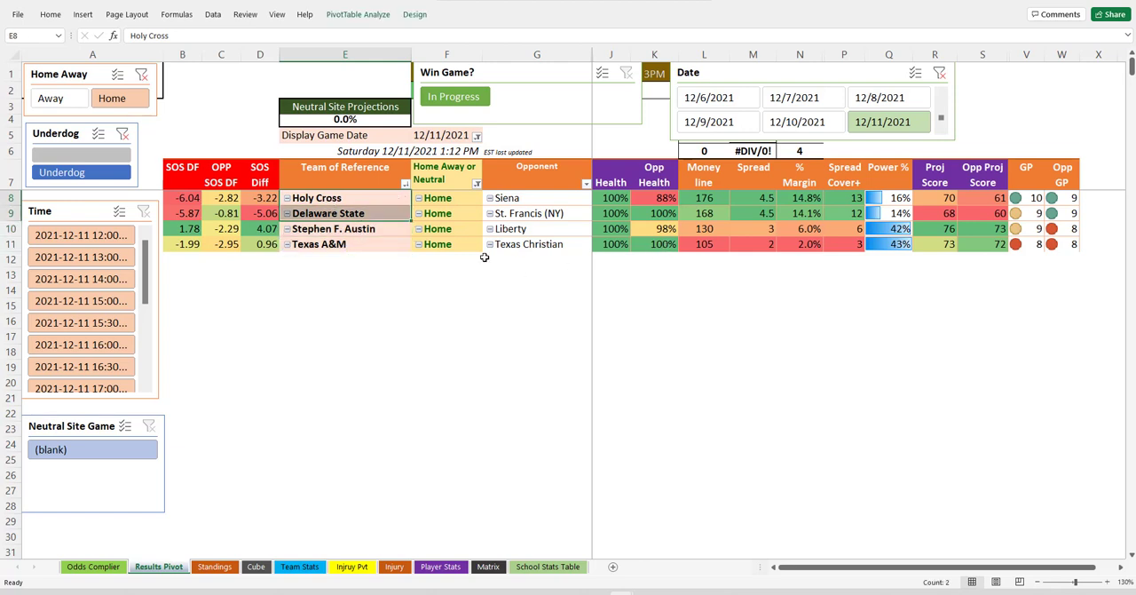
pyautogui.click(261, 213)
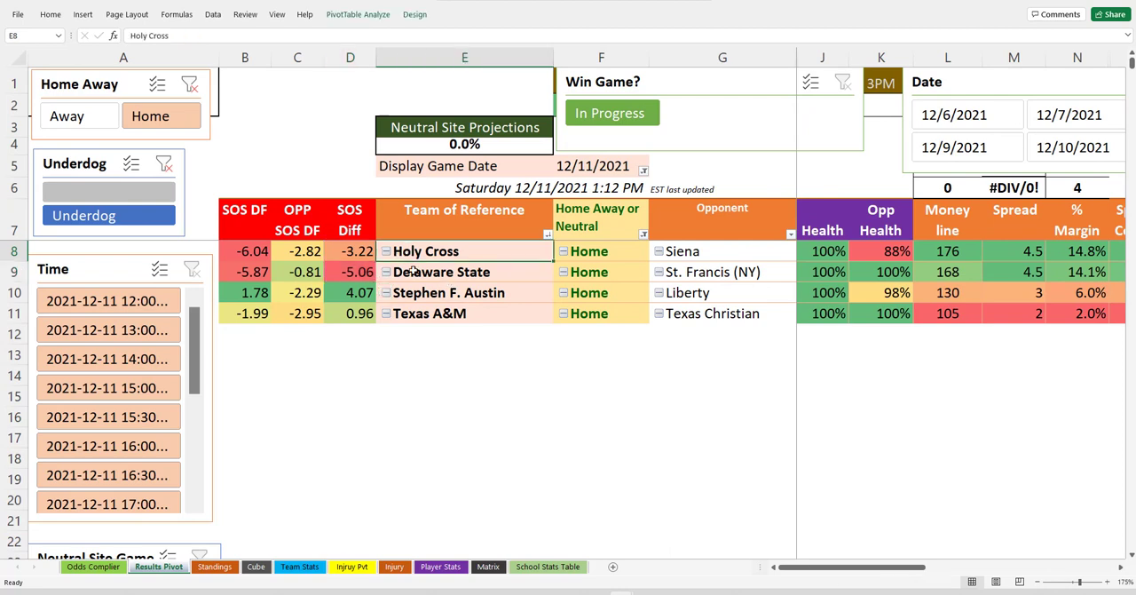
pyautogui.click(441, 272)
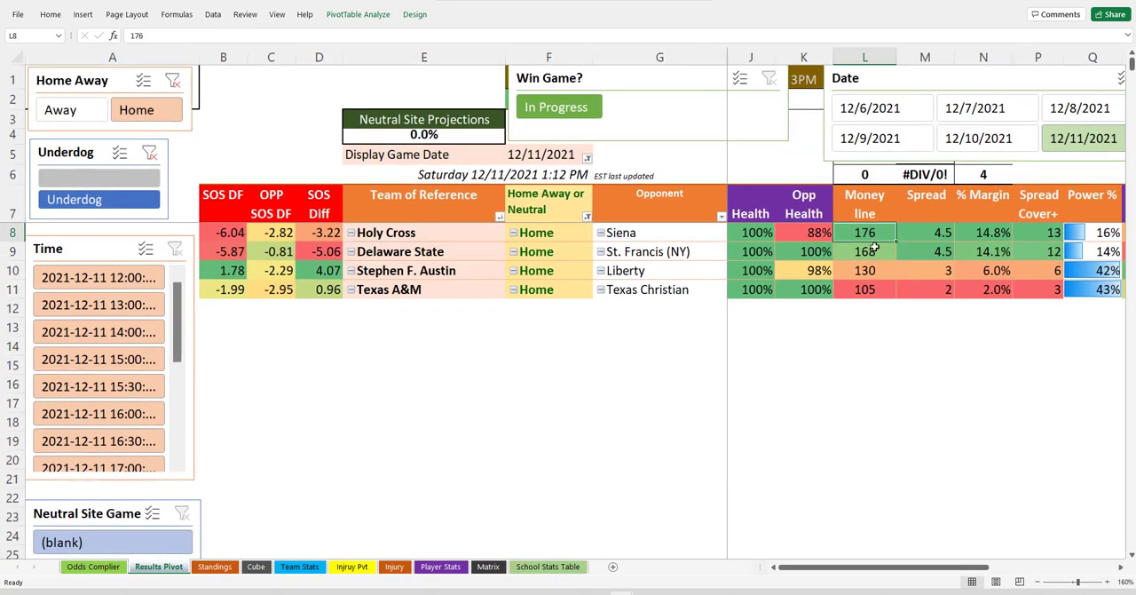
pyautogui.click(863, 252)
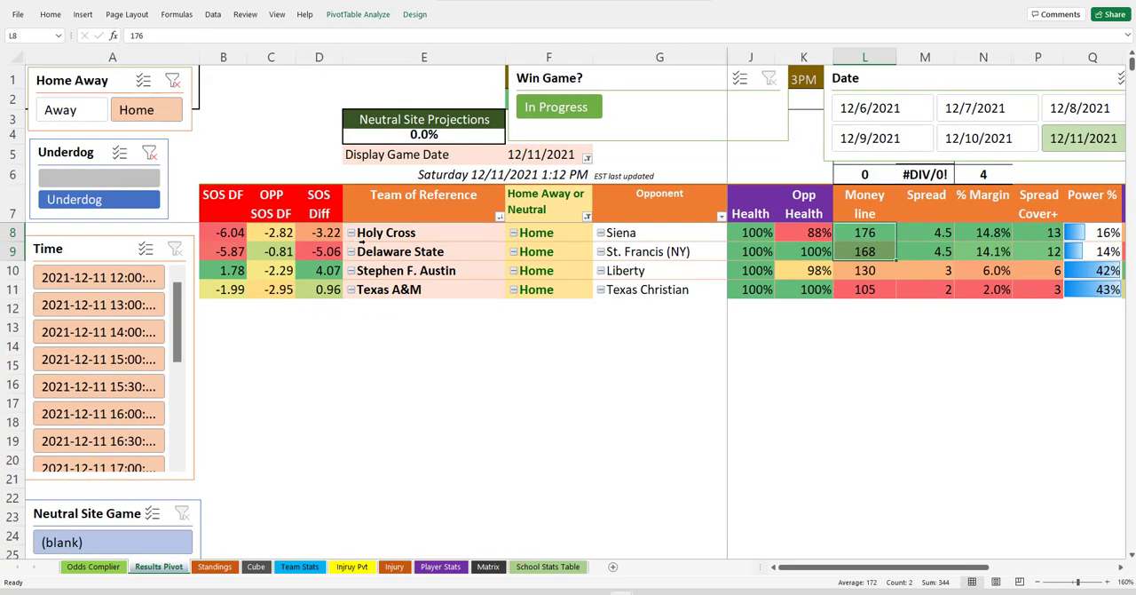
pyautogui.click(423, 270)
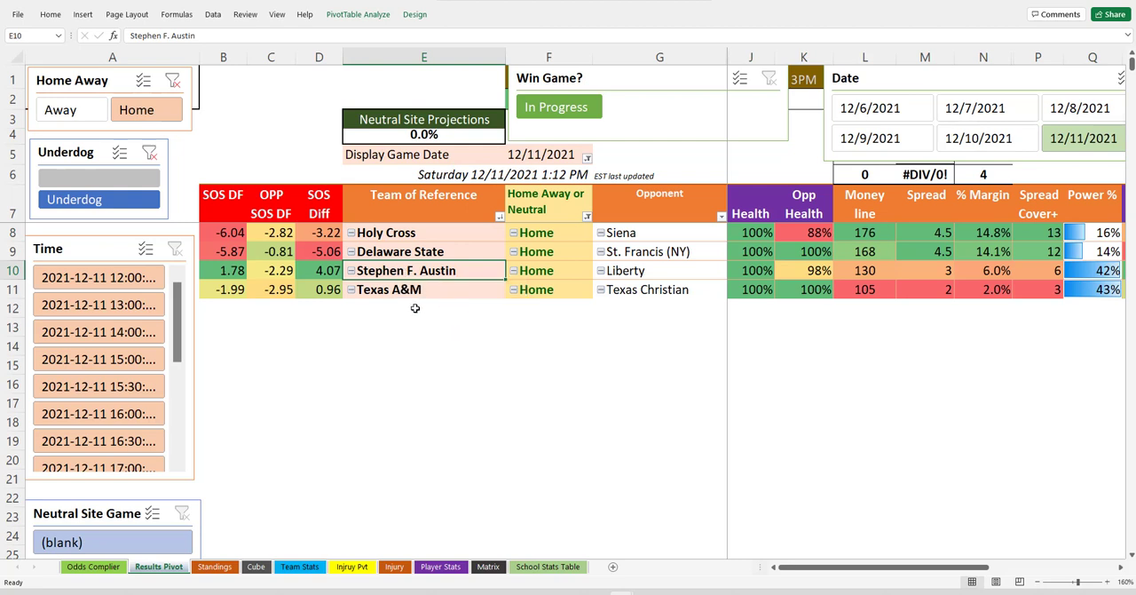
pyautogui.click(423, 288)
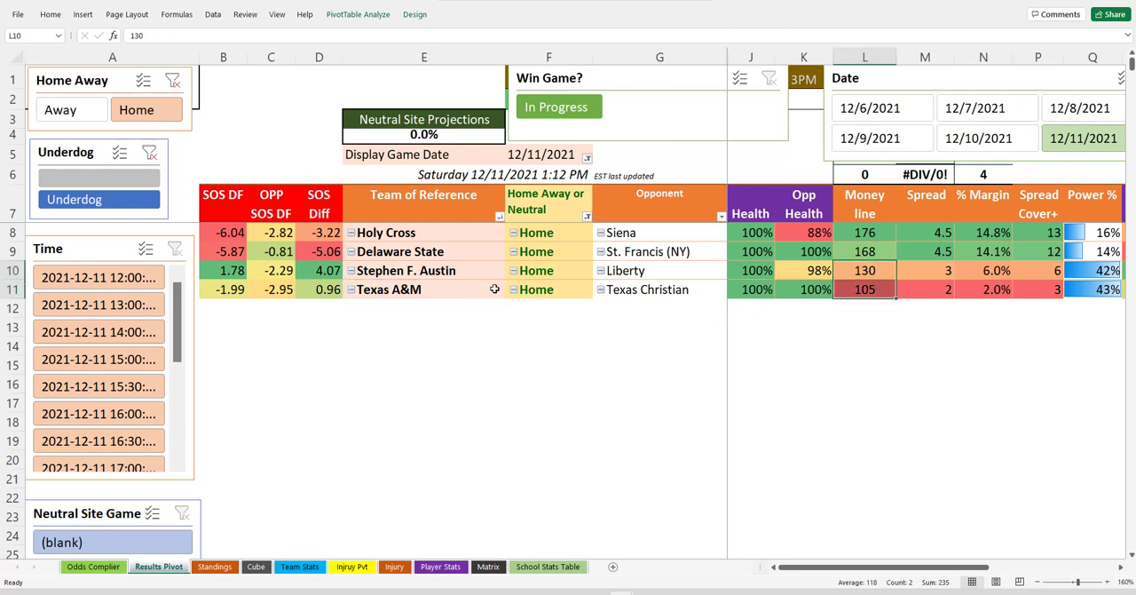
pyautogui.click(319, 269)
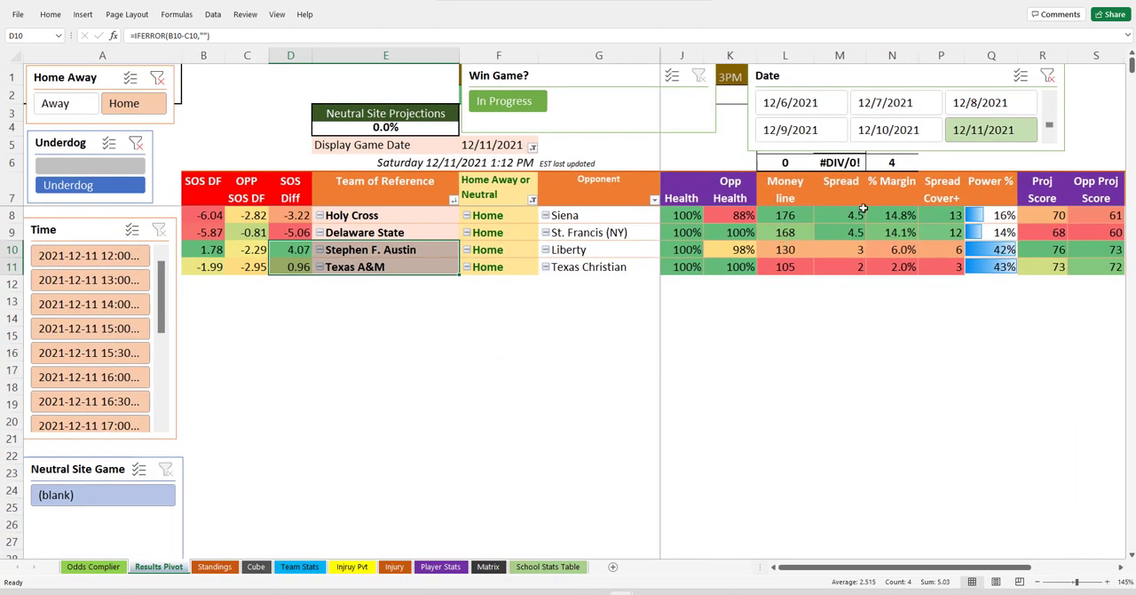
pyautogui.click(385, 214)
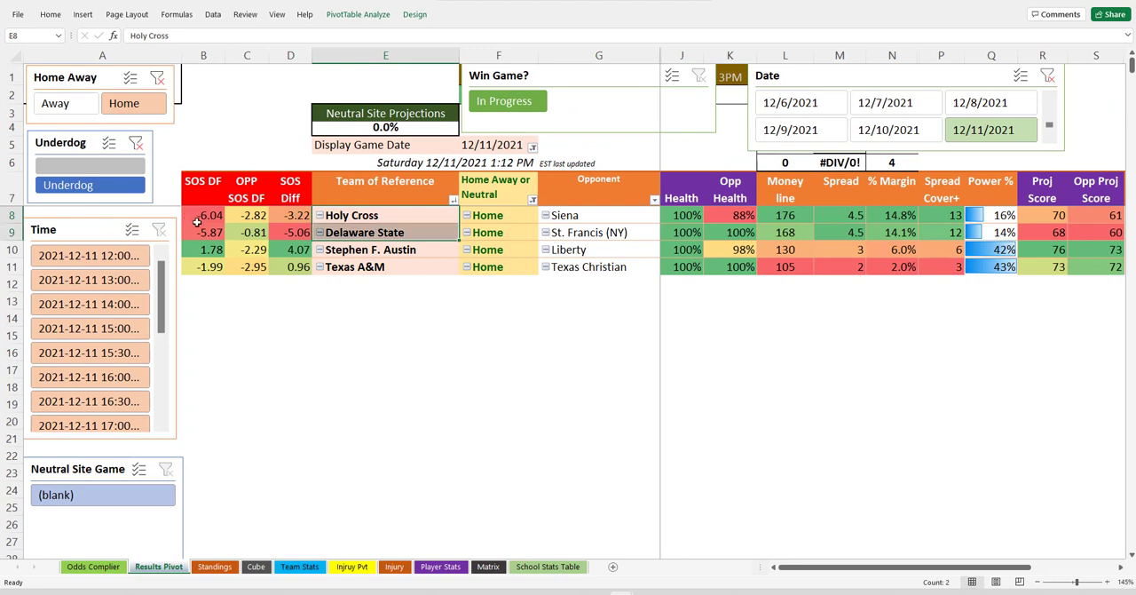
pyautogui.click(203, 214)
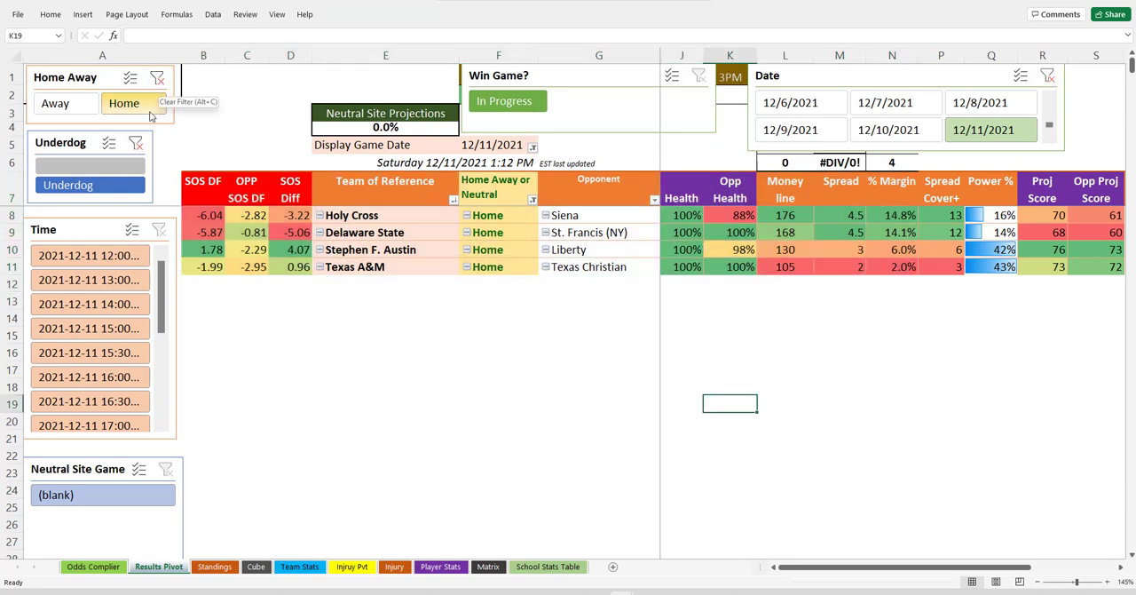
# Filter to away teams; review UC-Irvine (SOS 7.68, ML 120) and Morgan State (3.4, 350)
pyautogui.click(55, 103)
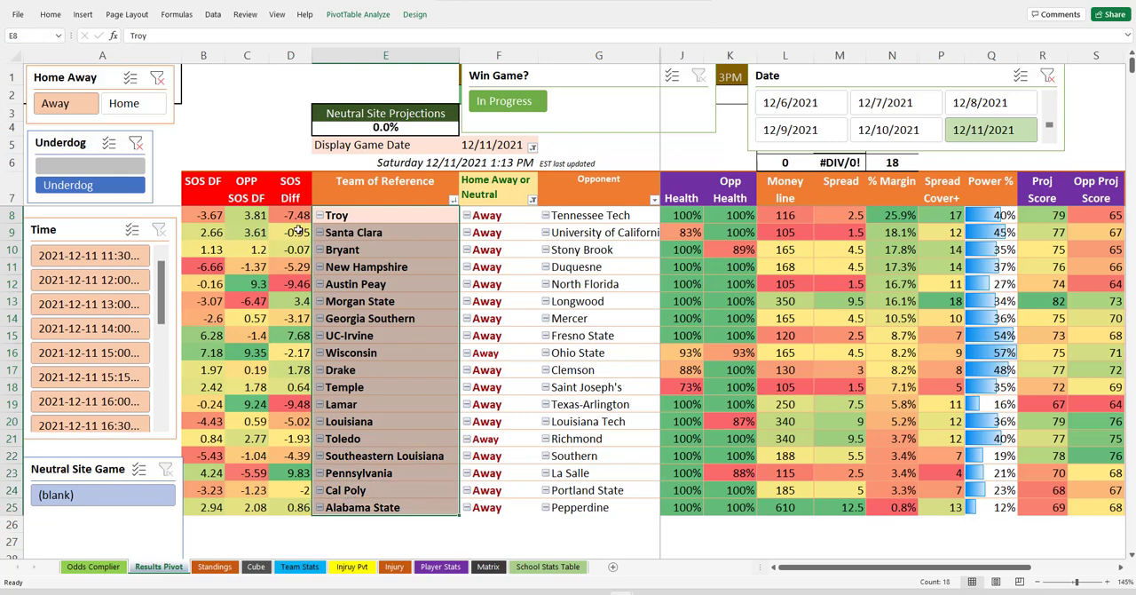
pyautogui.click(291, 334)
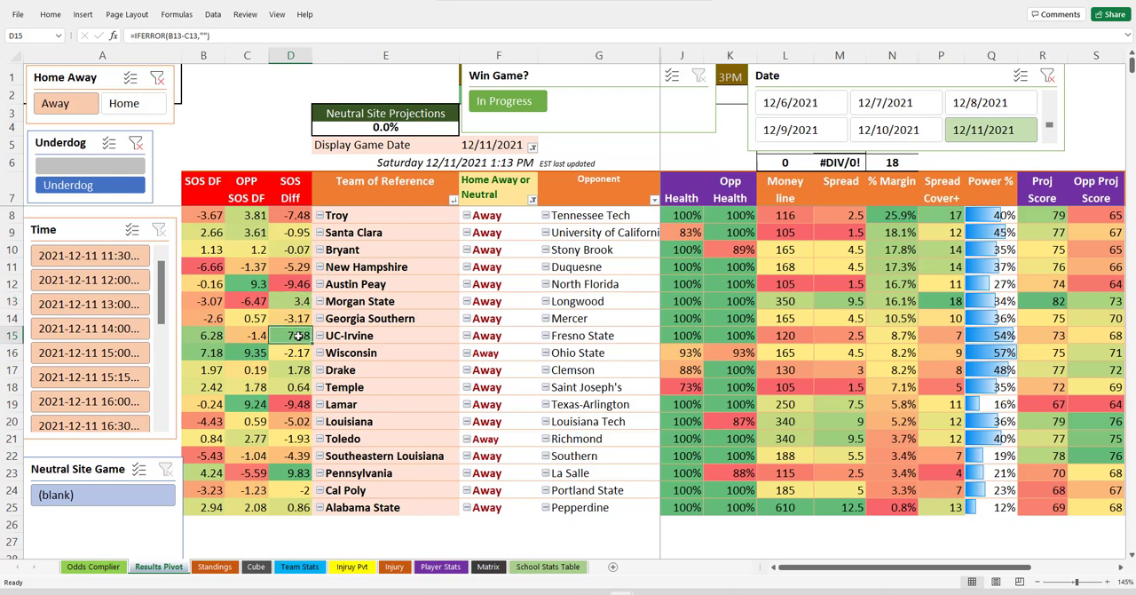
pyautogui.moveTo(874, 242)
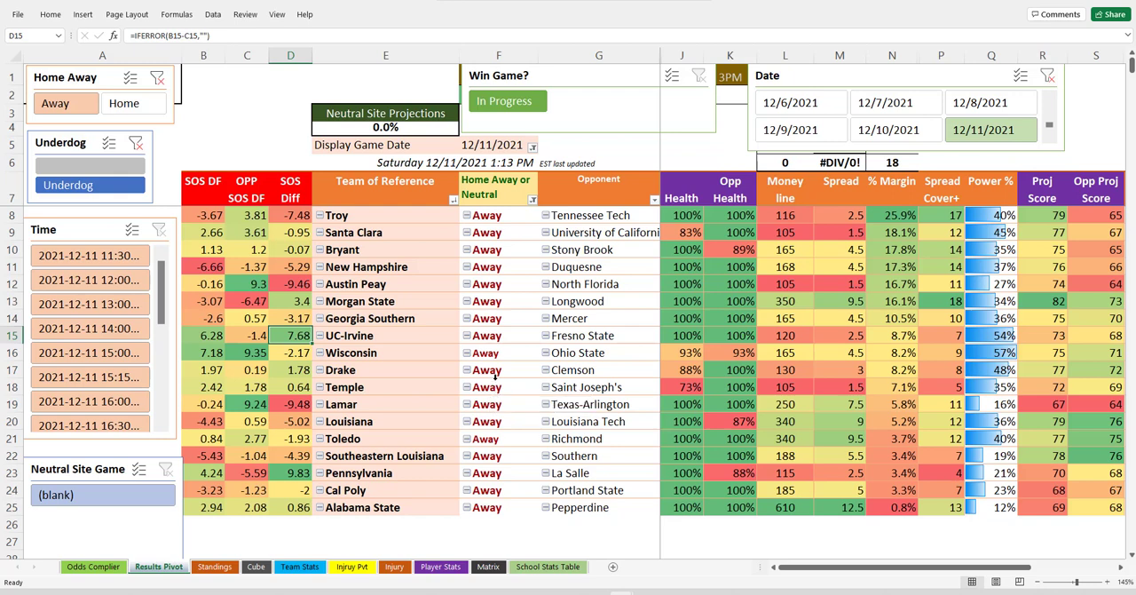
pyautogui.click(784, 335)
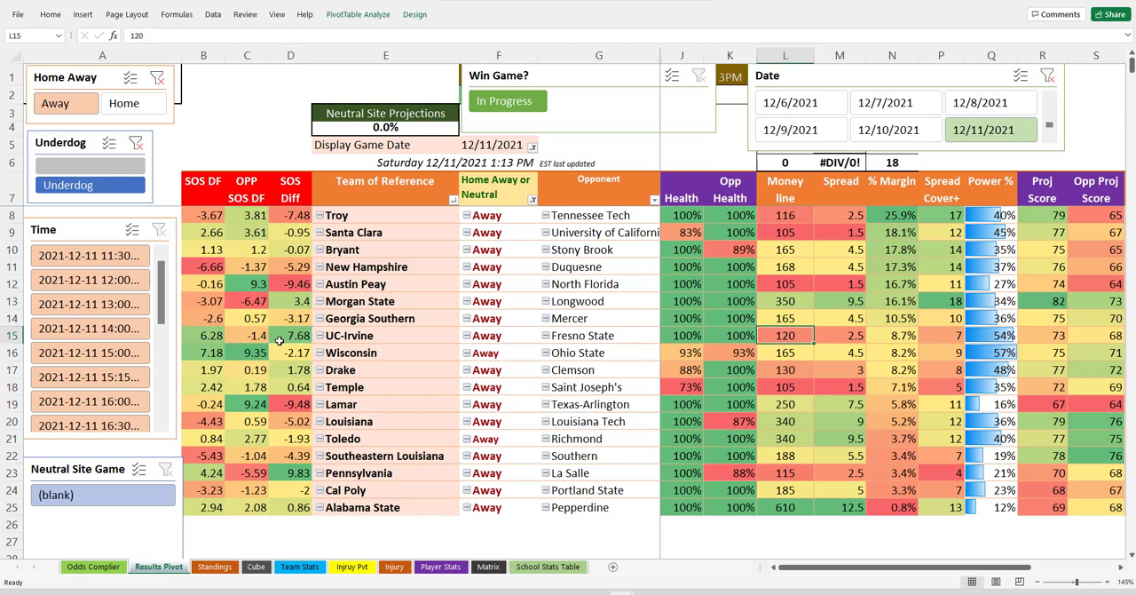
pyautogui.click(291, 301)
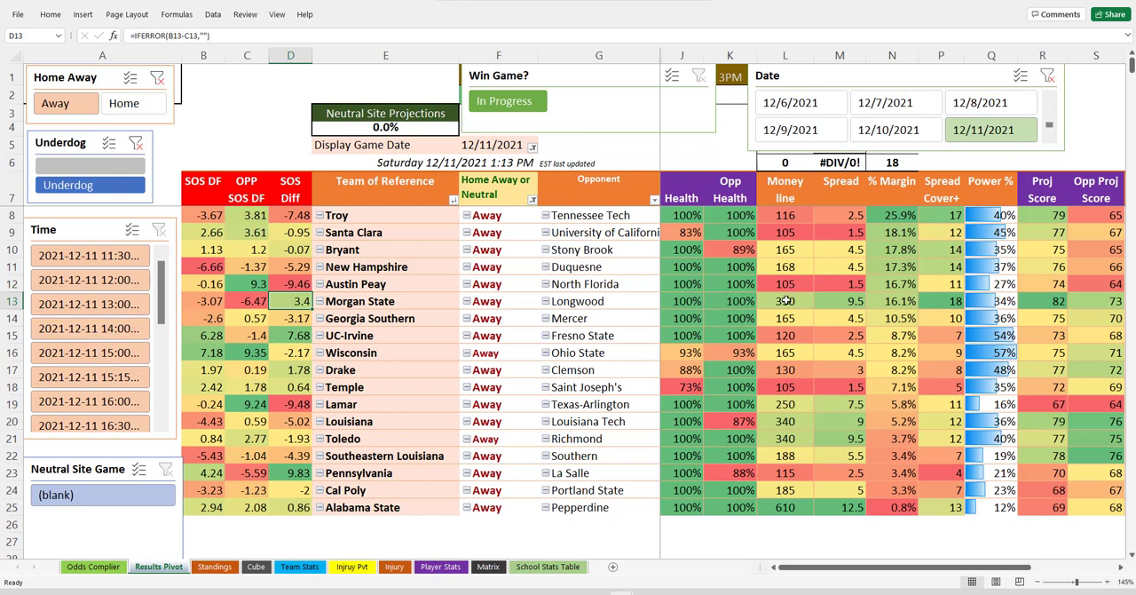
pyautogui.click(784, 301)
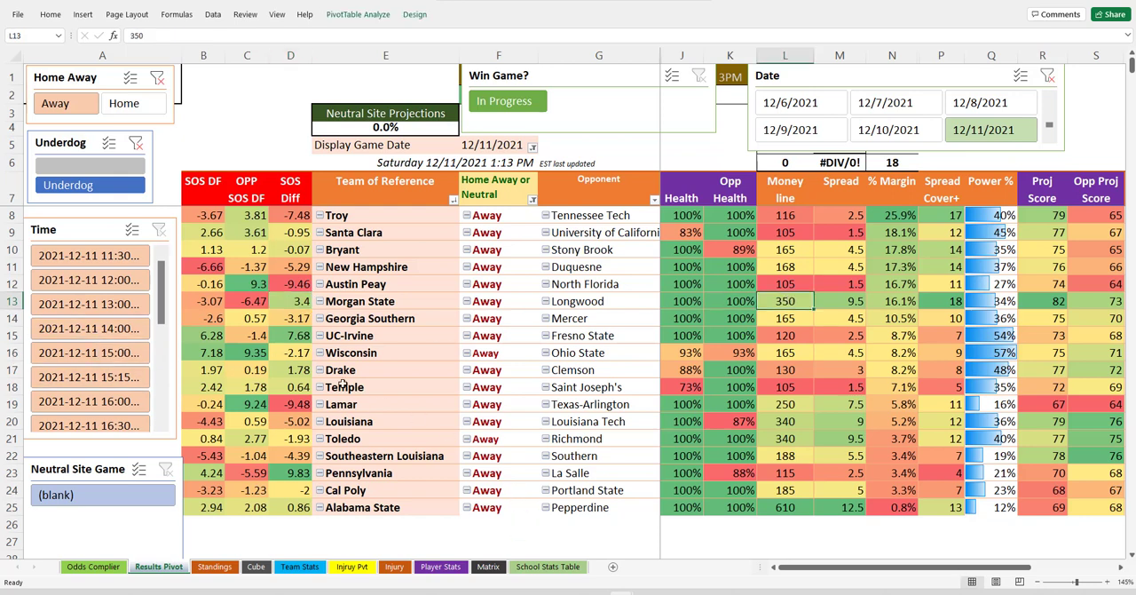
pyautogui.click(290, 301)
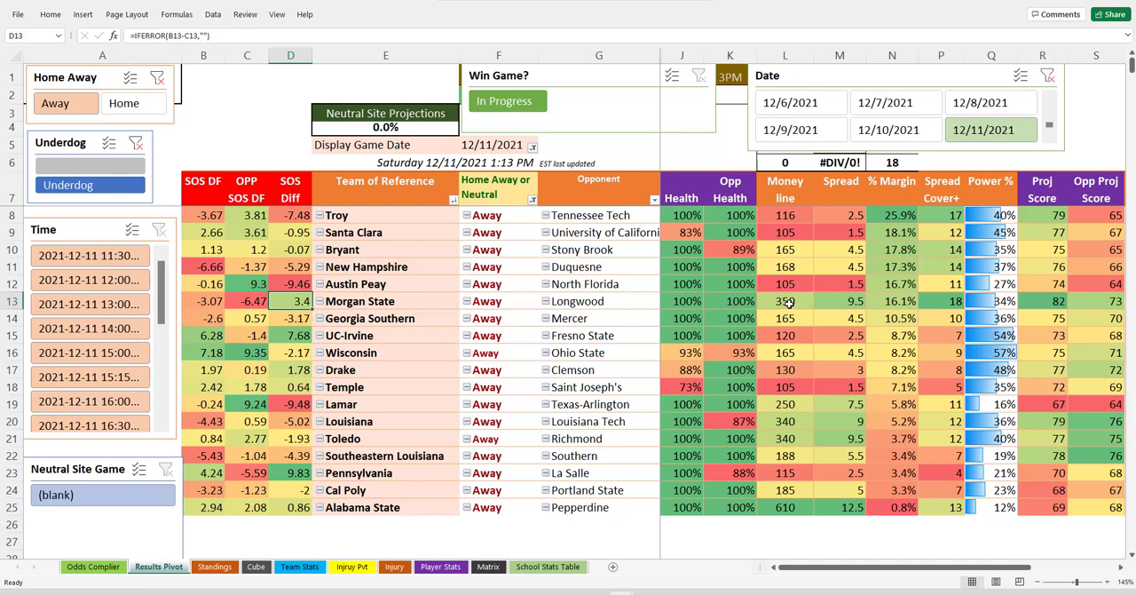
pyautogui.click(785, 300)
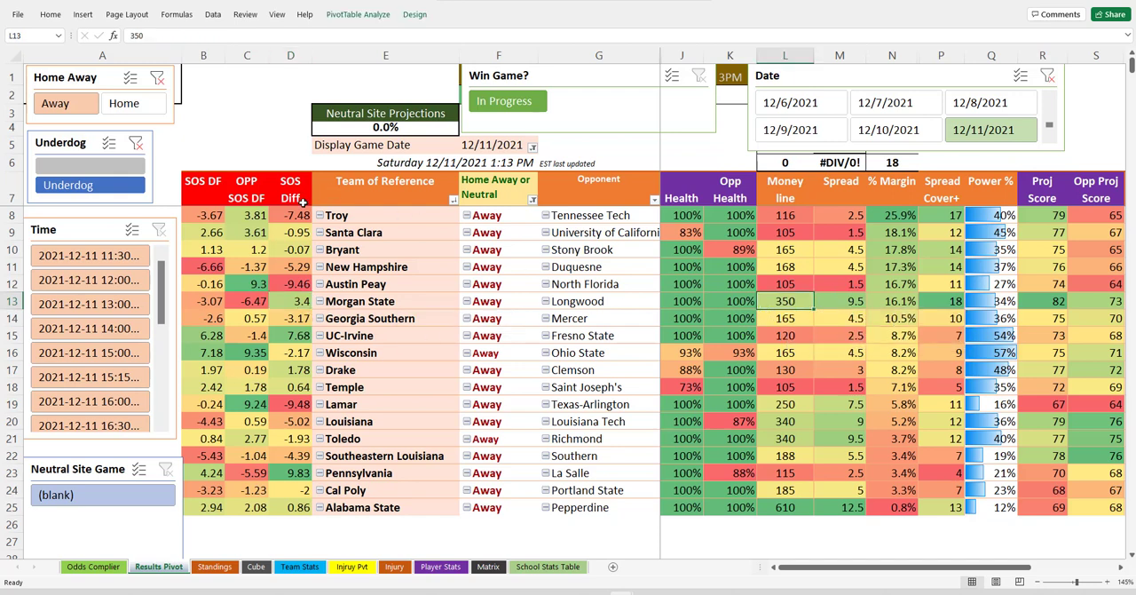
pyautogui.moveTo(187, 160)
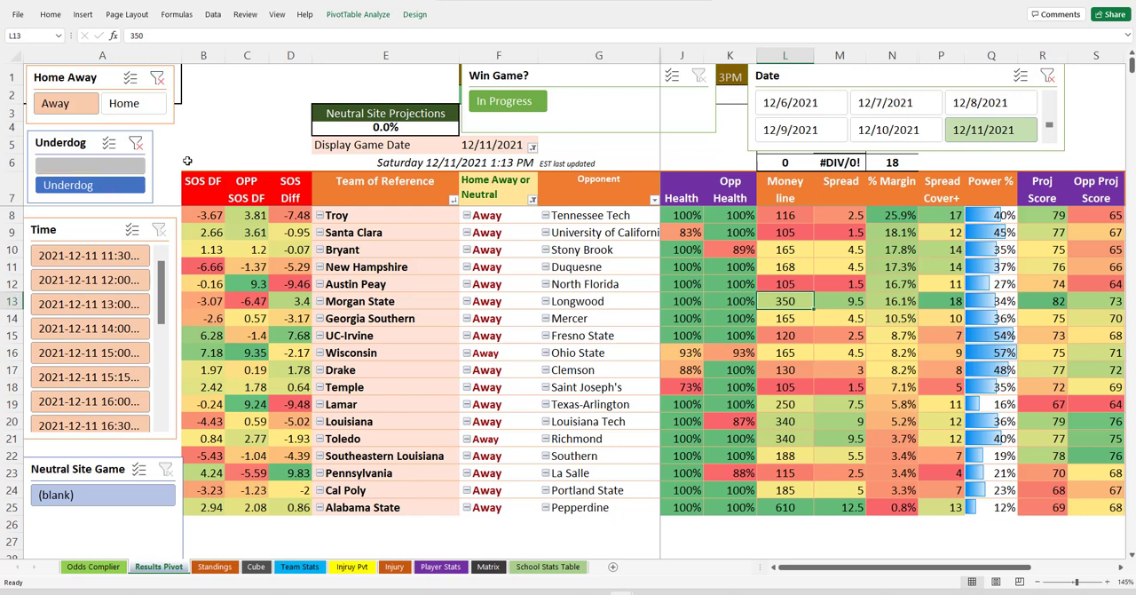
pyautogui.moveTo(199, 207)
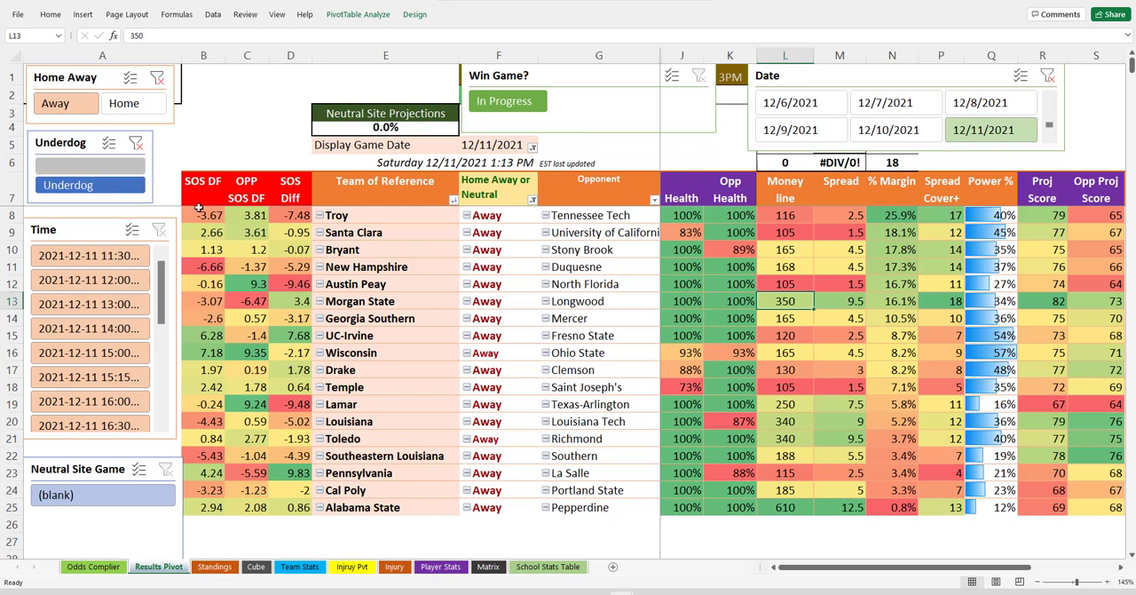
# Filter to home teams and scroll their money lines, then include away games too
pyautogui.click(133, 103)
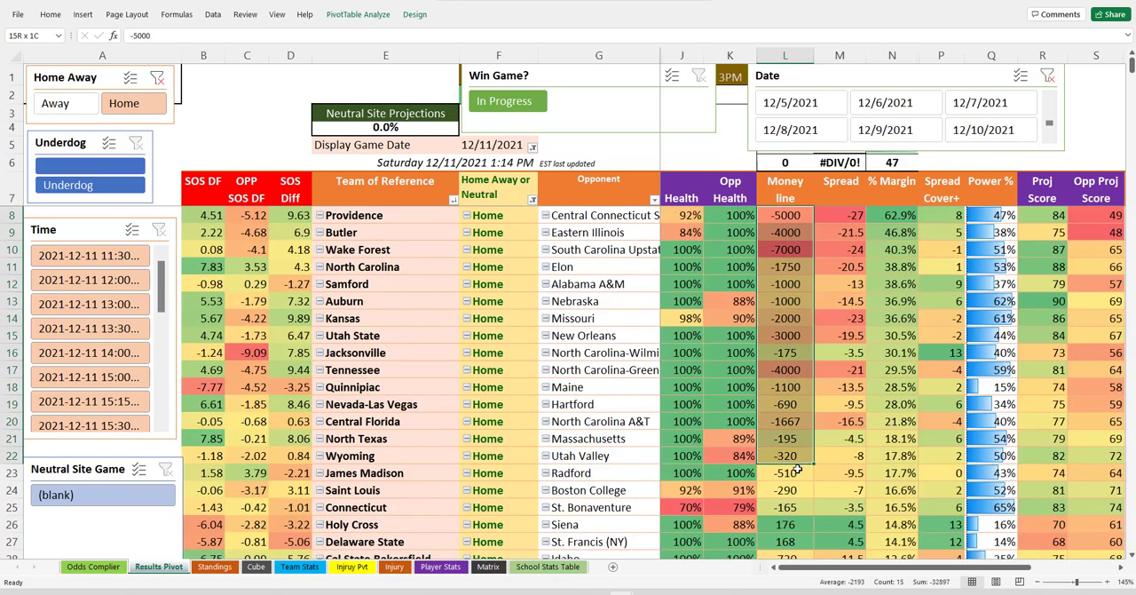
pyautogui.scroll(-3)
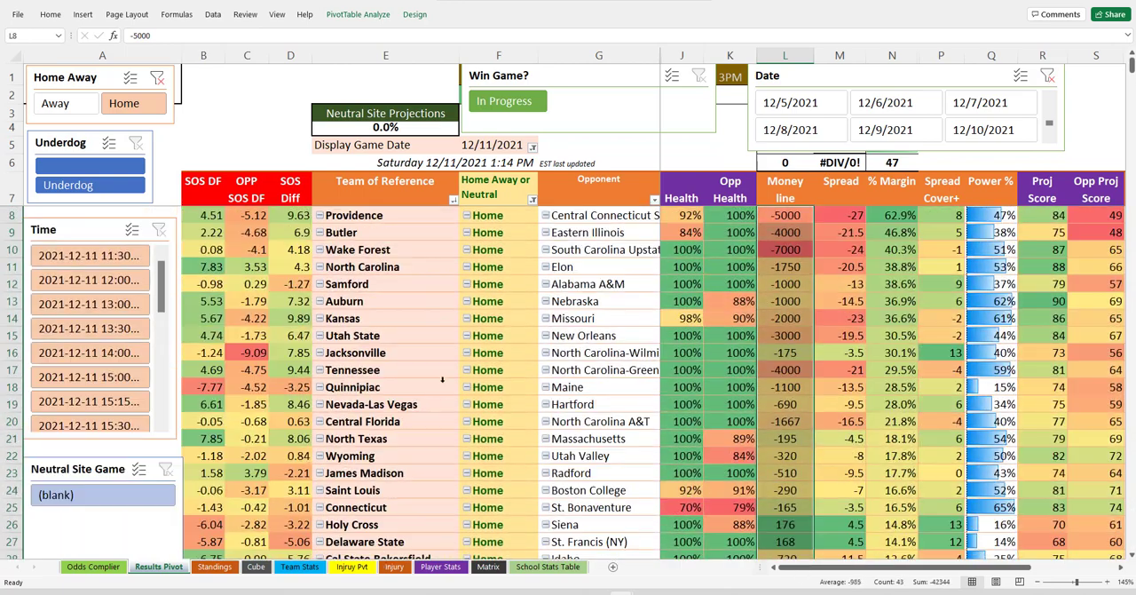
pyautogui.moveTo(858, 316)
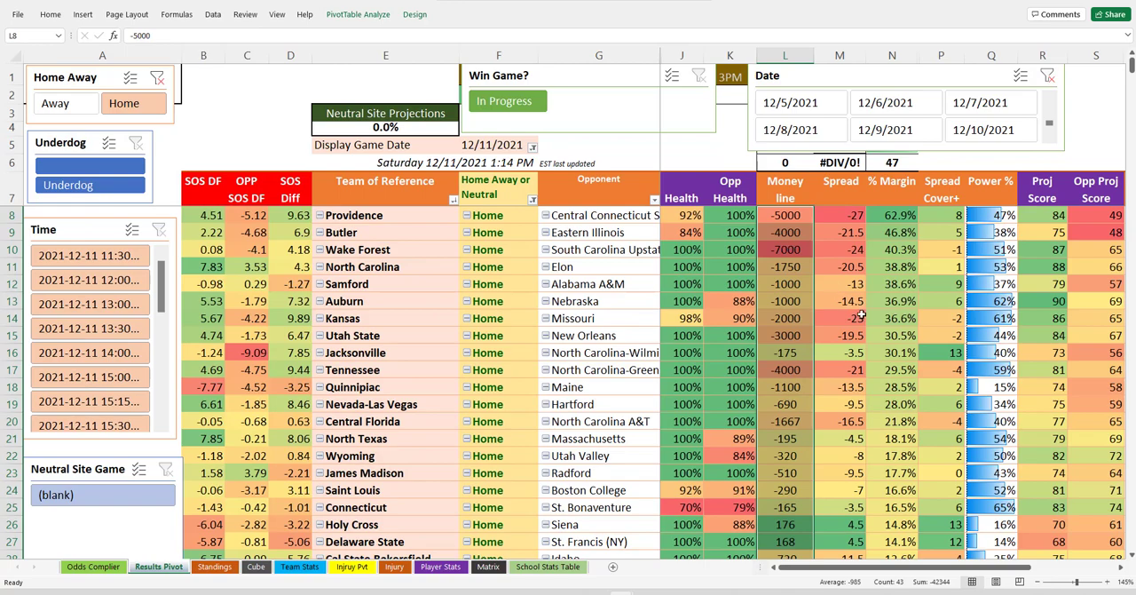
pyautogui.scroll(-3)
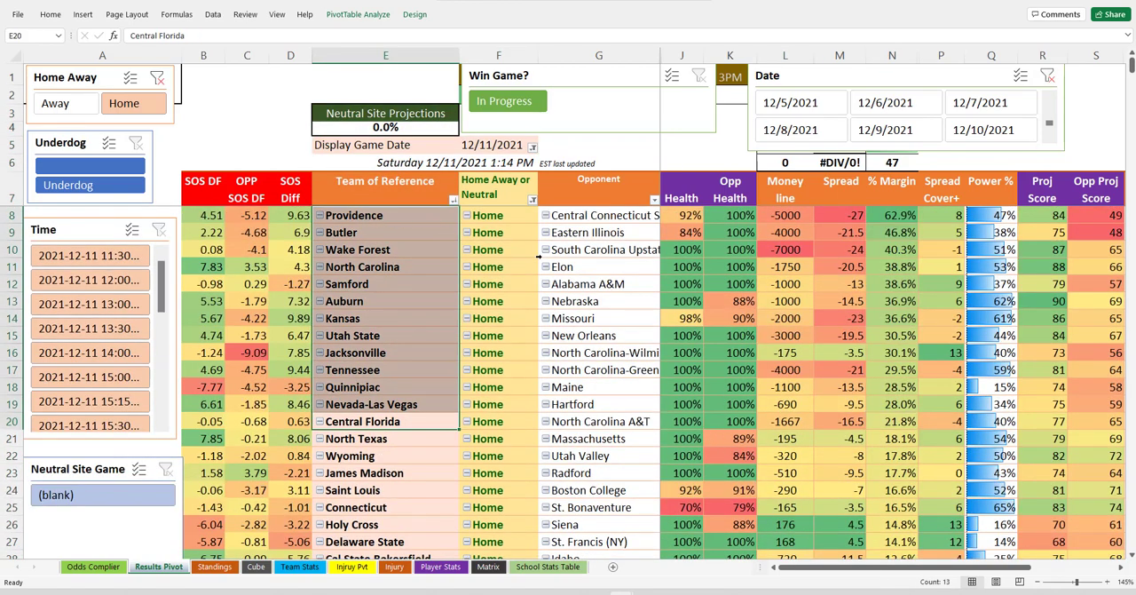
pyautogui.moveTo(585, 284)
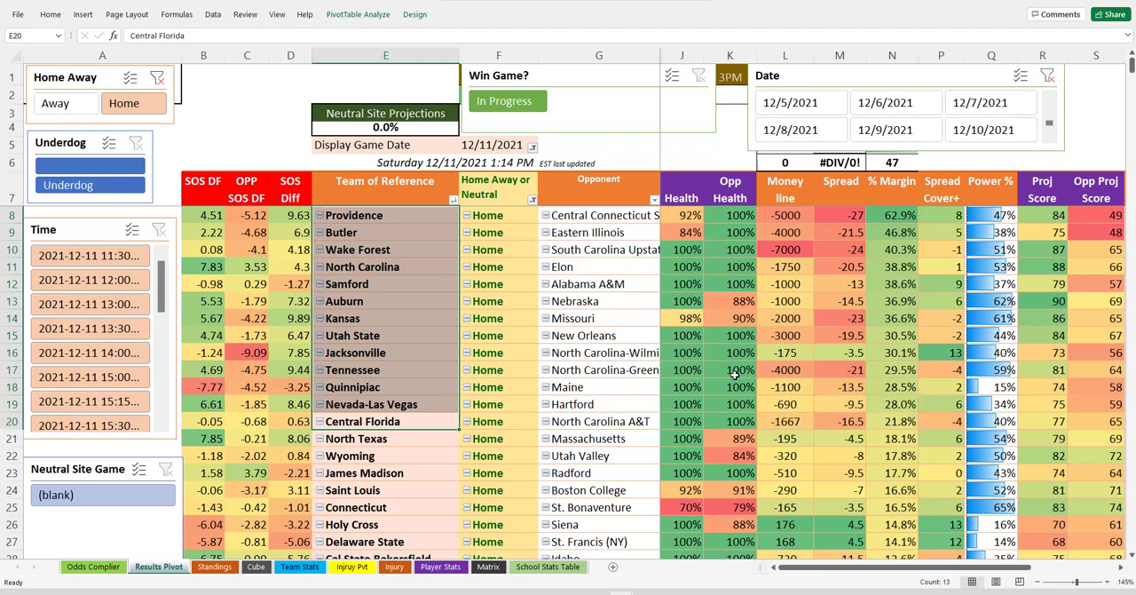
pyautogui.moveTo(515, 325)
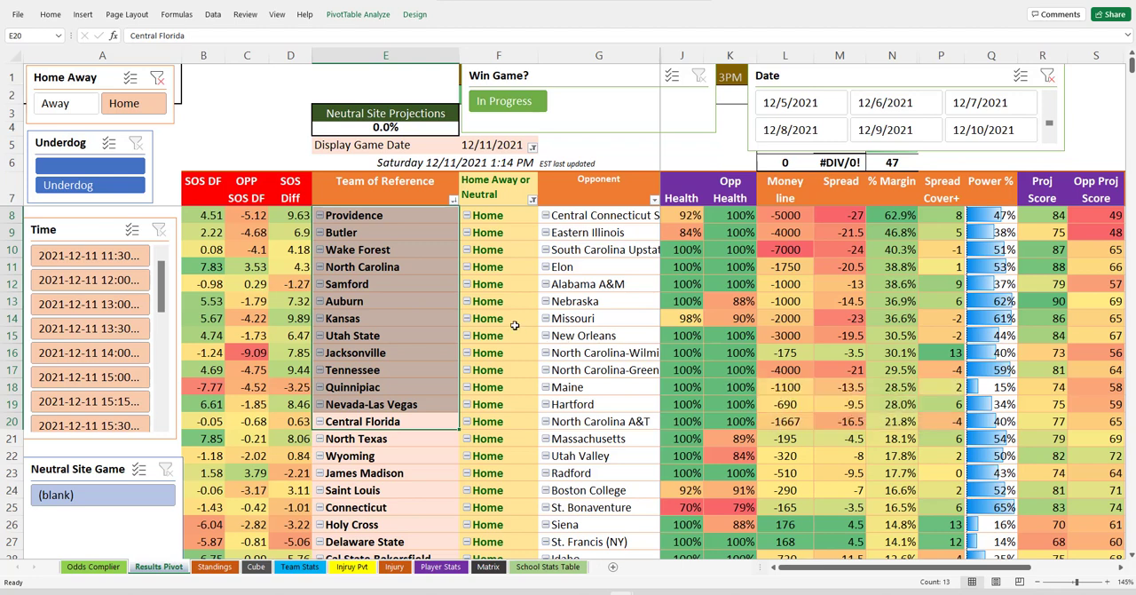
pyautogui.click(133, 103)
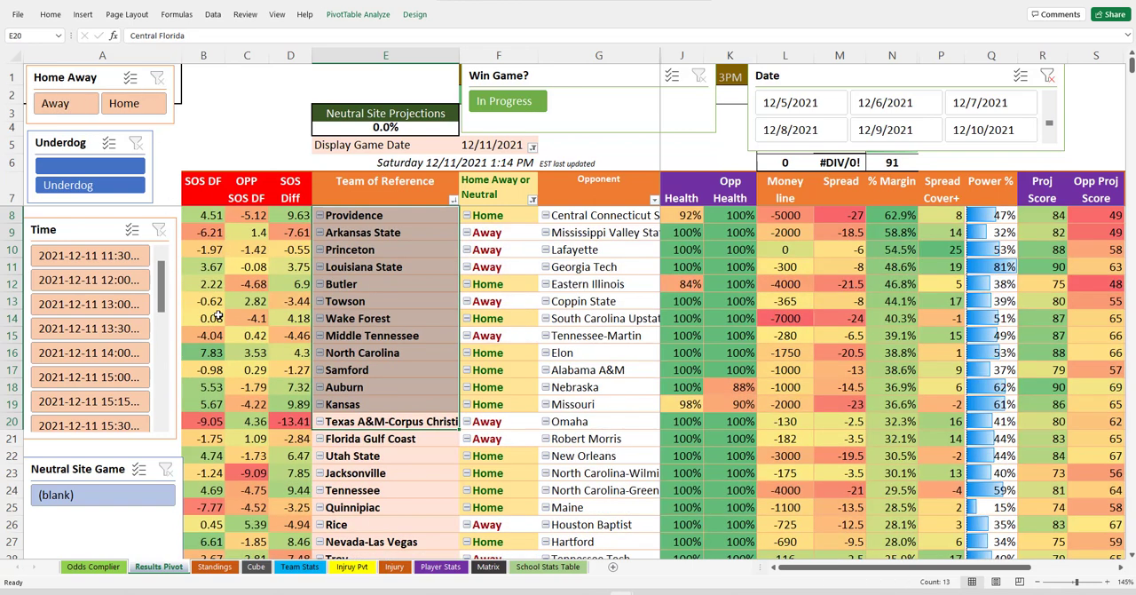
pyautogui.click(388, 421)
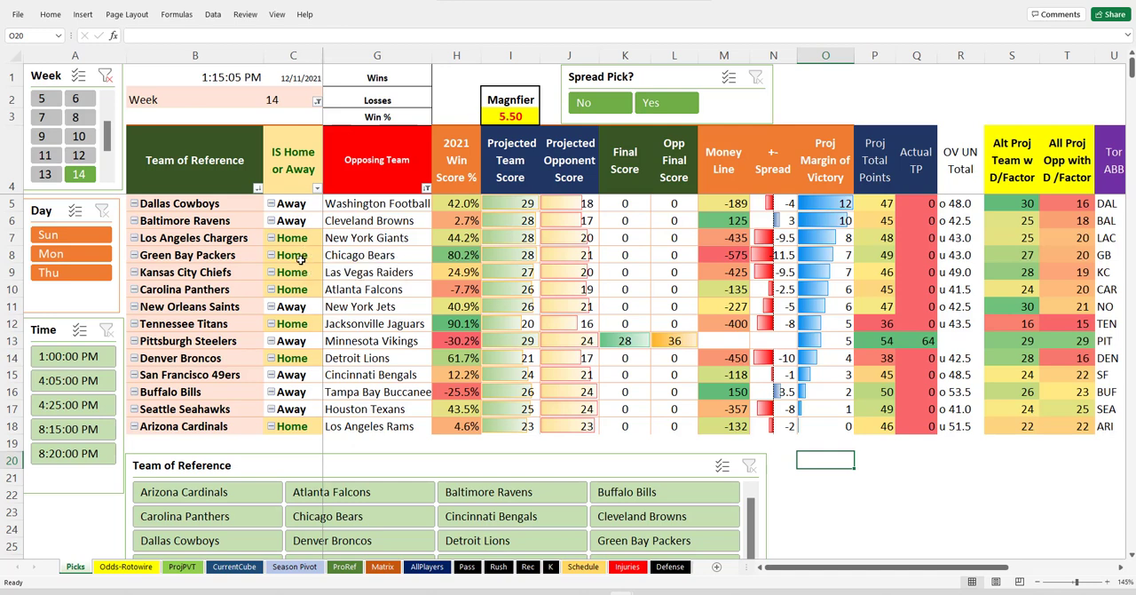
pyautogui.moveTo(389, 158)
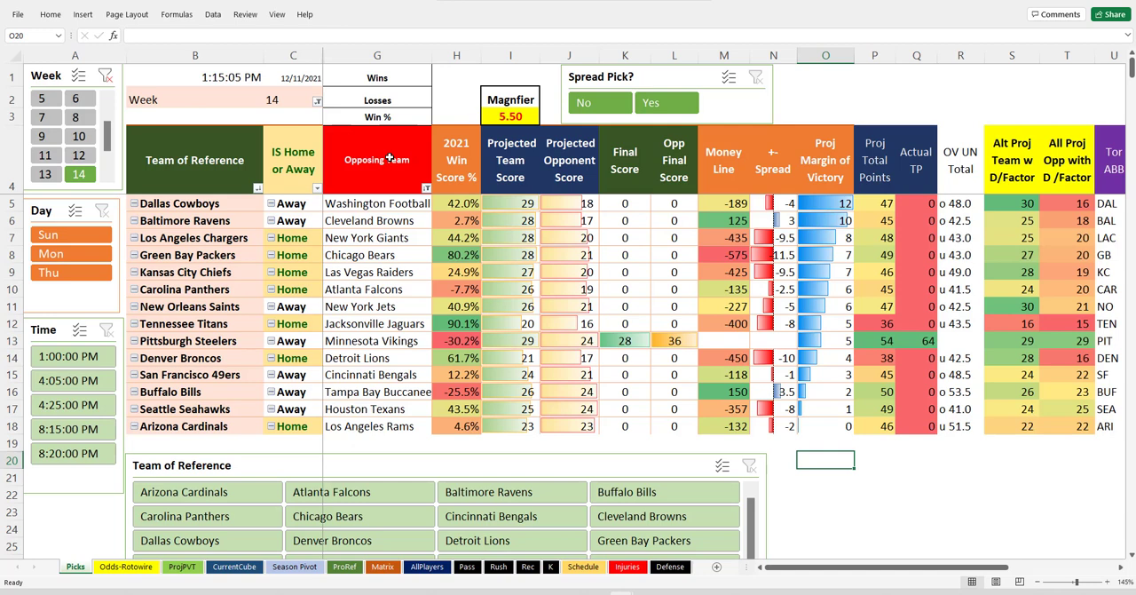
pyautogui.click(825, 97)
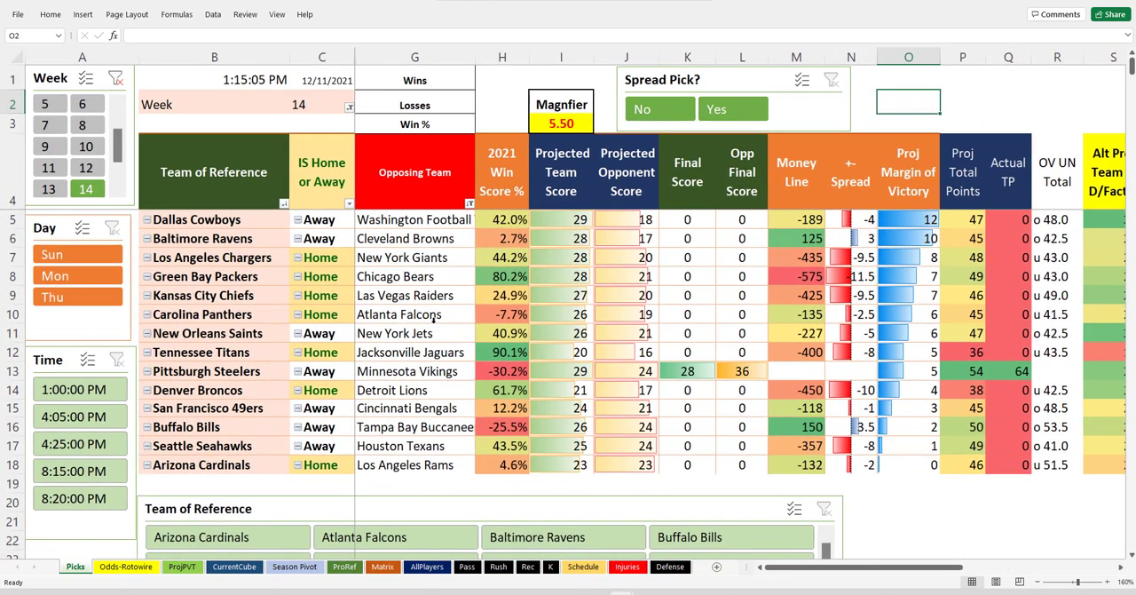
pyautogui.moveTo(425, 314)
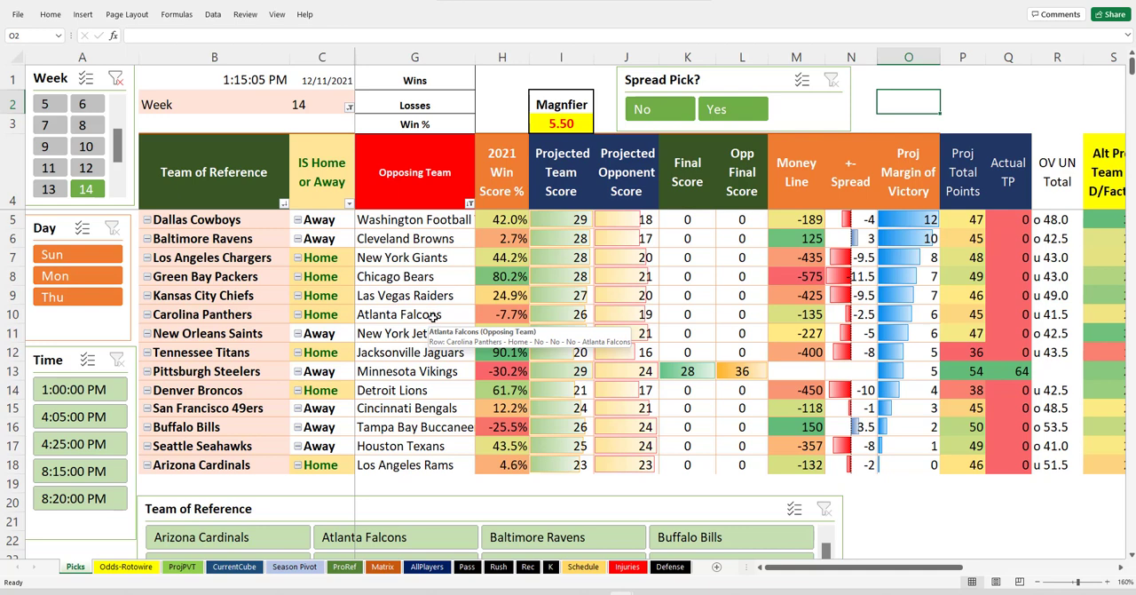
pyautogui.click(414, 219)
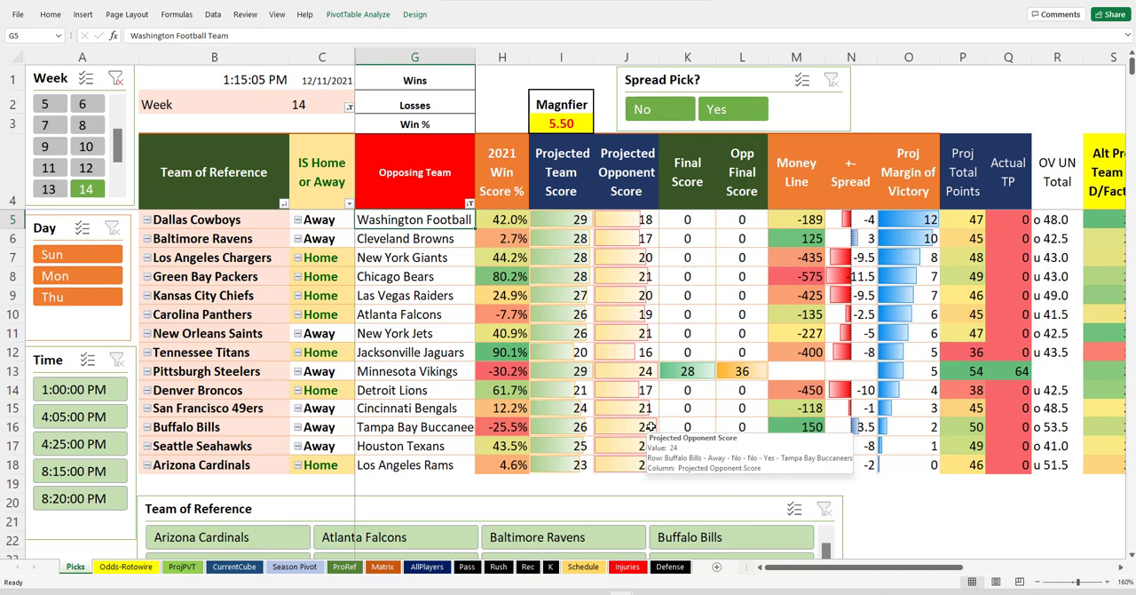
pyautogui.moveTo(634, 419)
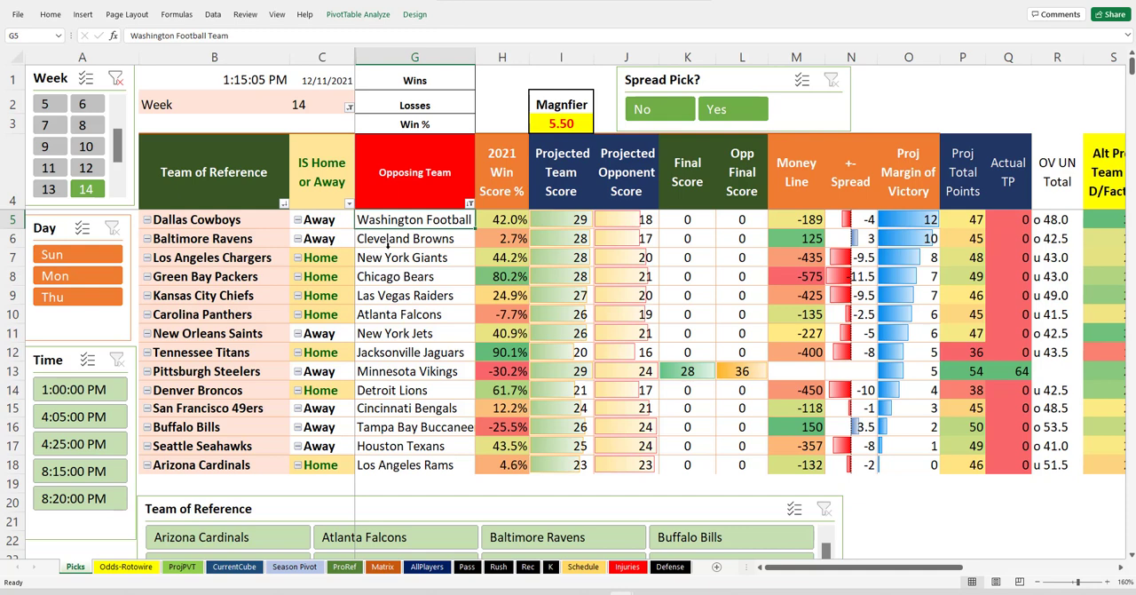
pyautogui.moveTo(568, 219)
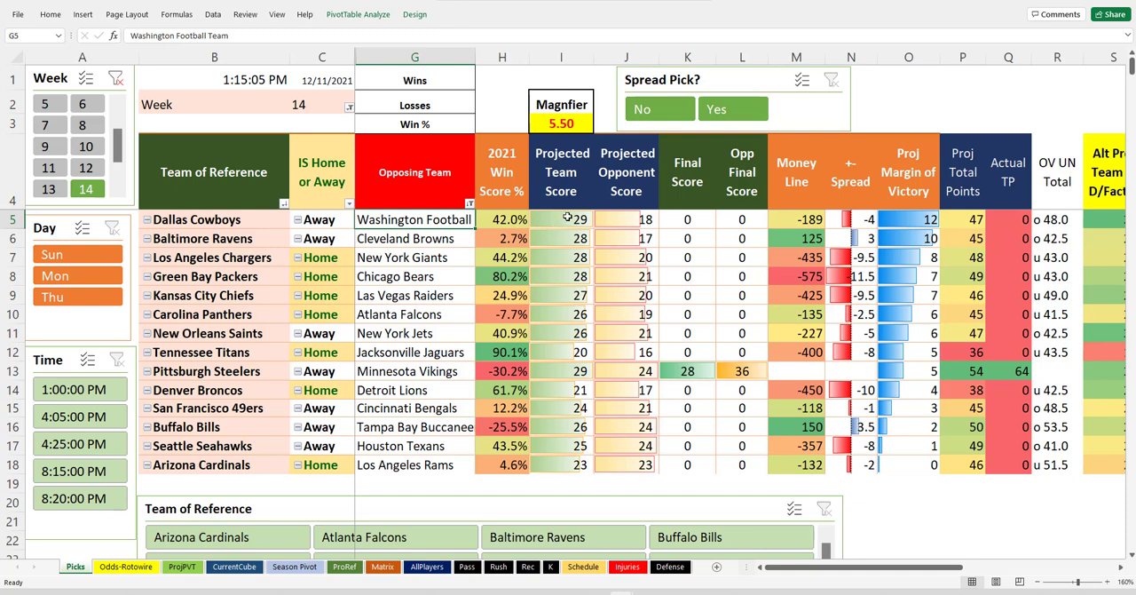
pyautogui.click(561, 219)
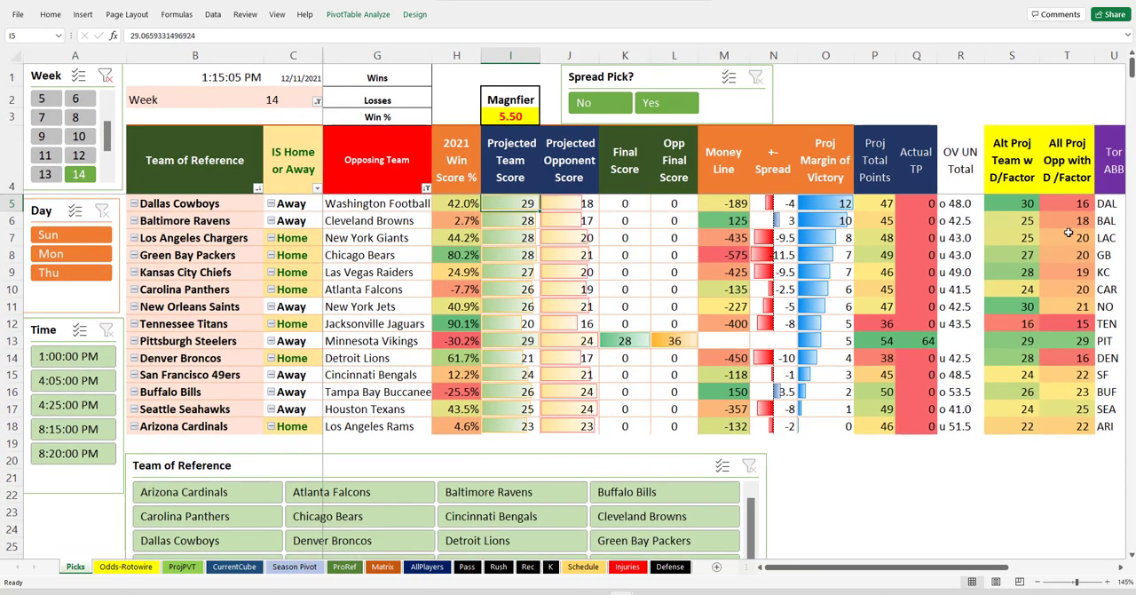
pyautogui.click(1011, 203)
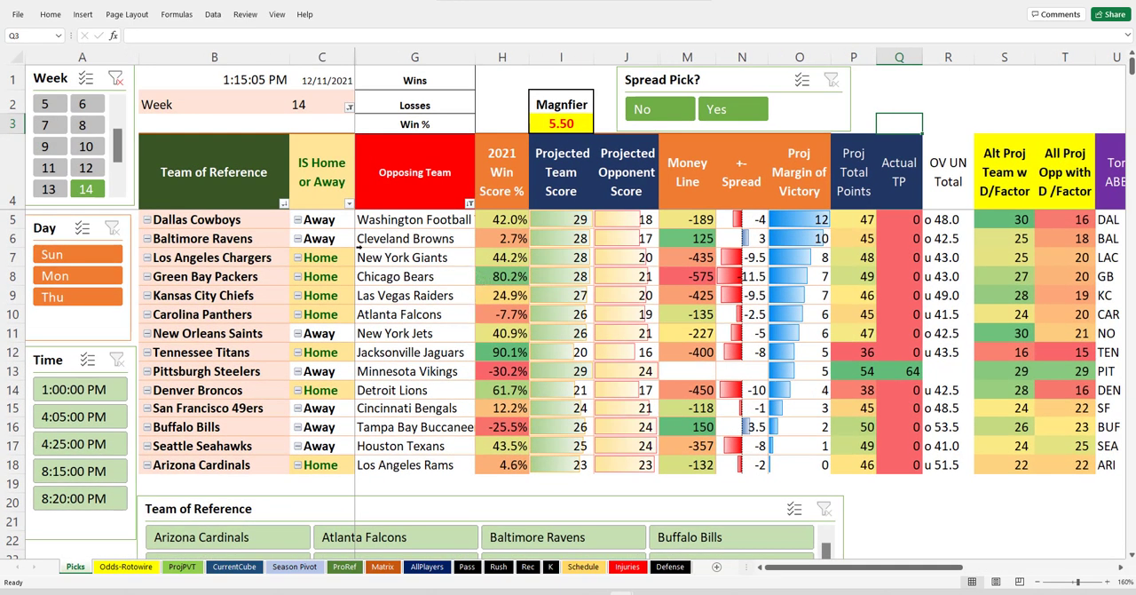
pyautogui.moveTo(602, 243)
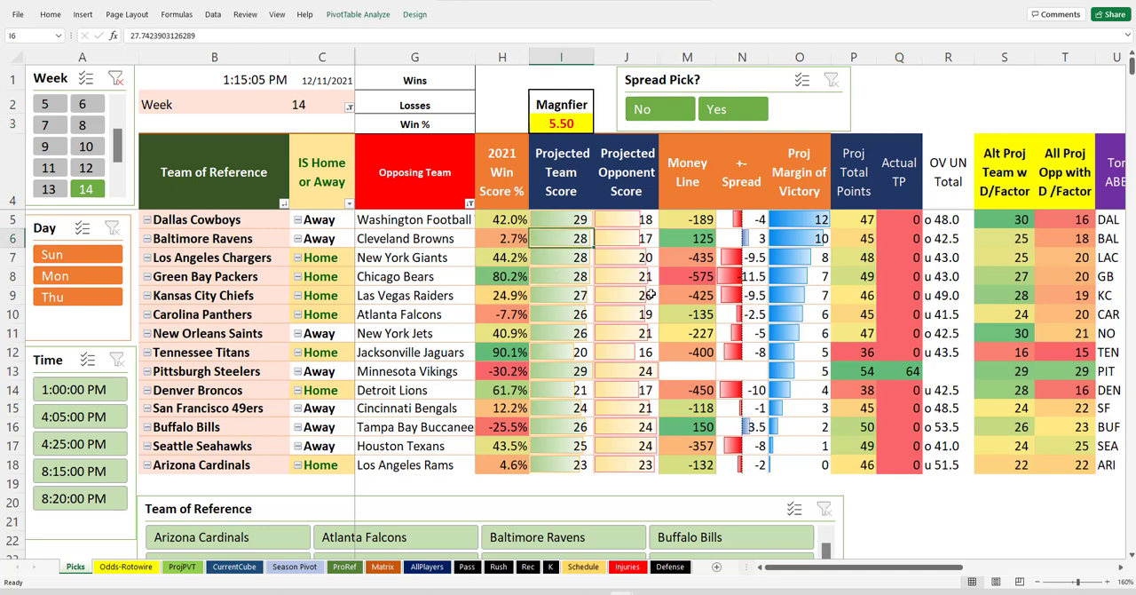
pyautogui.click(687, 238)
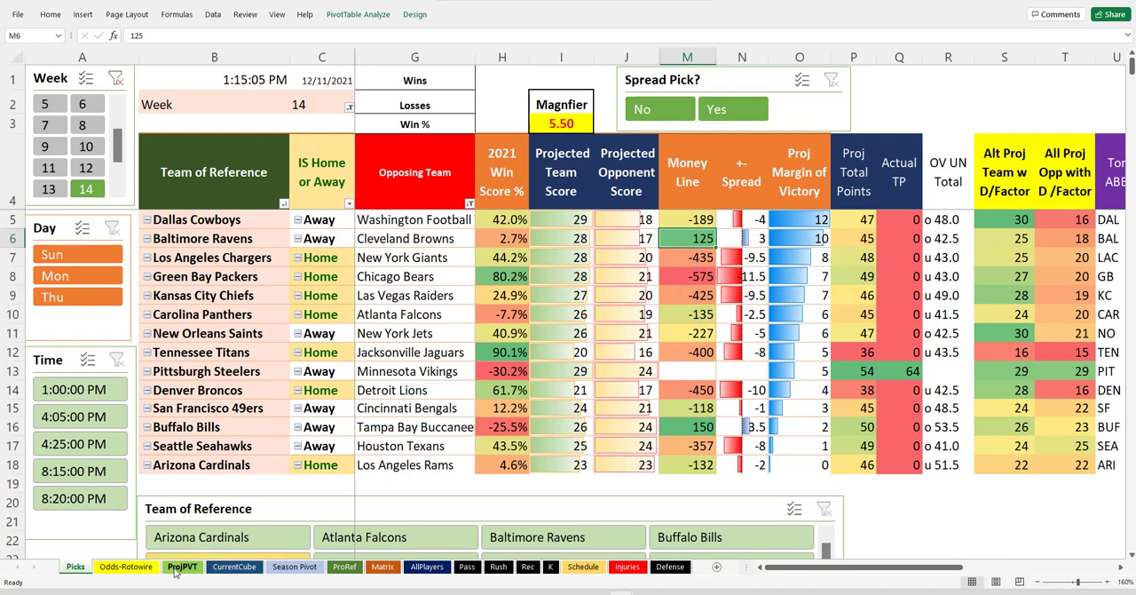
pyautogui.click(181, 566)
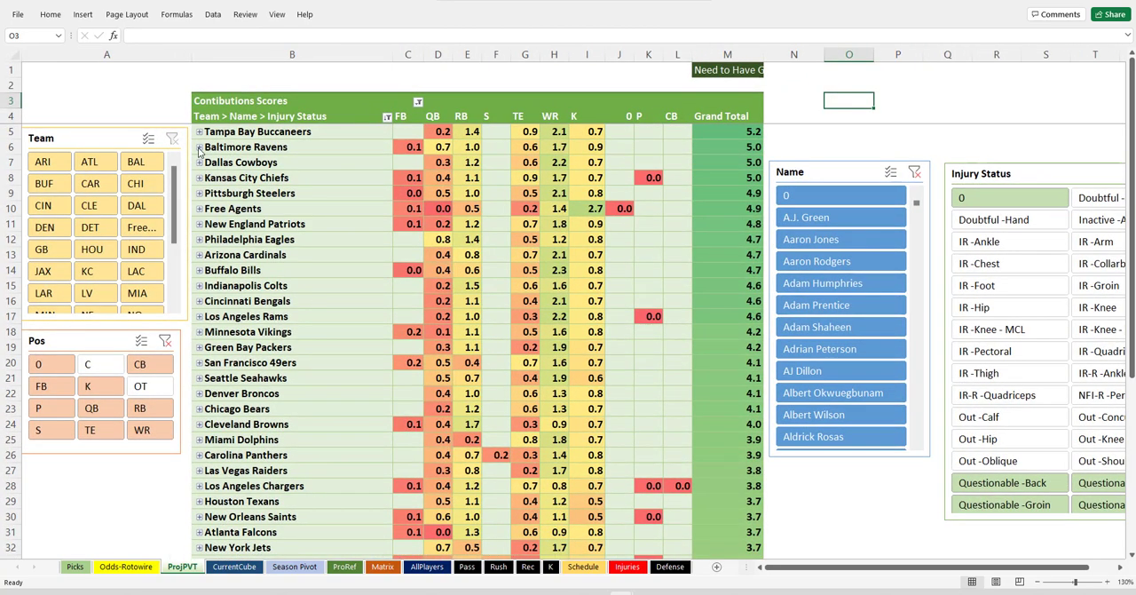
pyautogui.click(201, 146)
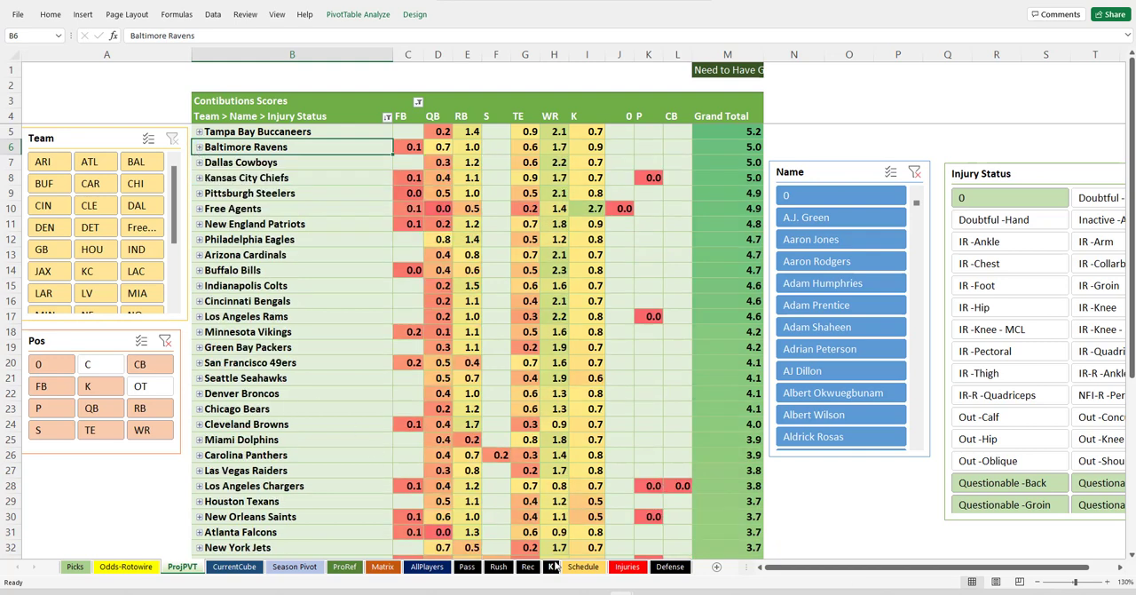
pyautogui.moveTo(576, 576)
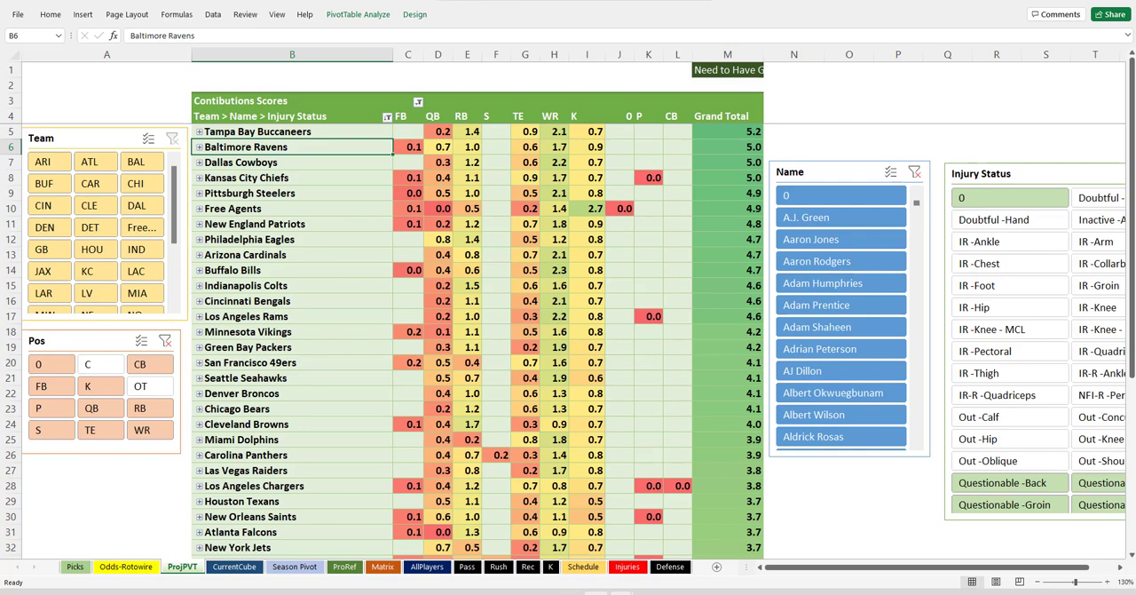
pyautogui.click(74, 566)
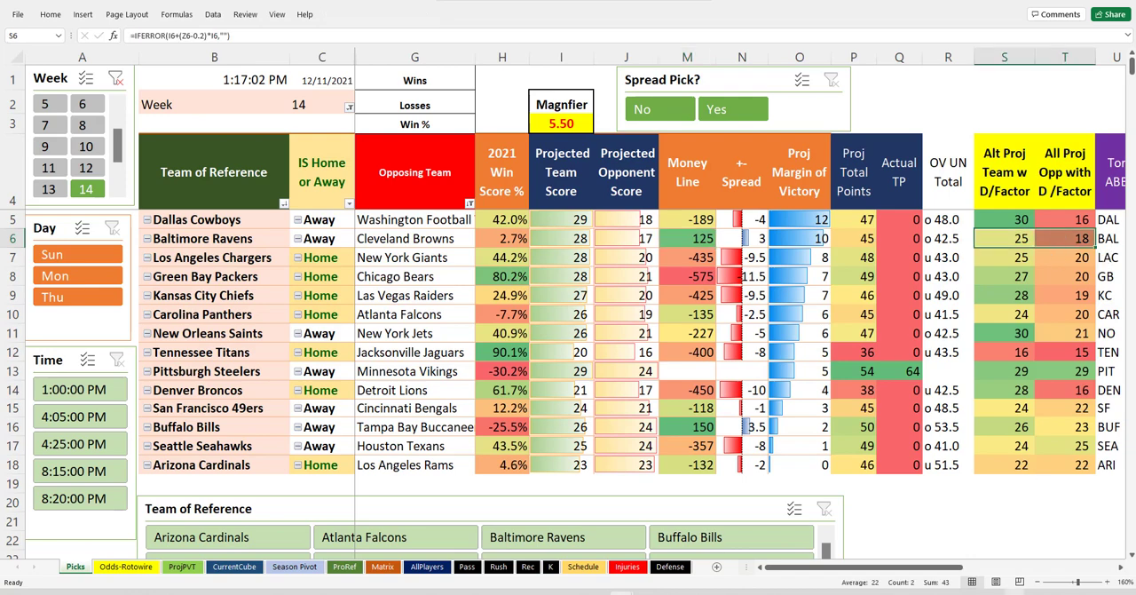
pyautogui.hscroll(3)
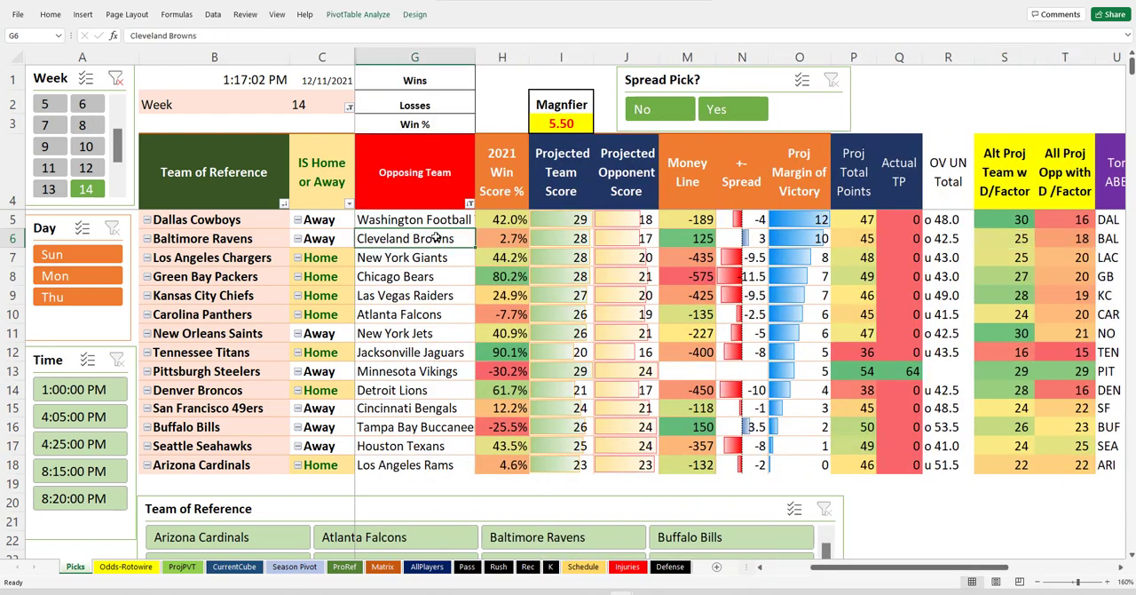
pyautogui.click(687, 238)
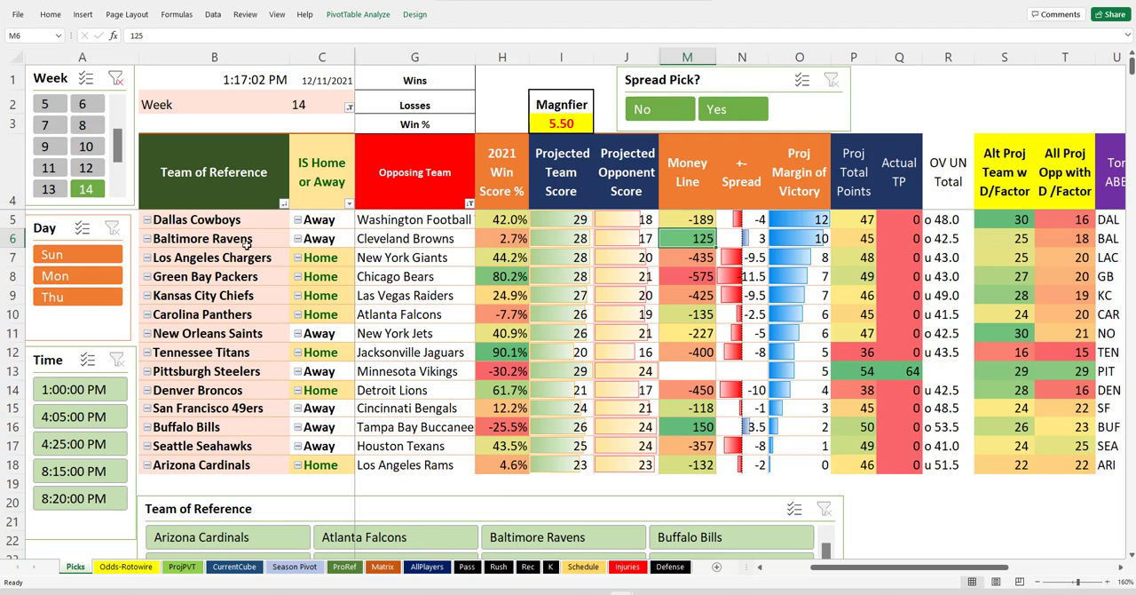
pyautogui.click(213, 257)
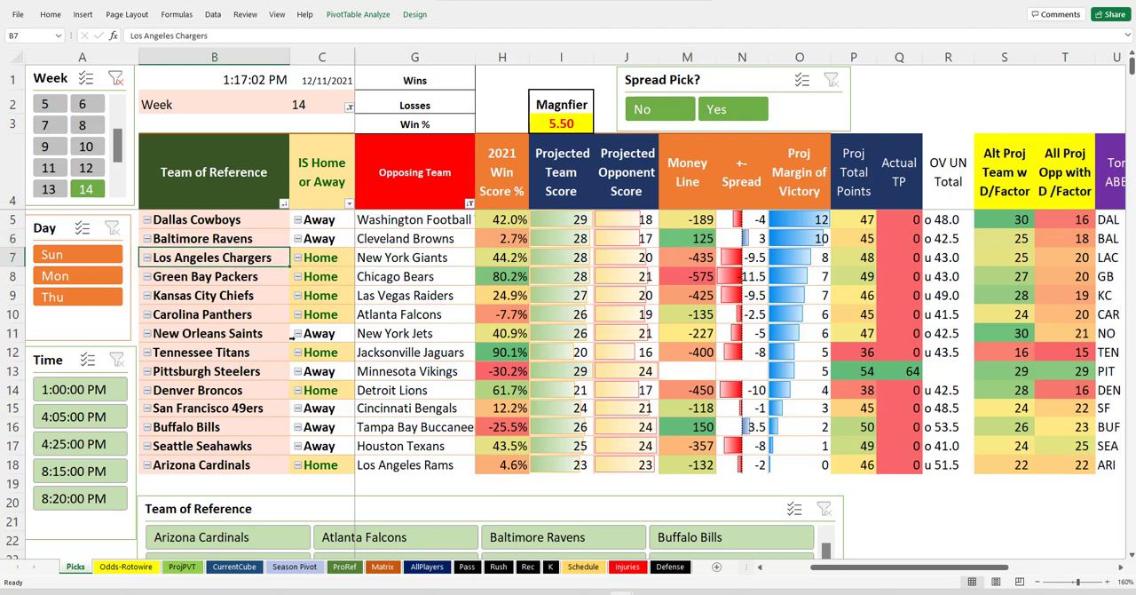
pyautogui.moveTo(710, 260)
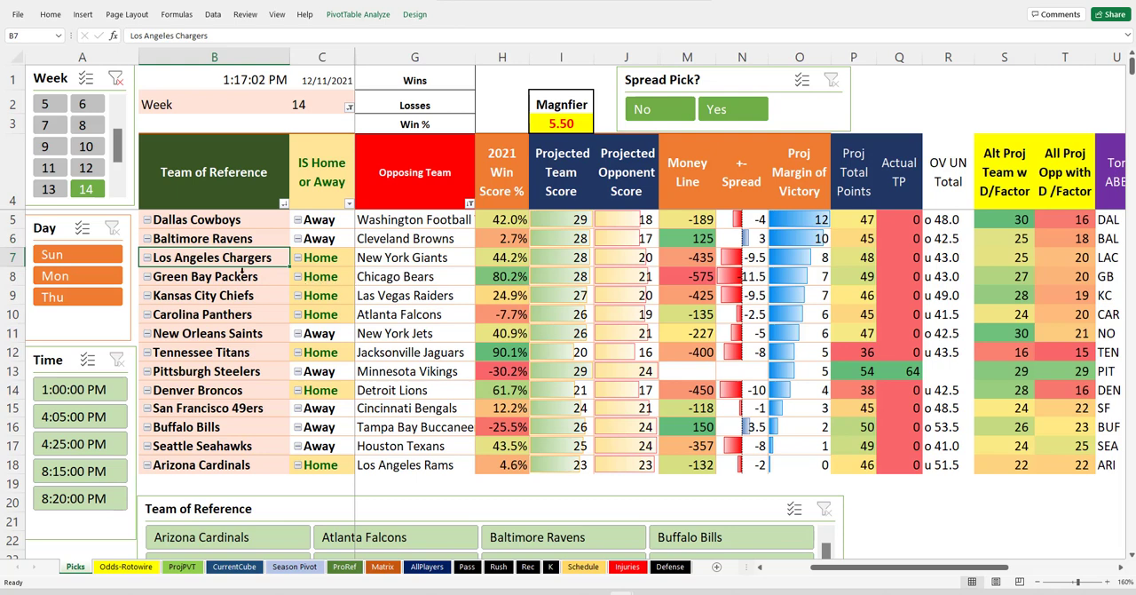
pyautogui.click(213, 276)
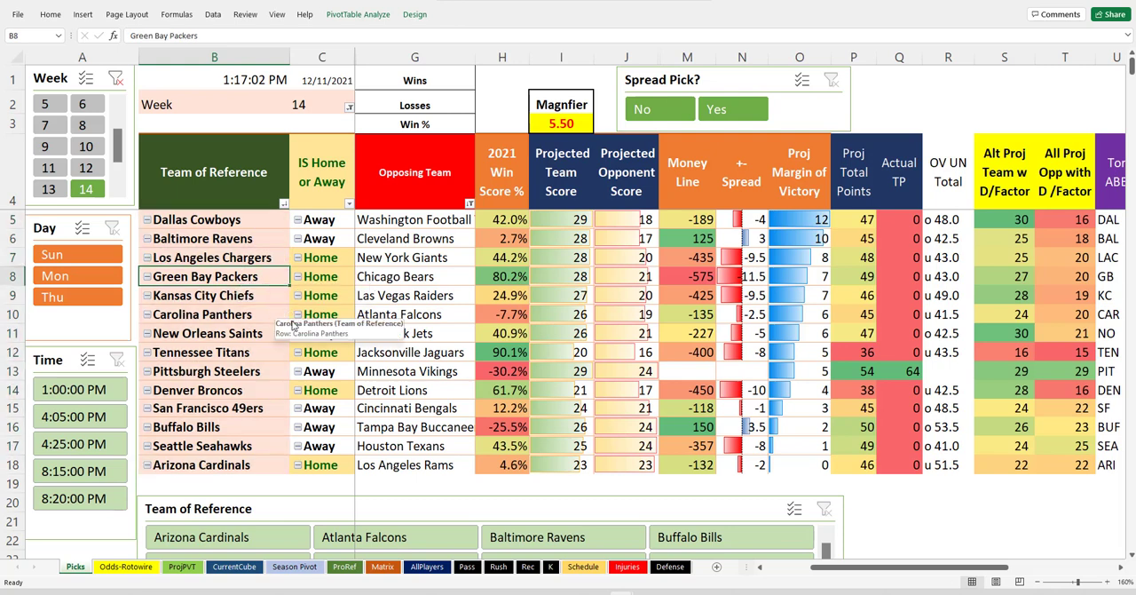
pyautogui.click(214, 295)
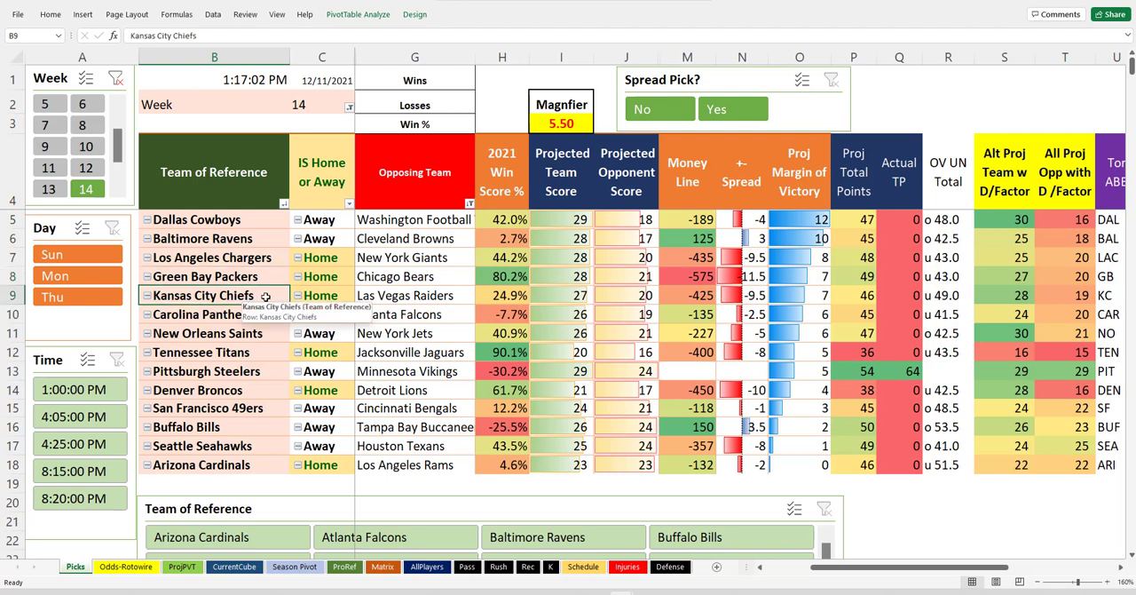
pyautogui.moveTo(755, 305)
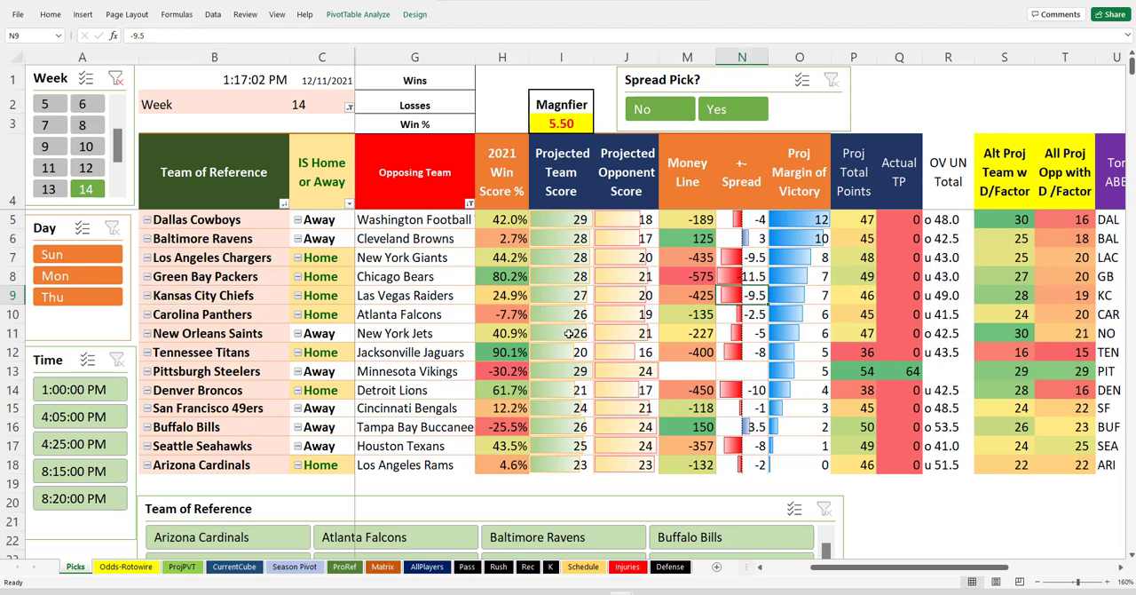
pyautogui.moveTo(249, 315)
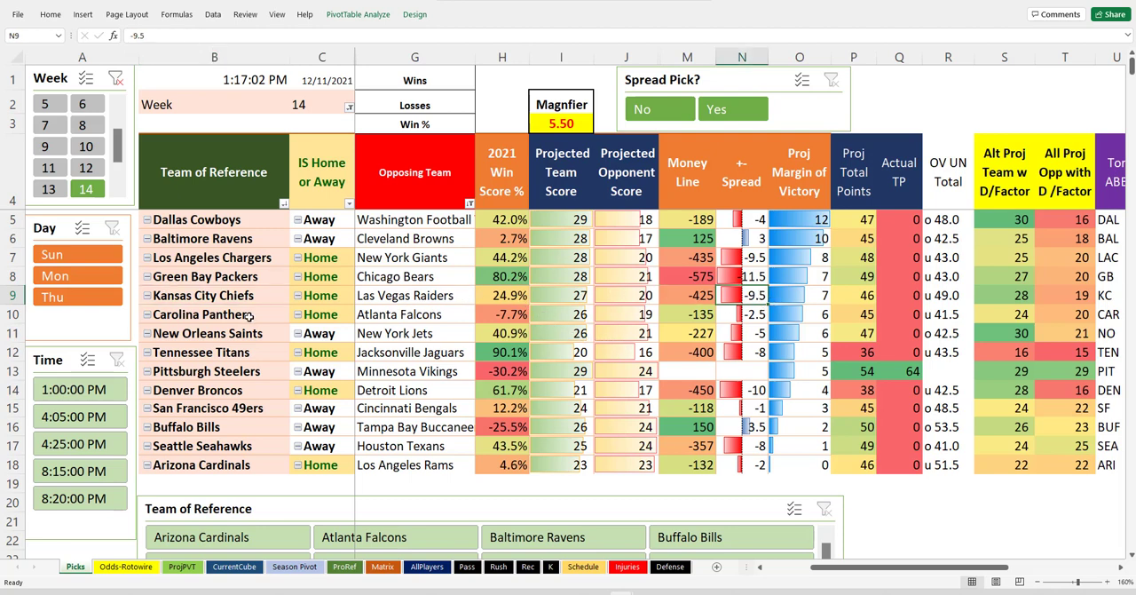
pyautogui.click(213, 314)
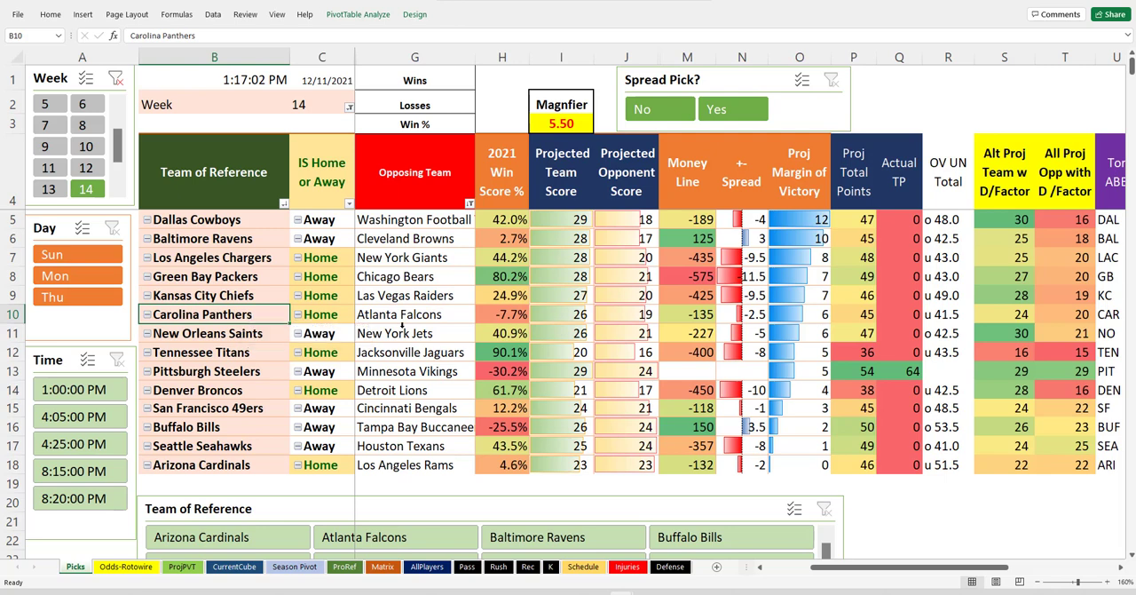
pyautogui.click(213, 333)
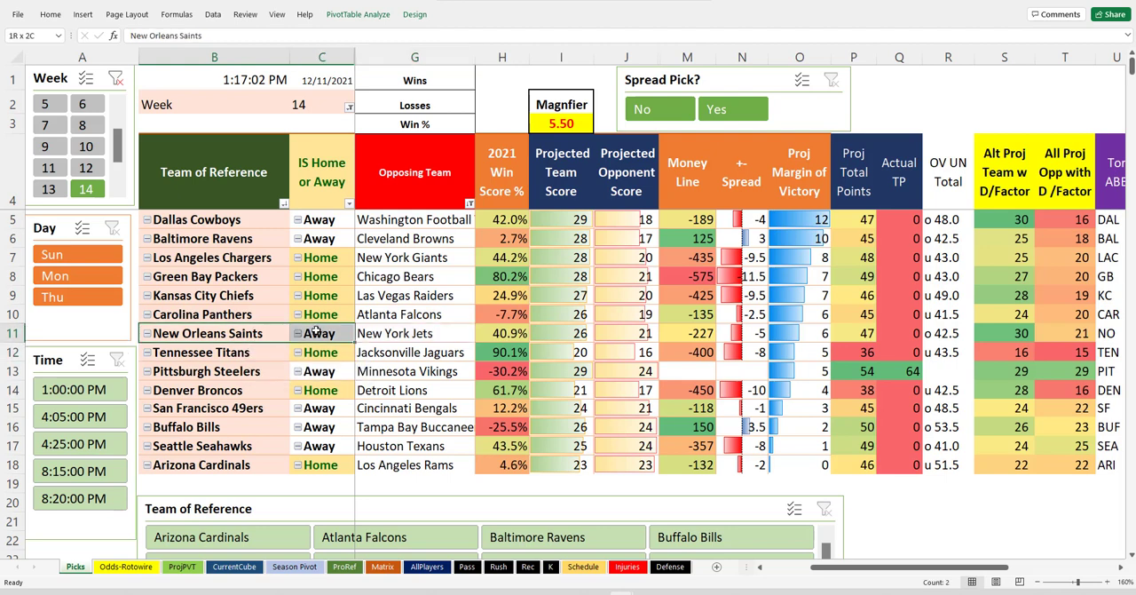
pyautogui.click(414, 333)
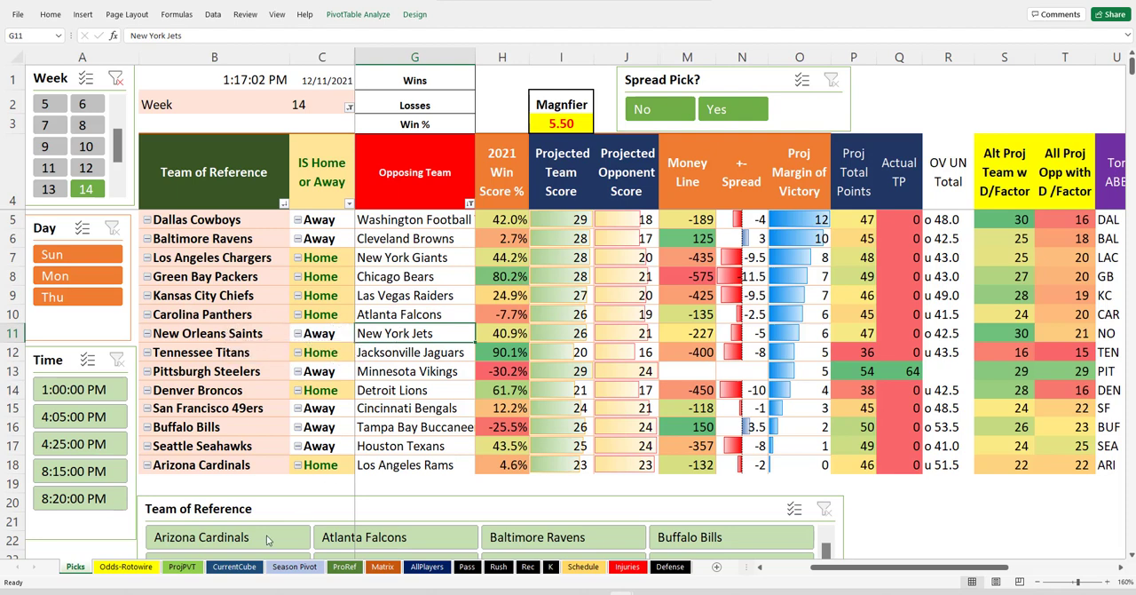
# Expand the Jets' uninjured players on ProjPVT, select Zach Wilson and Josh Johnson, return to Picks
pyautogui.click(182, 566)
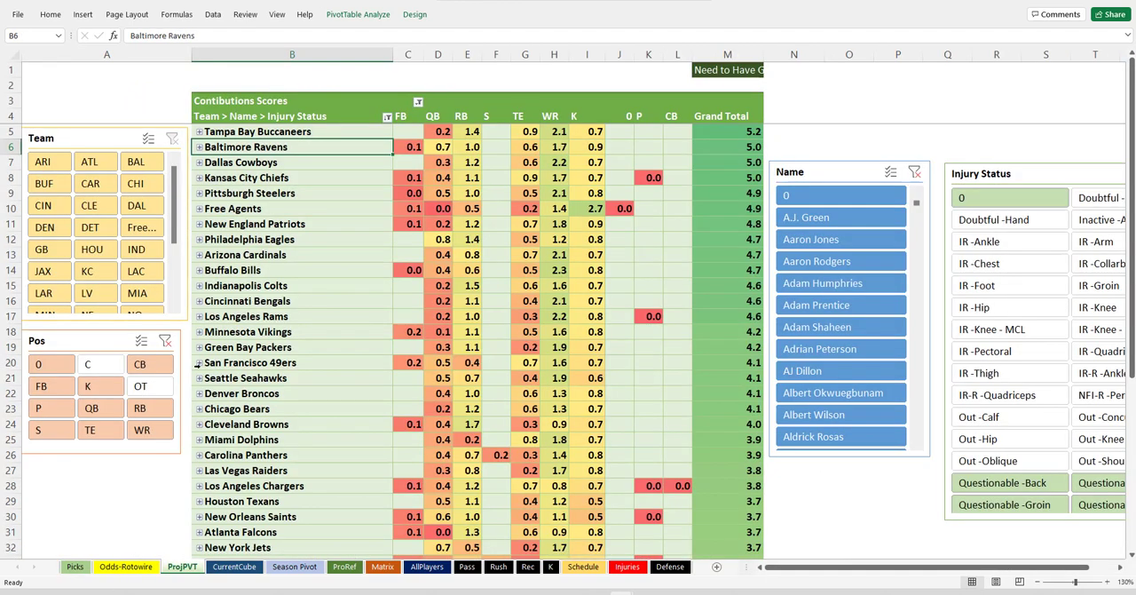
pyautogui.scroll(-3)
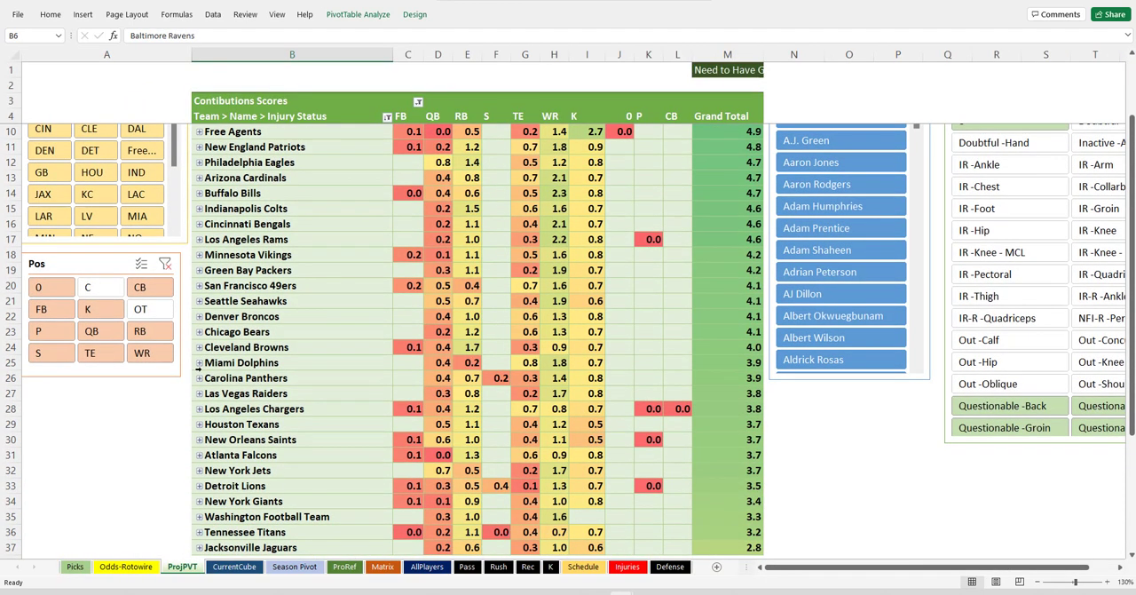
pyautogui.moveTo(202, 478)
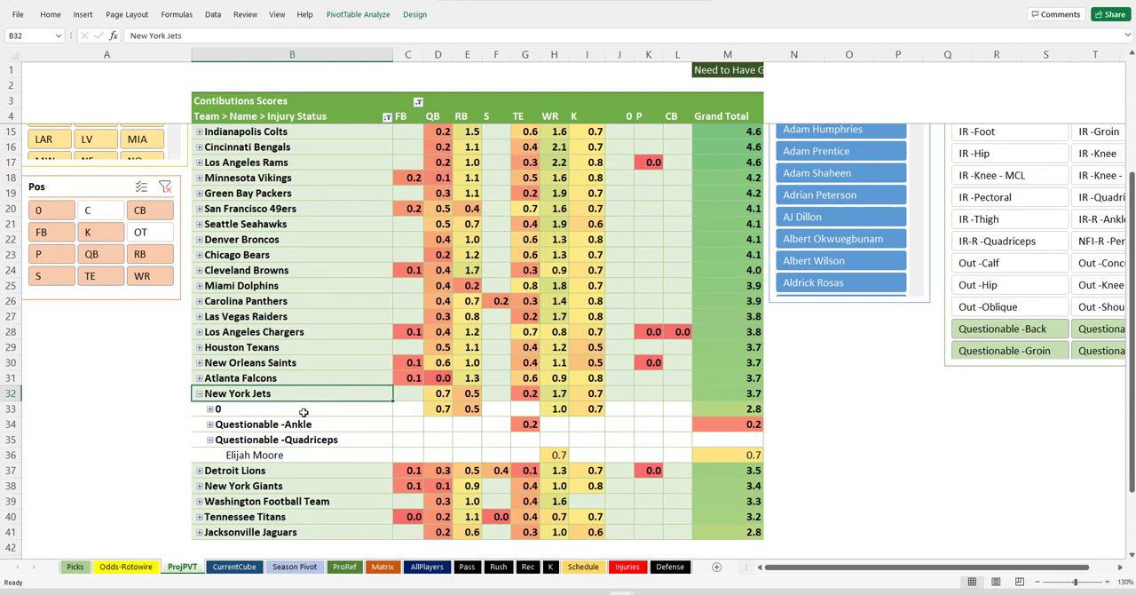
pyautogui.click(291, 408)
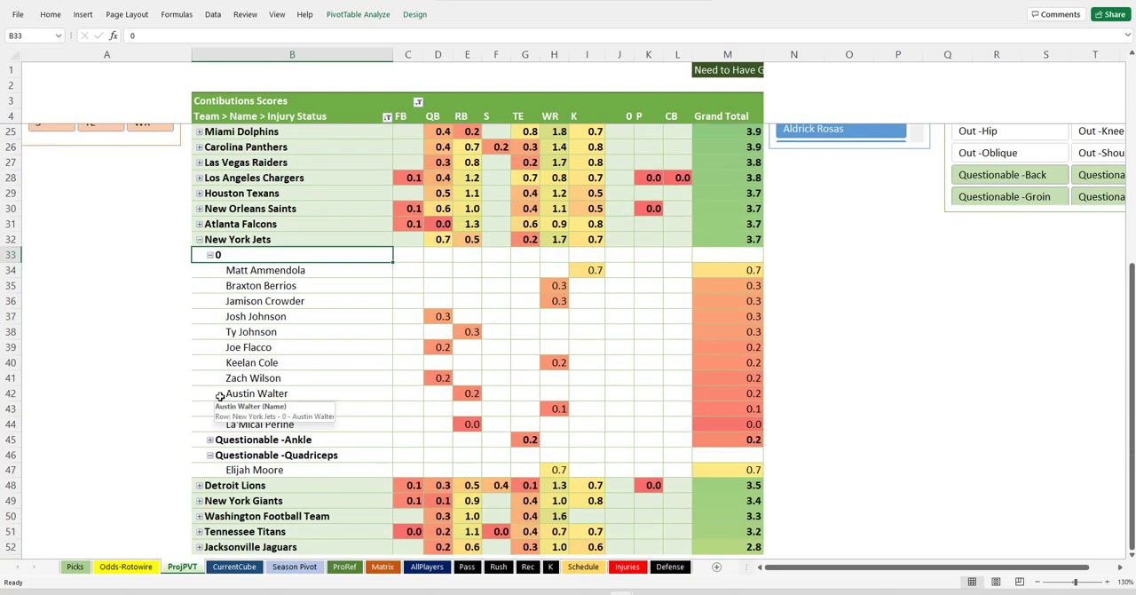
pyautogui.moveTo(308, 355)
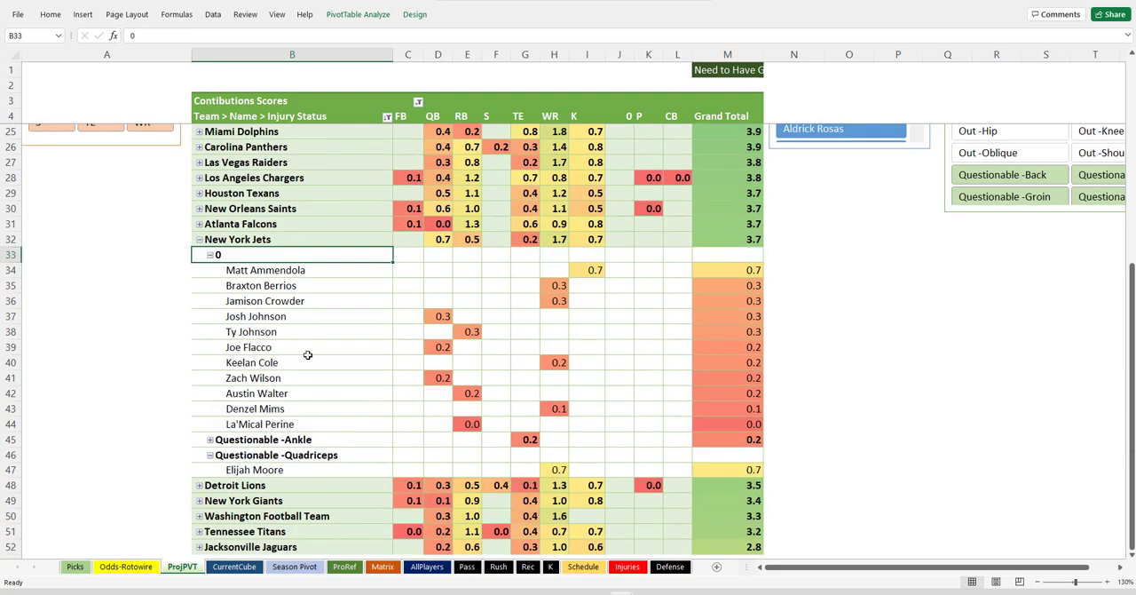
pyautogui.moveTo(303, 368)
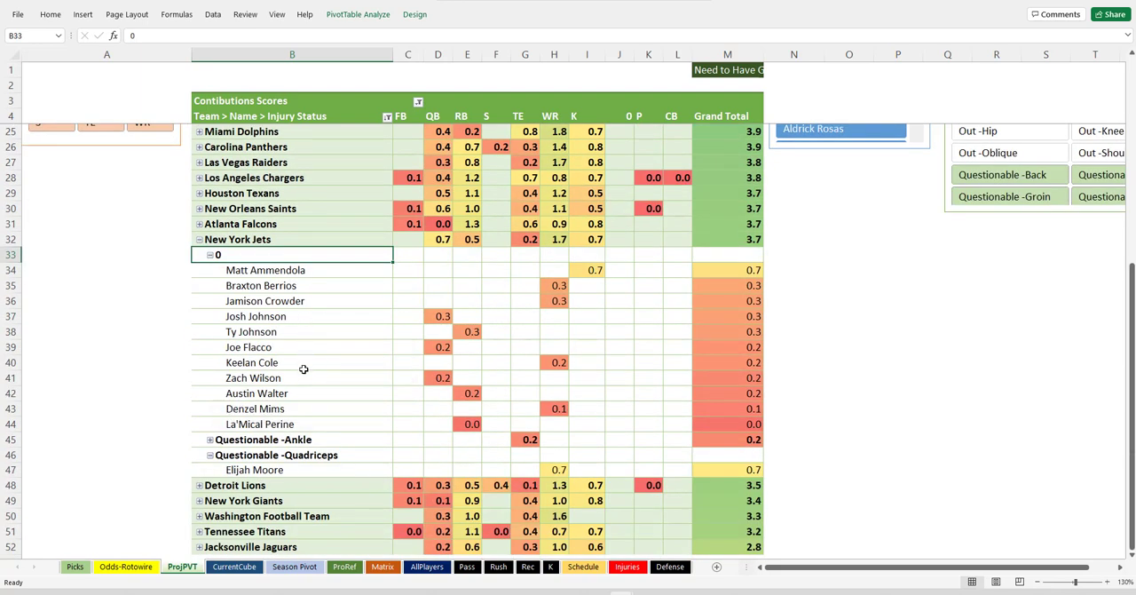
pyautogui.click(253, 377)
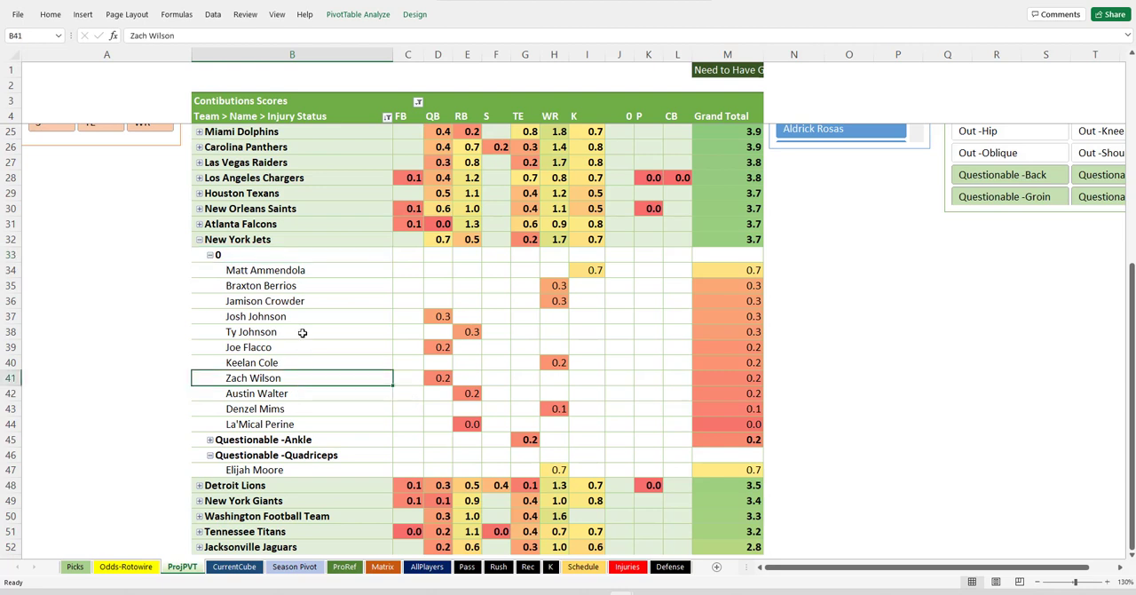
pyautogui.moveTo(297, 320)
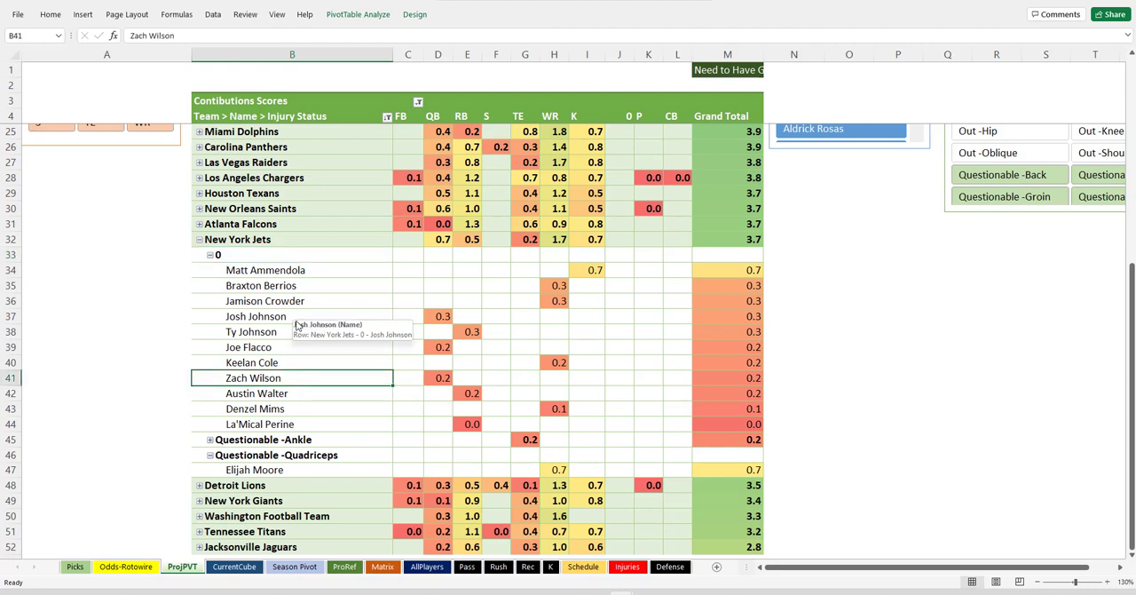
pyautogui.click(255, 316)
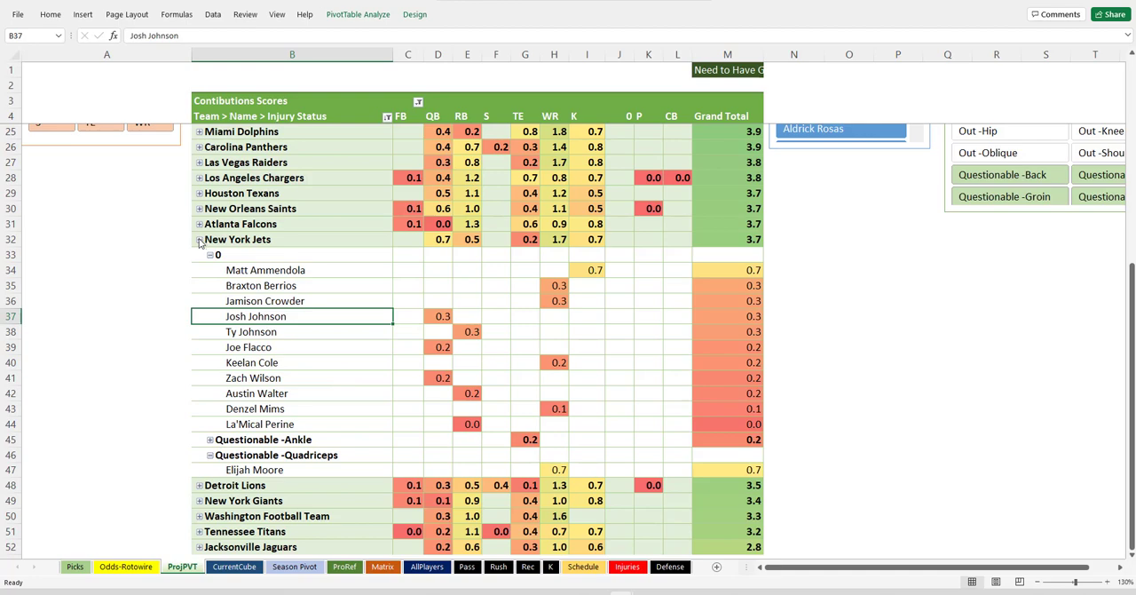
pyautogui.click(200, 239)
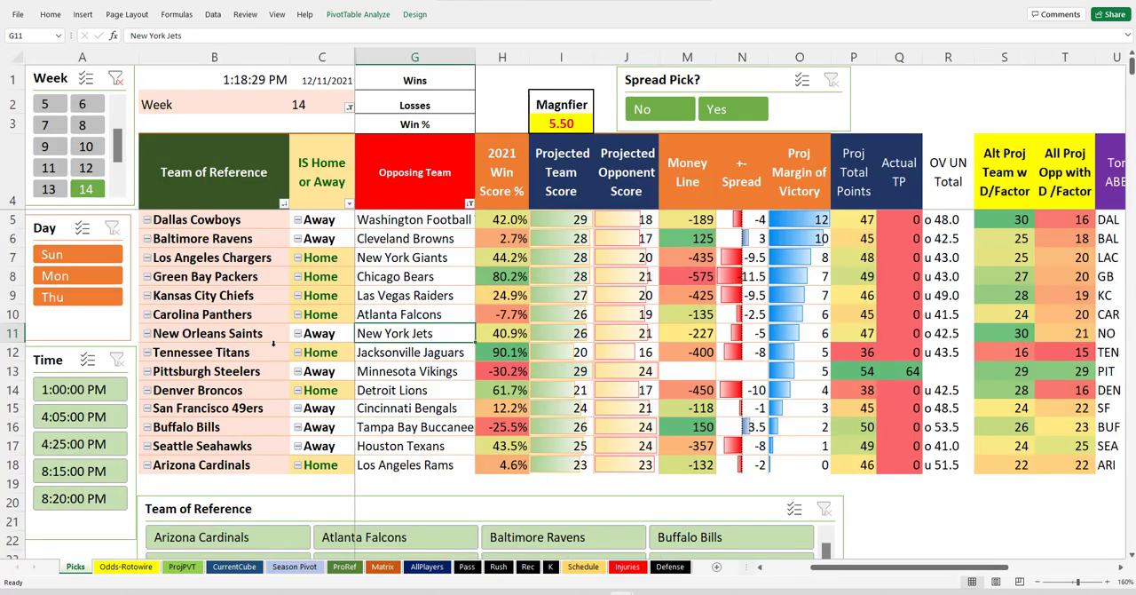
pyautogui.click(213, 351)
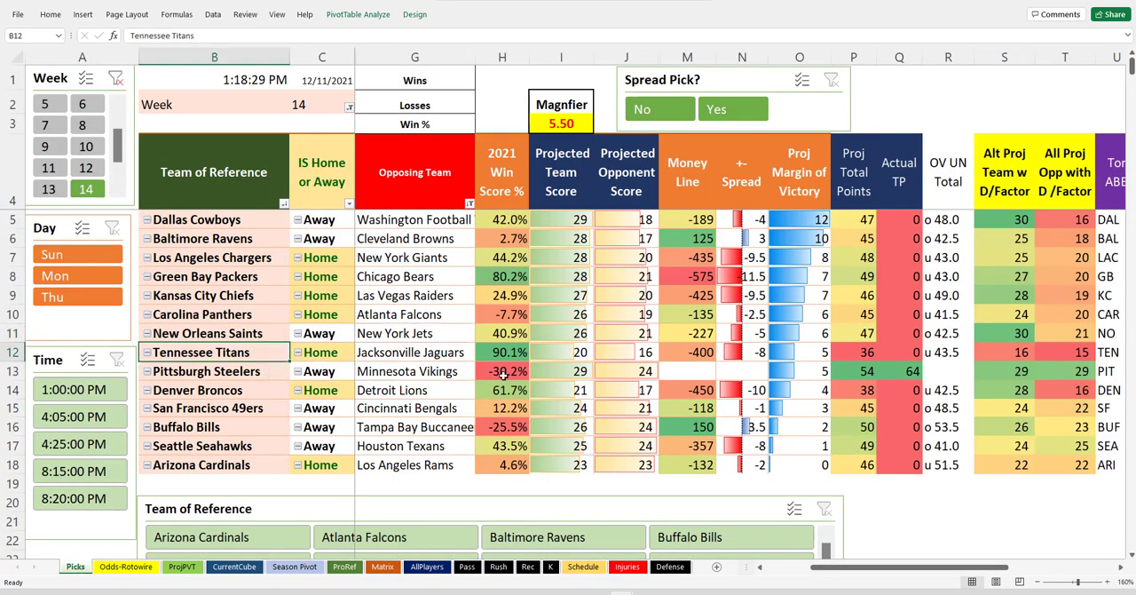
pyautogui.click(561, 351)
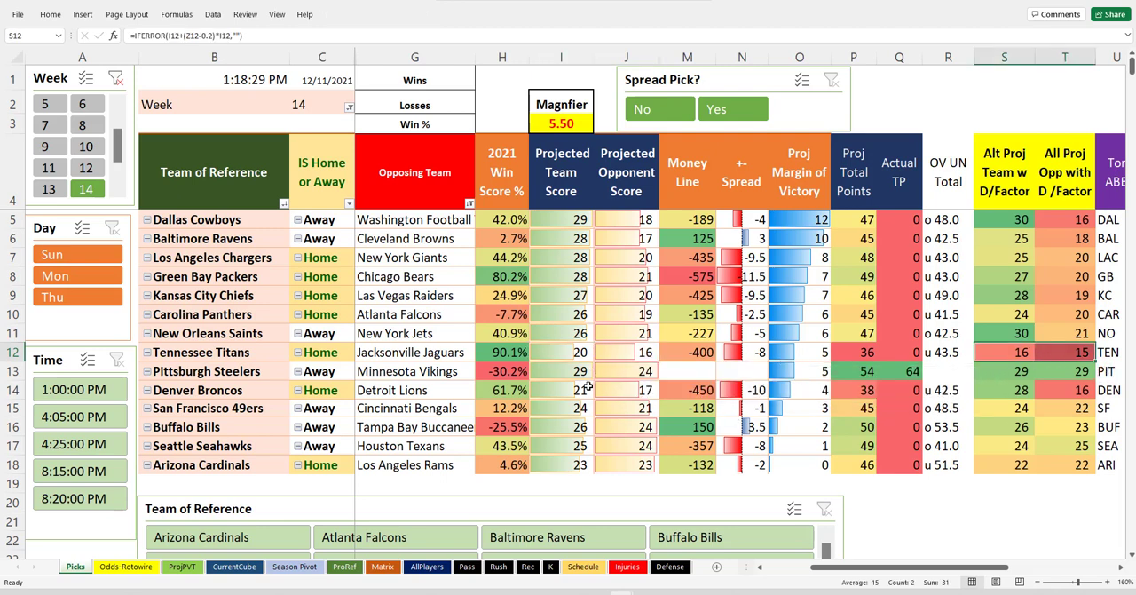
pyautogui.moveTo(821, 336)
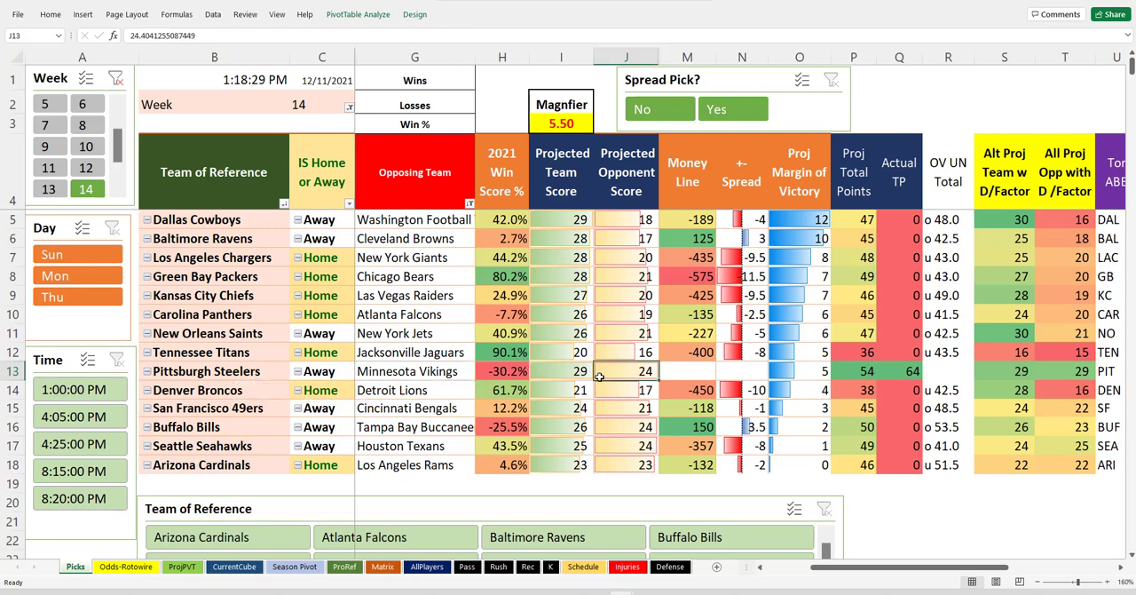
pyautogui.click(560, 370)
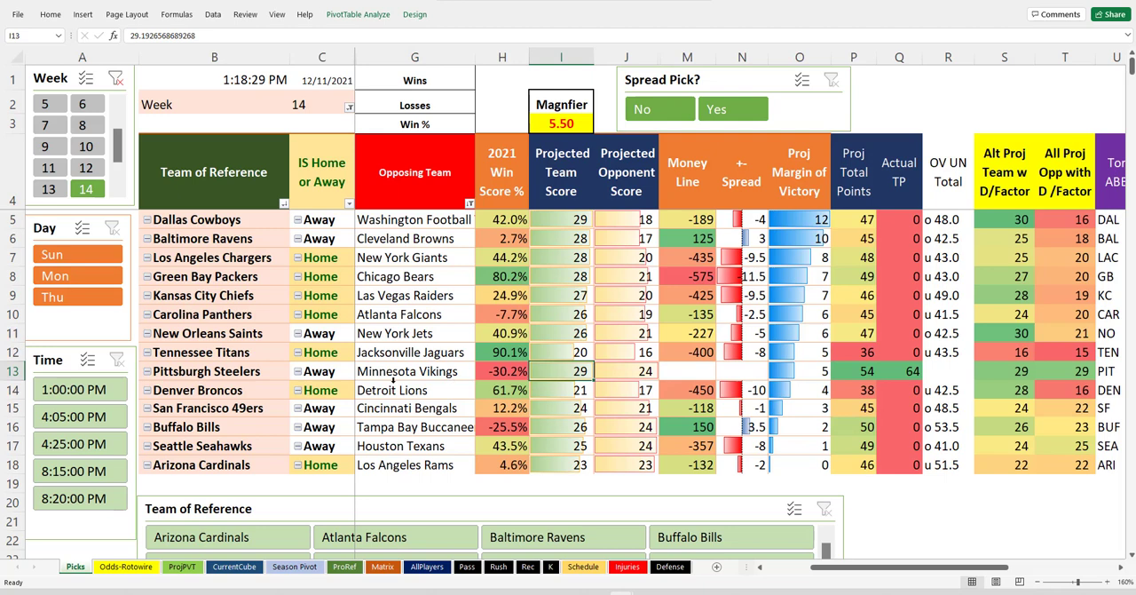
pyautogui.click(213, 390)
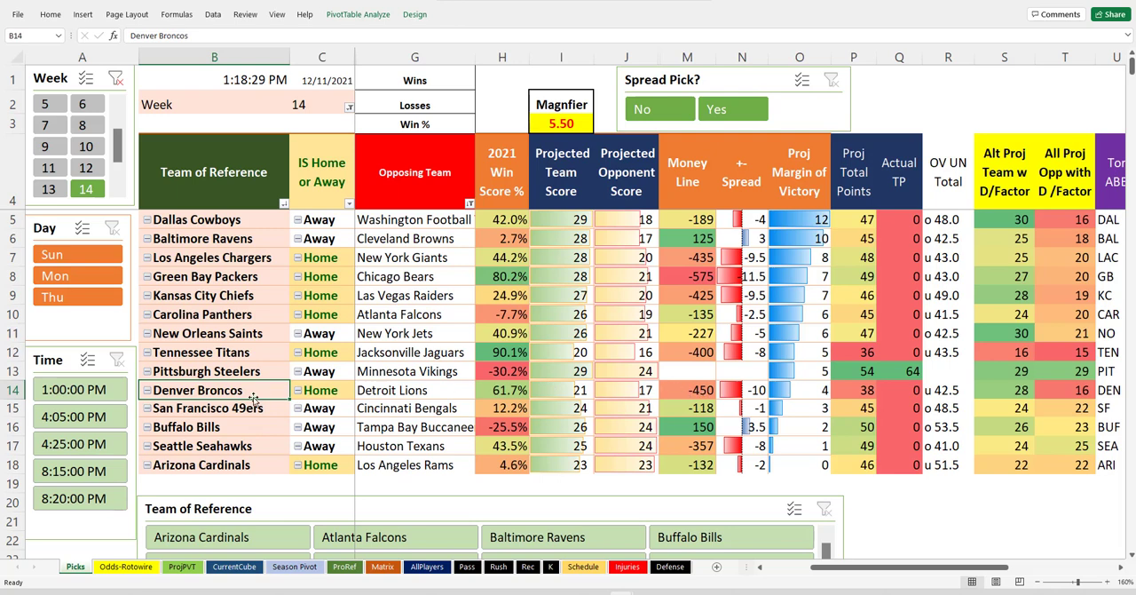
pyautogui.click(213, 408)
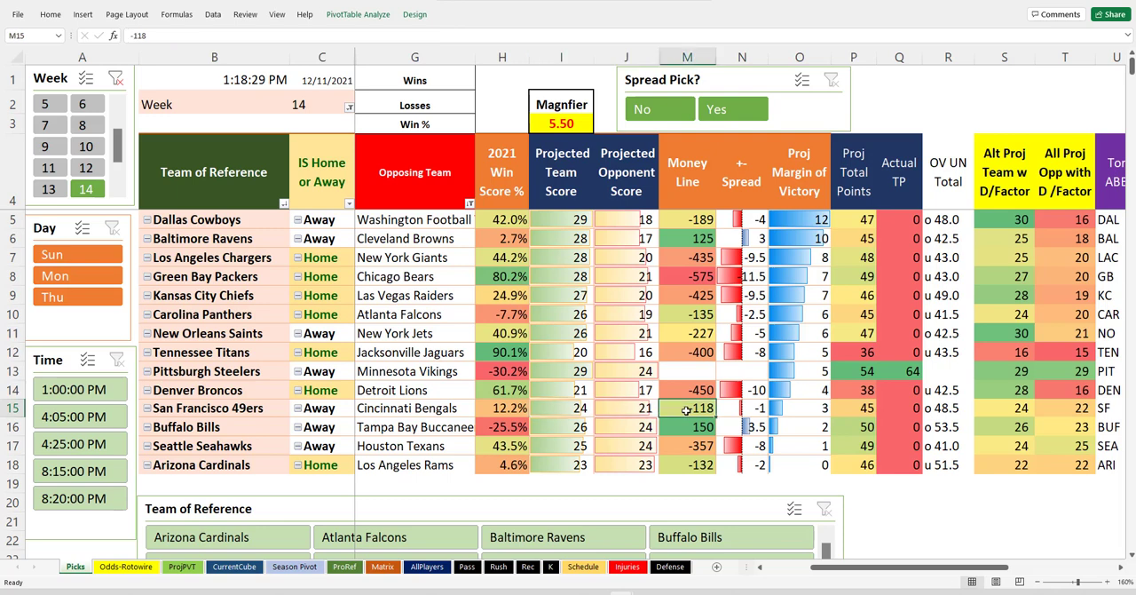
pyautogui.click(214, 427)
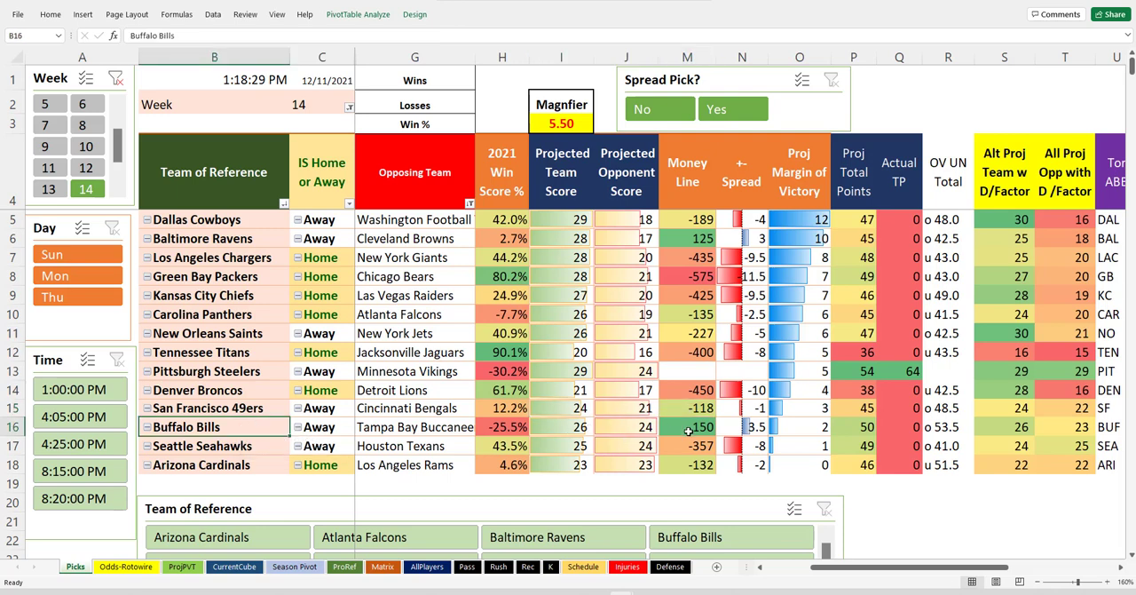
pyautogui.click(686, 427)
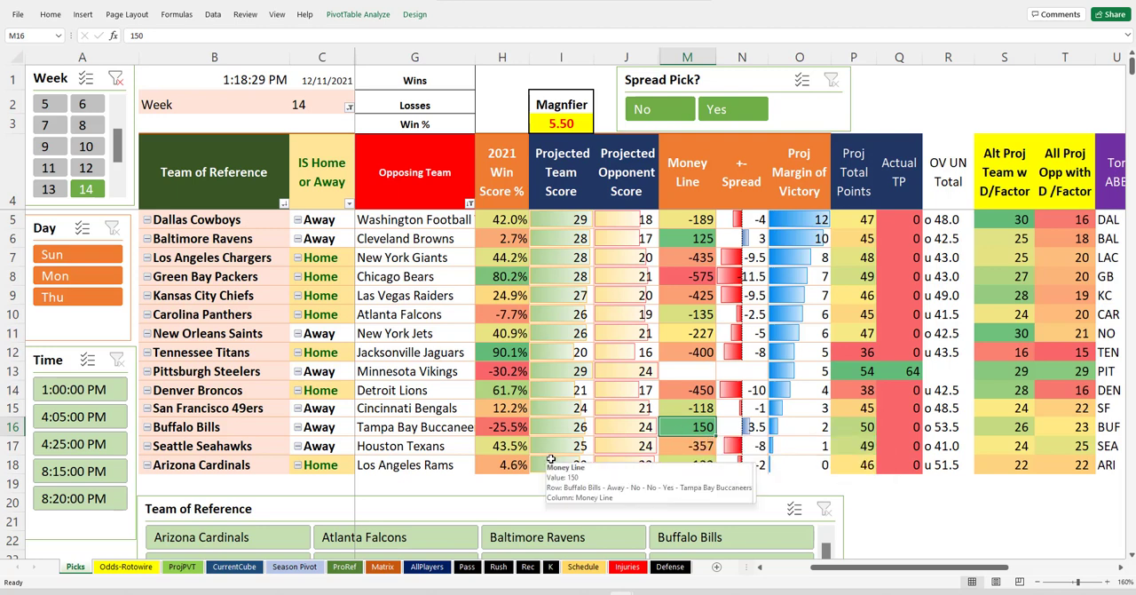
pyautogui.click(214, 426)
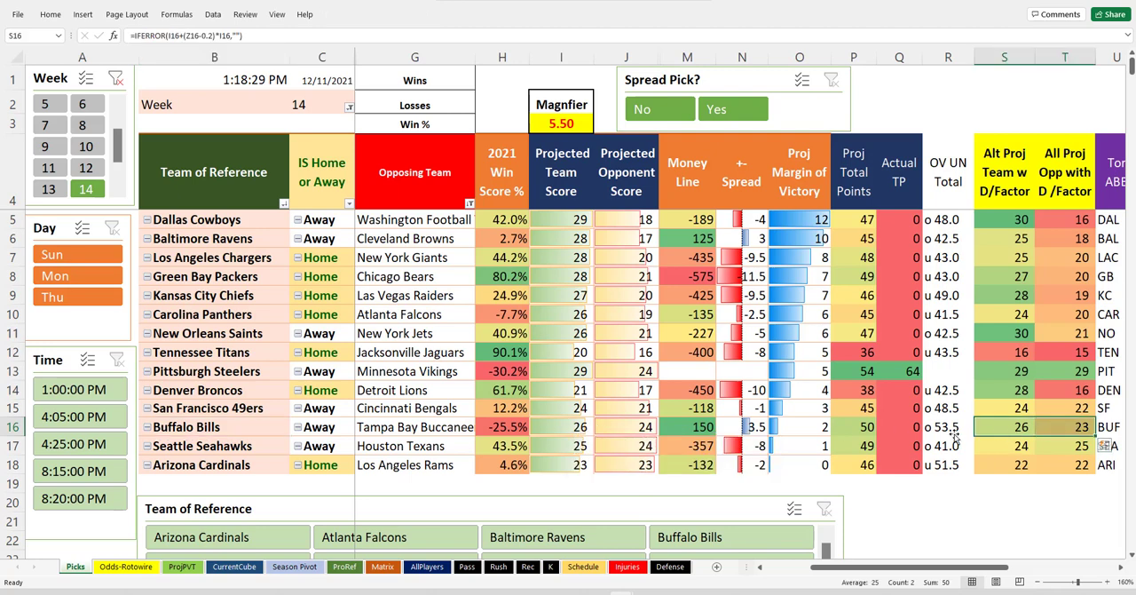
pyautogui.click(198, 445)
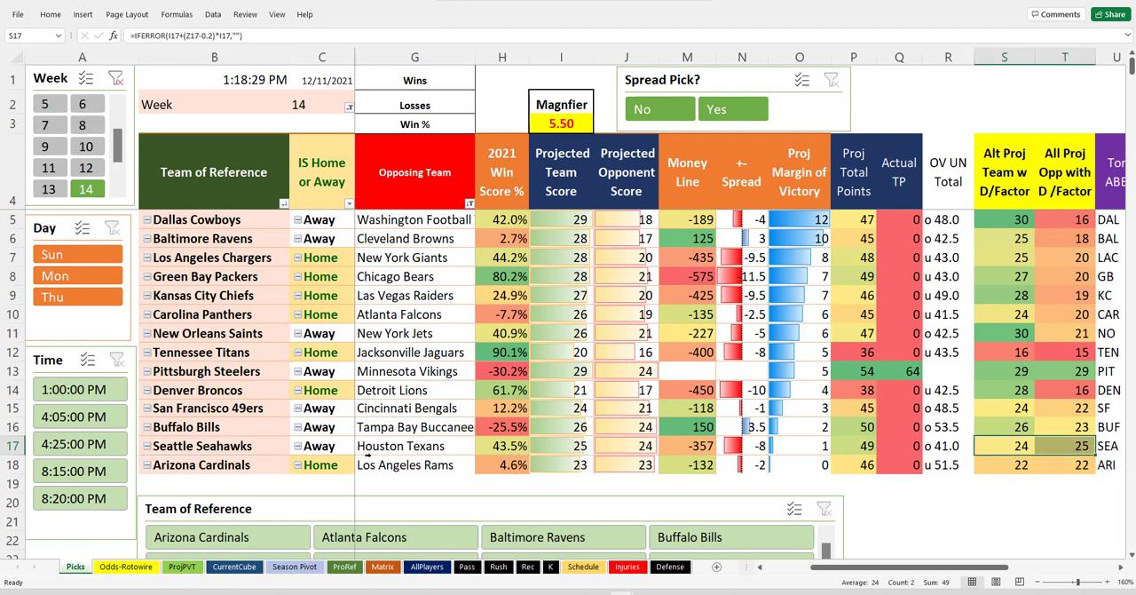
pyautogui.click(415, 446)
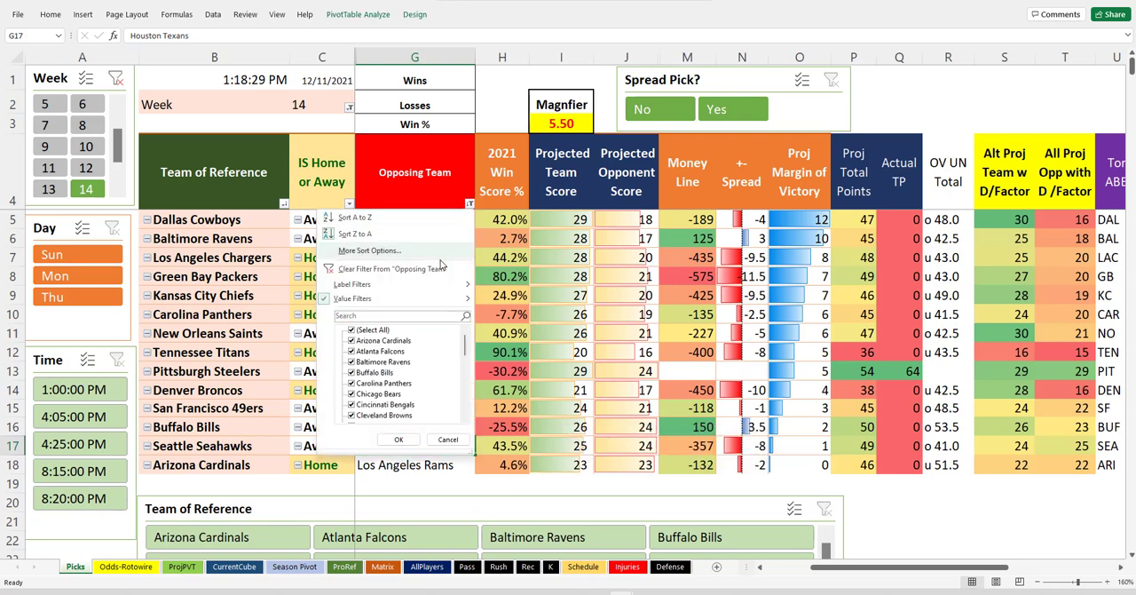
pyautogui.click(398, 438)
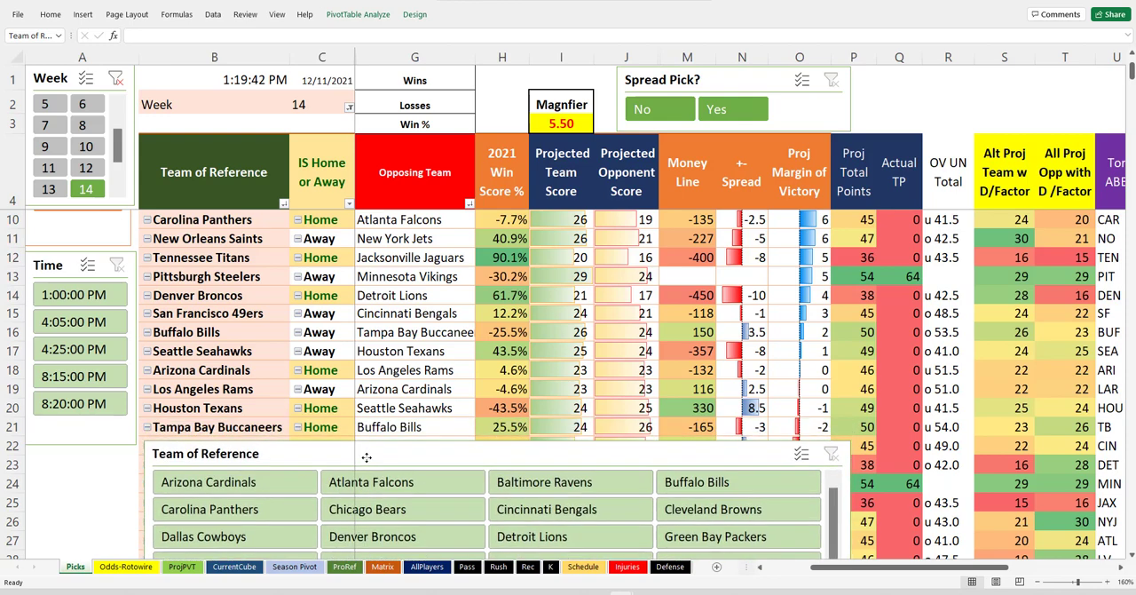
pyautogui.scroll(-3)
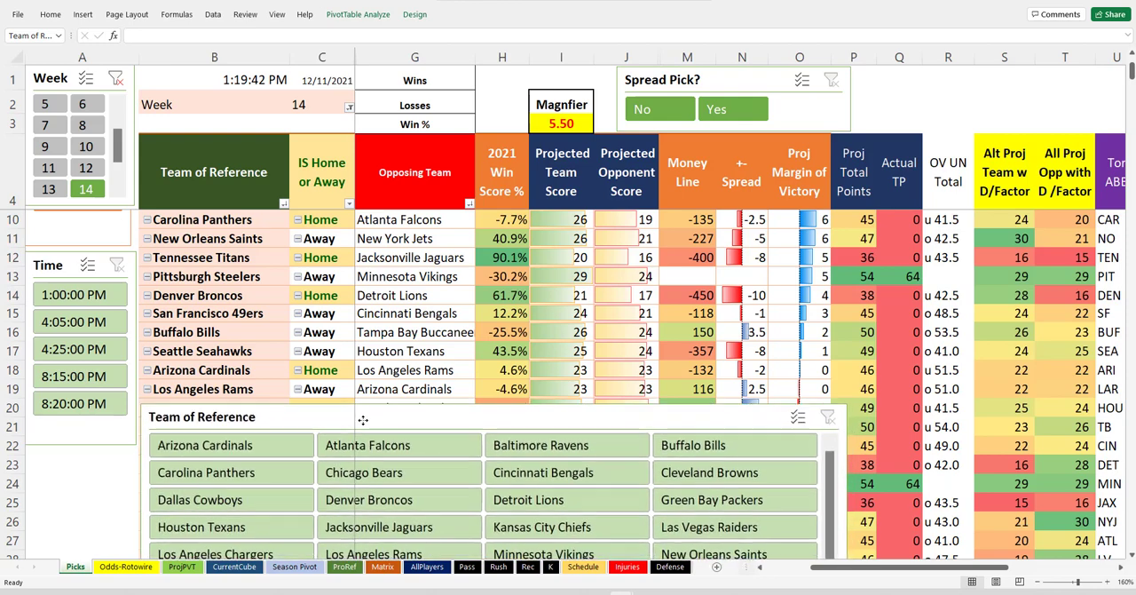